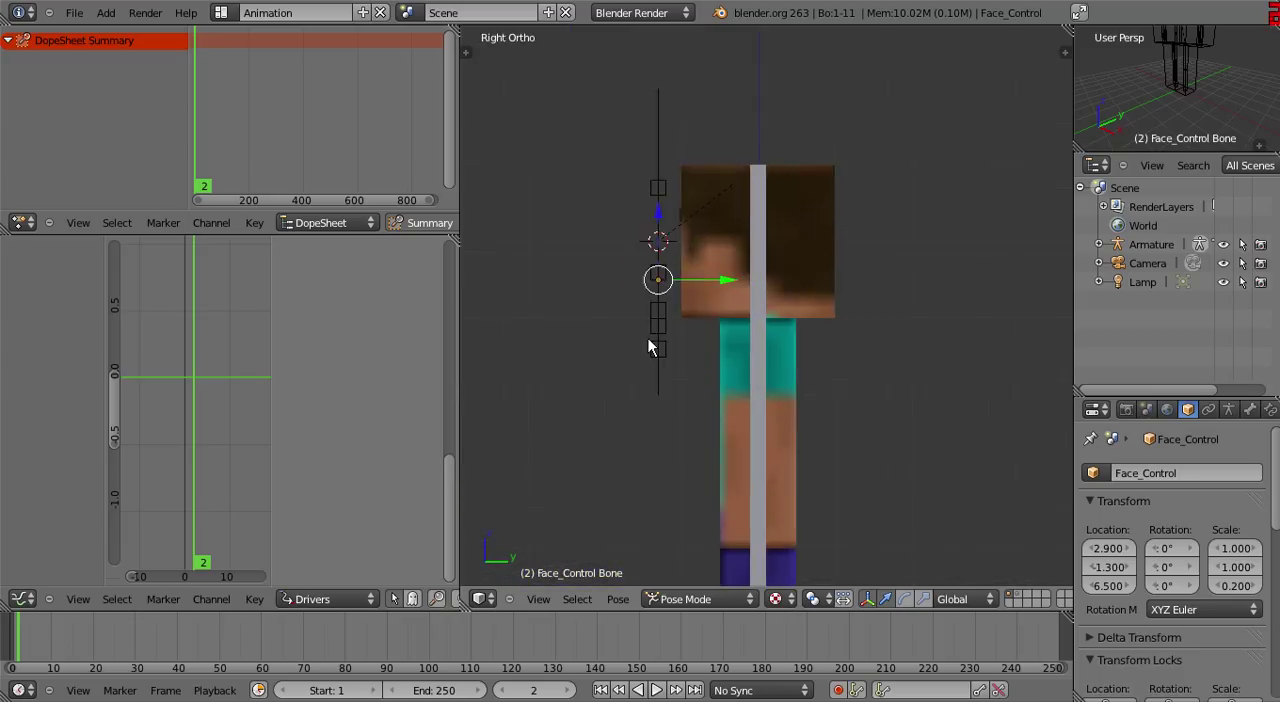
Return the Face_Control rig to Object Mode and make the Cube mesh active
{"action": "left_click", "coordinate": [735, 668]}
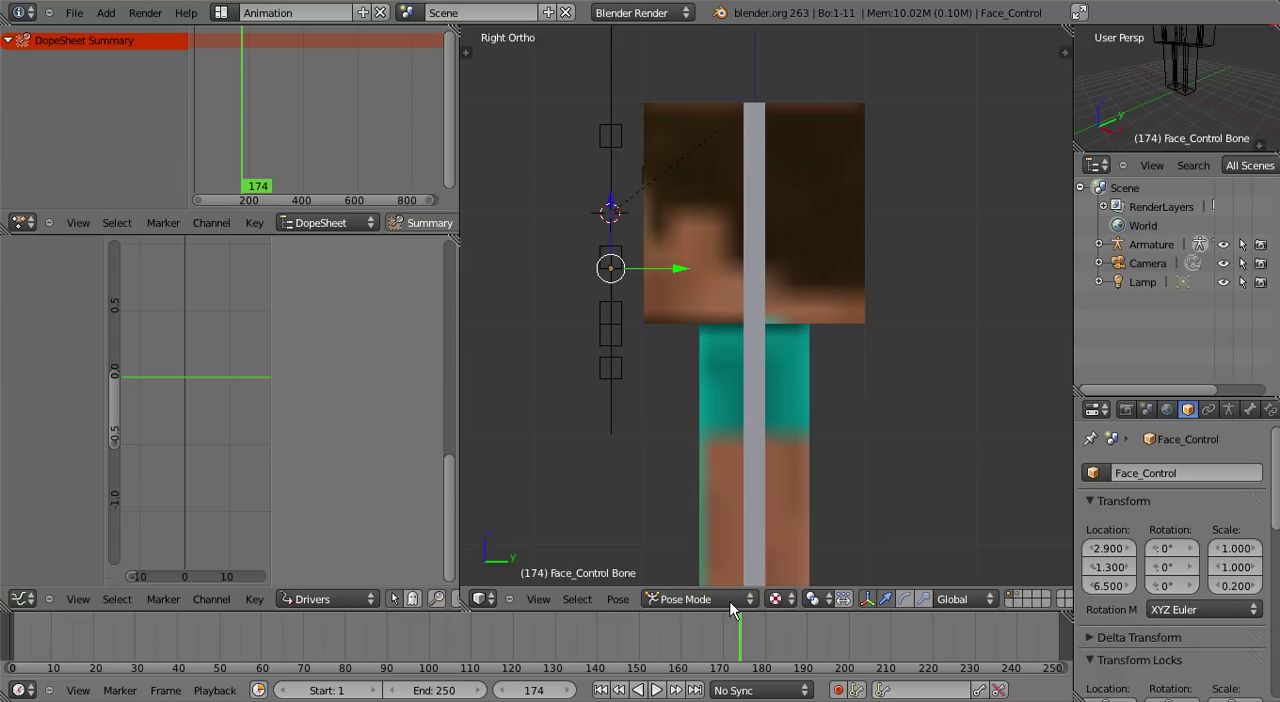
{"action": "left_click", "coordinate": [685, 598]}
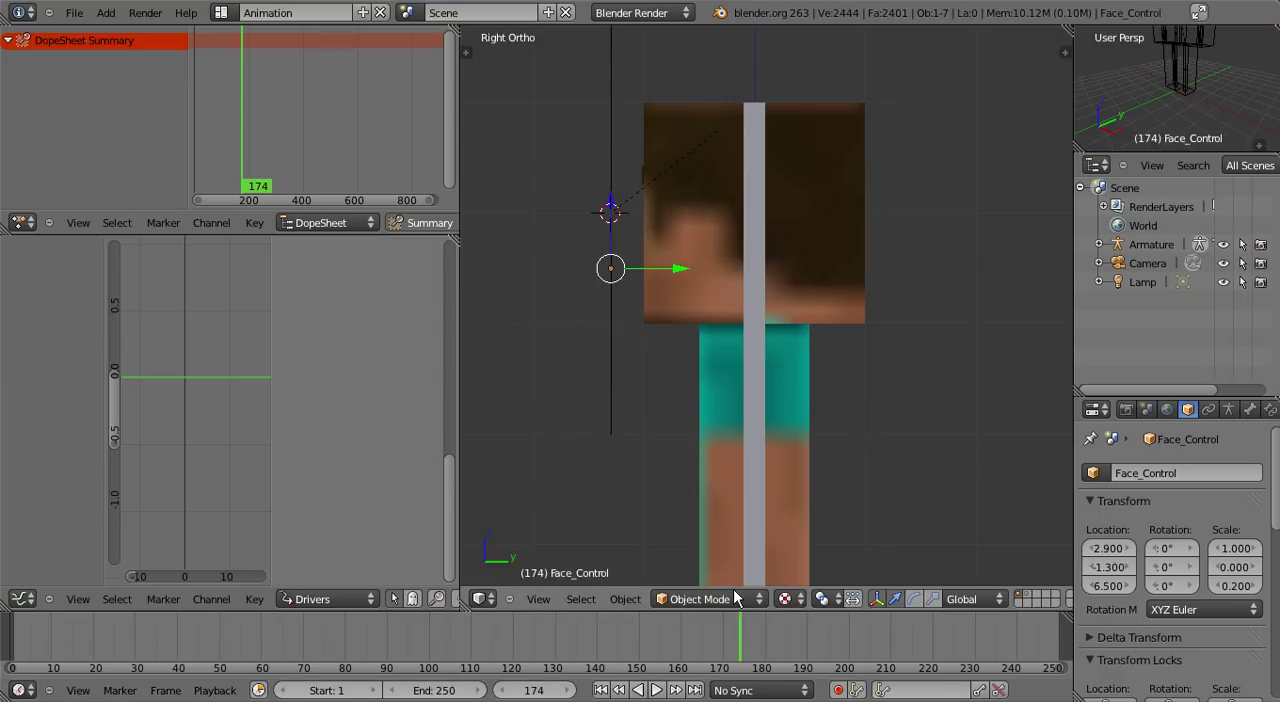
{"action": "left_click", "coordinate": [695, 598]}
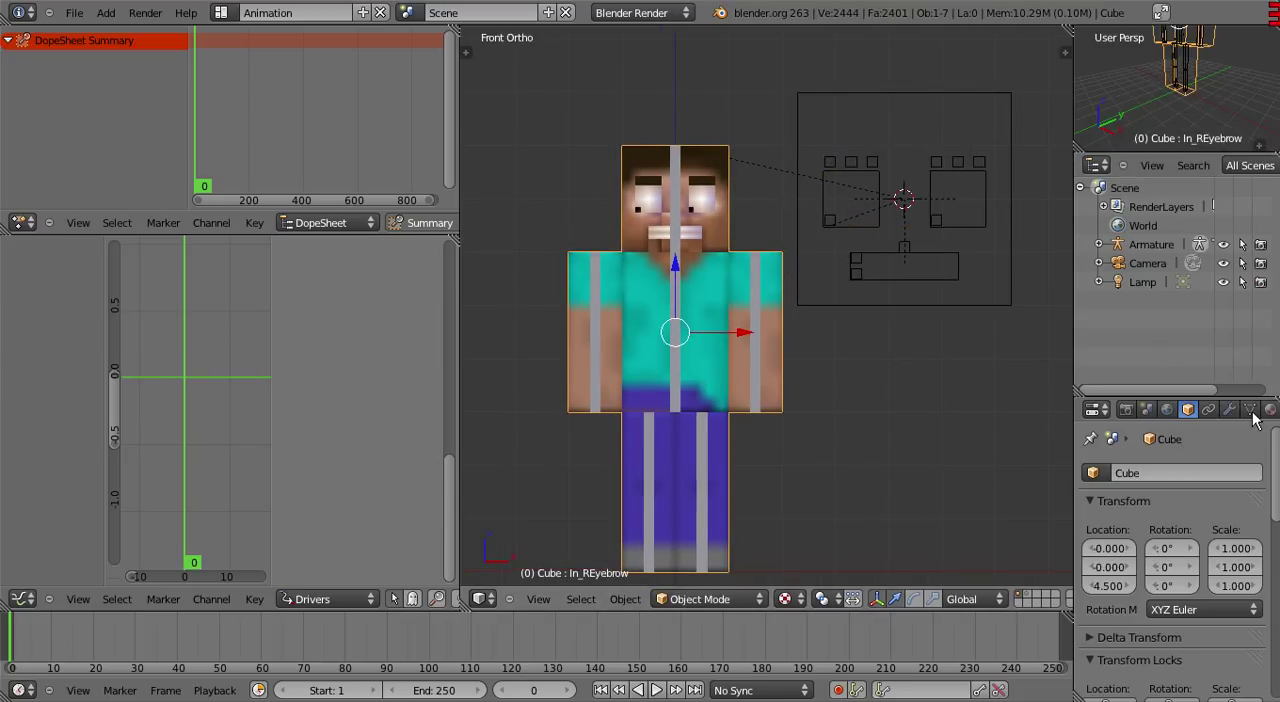
Add shape key Key 14 to the Cube with the Pupils vertex group scaled up 4x
{"action": "left_click", "coordinate": [1249, 409]}
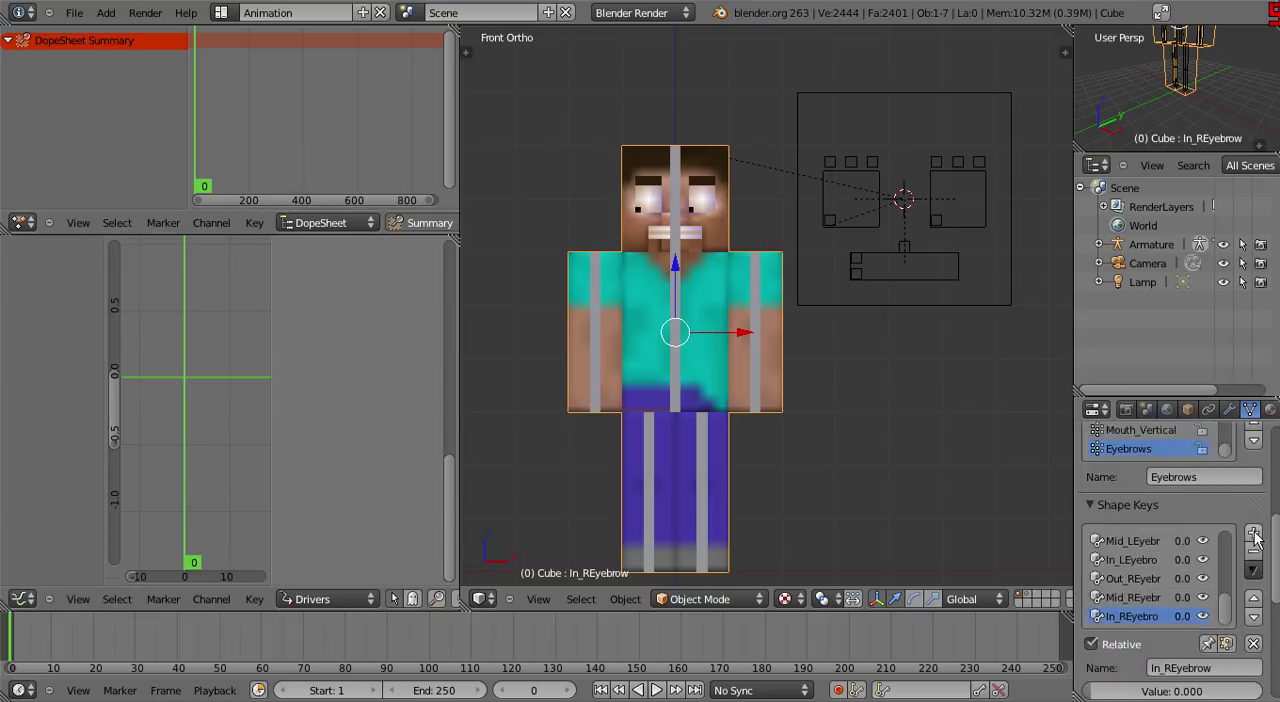
{"action": "left_click", "coordinate": [1253, 531]}
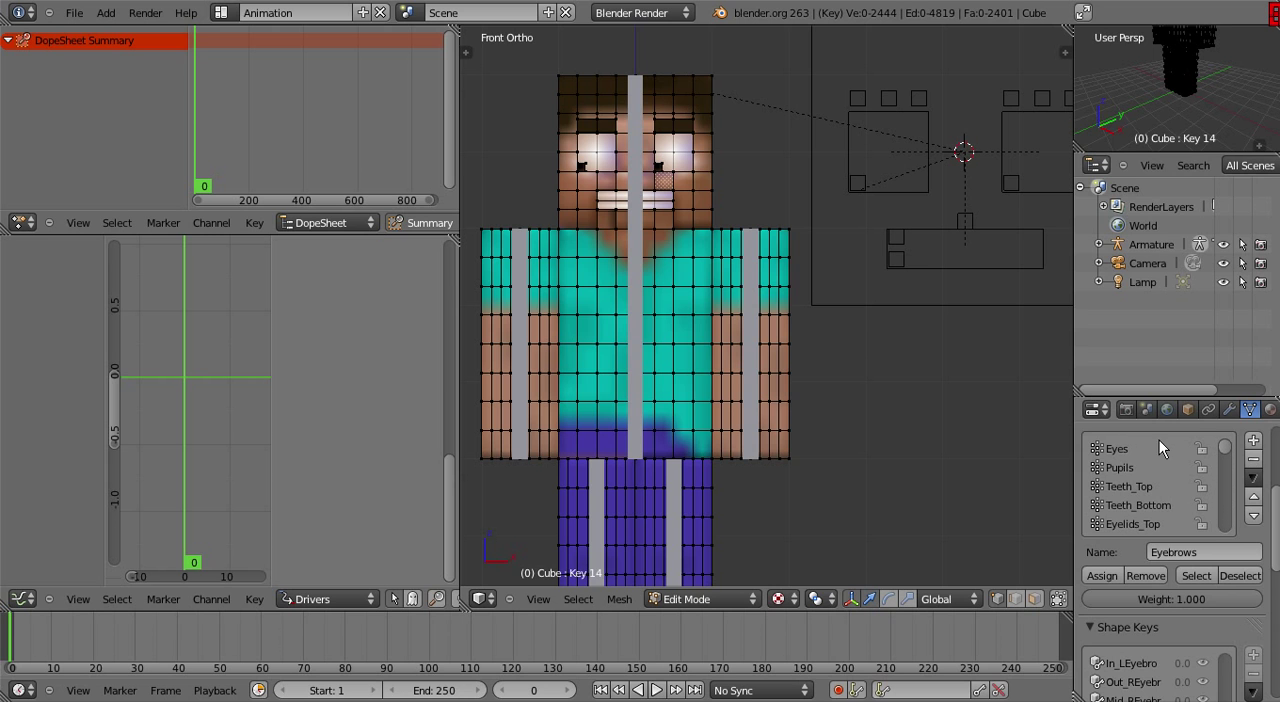
{"action": "left_click", "coordinate": [1120, 467]}
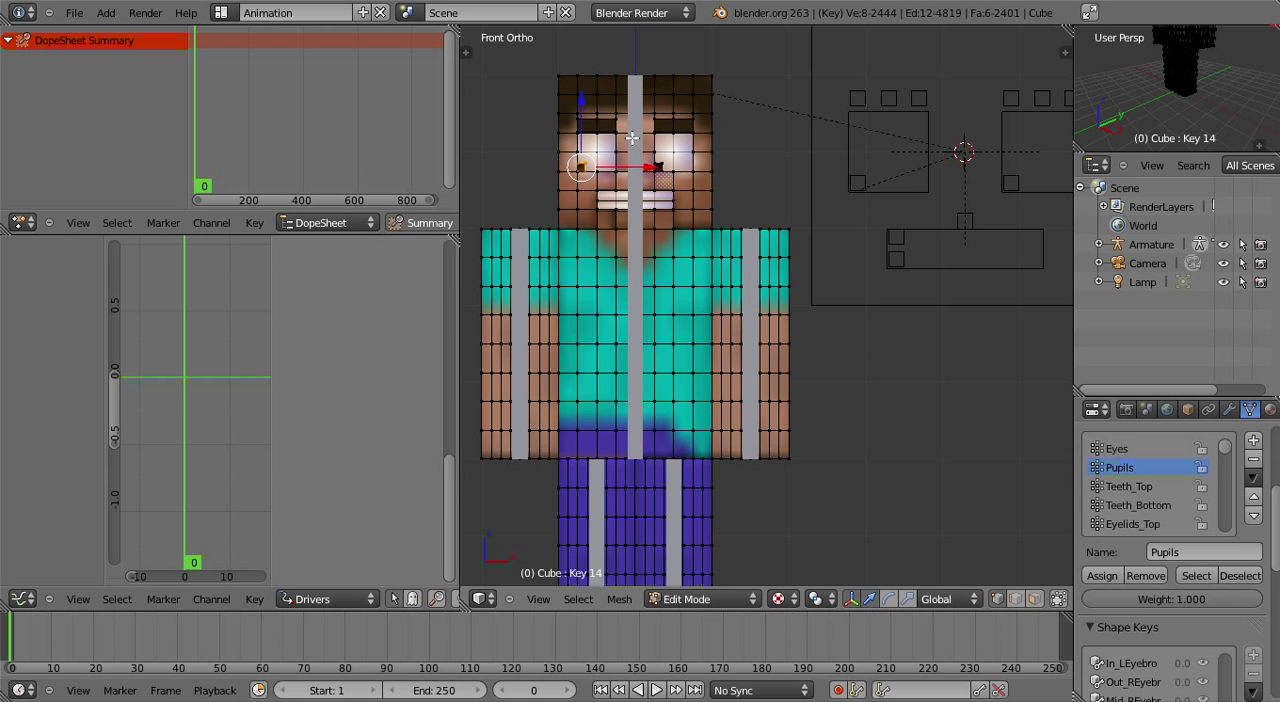
{"action": "key", "text": "s"}
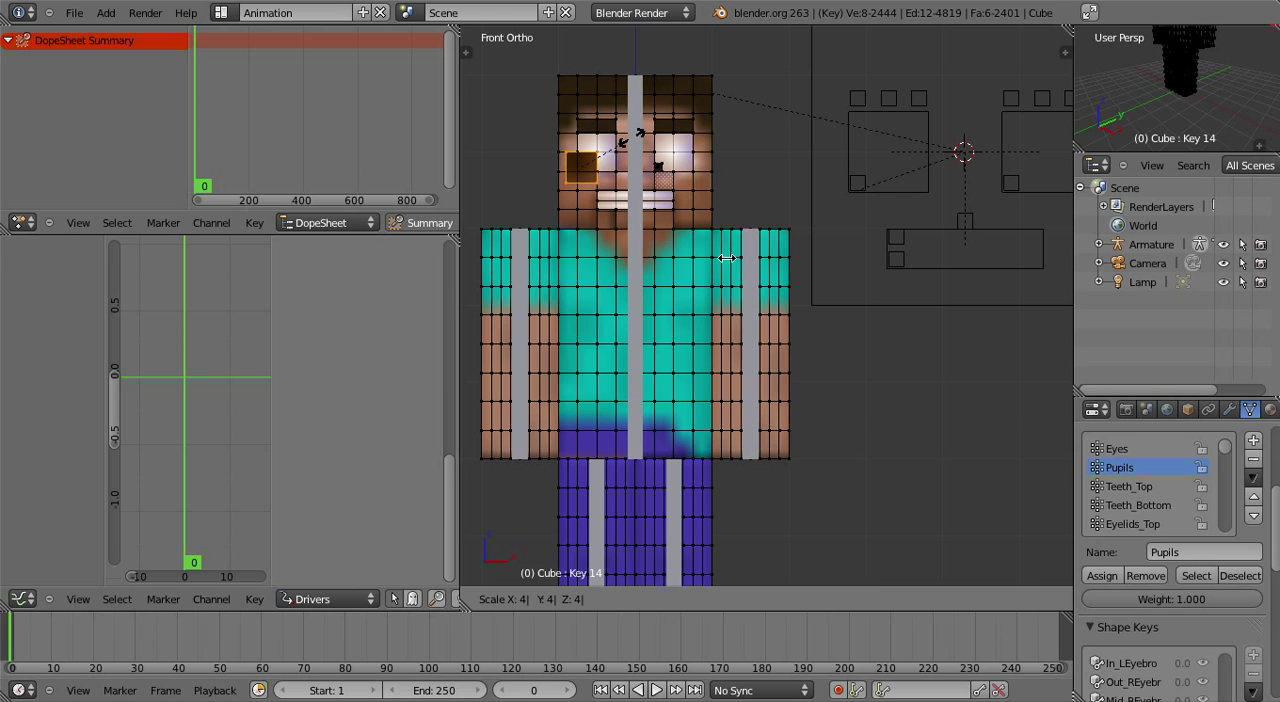
{"action": "key", "text": "Tab"}
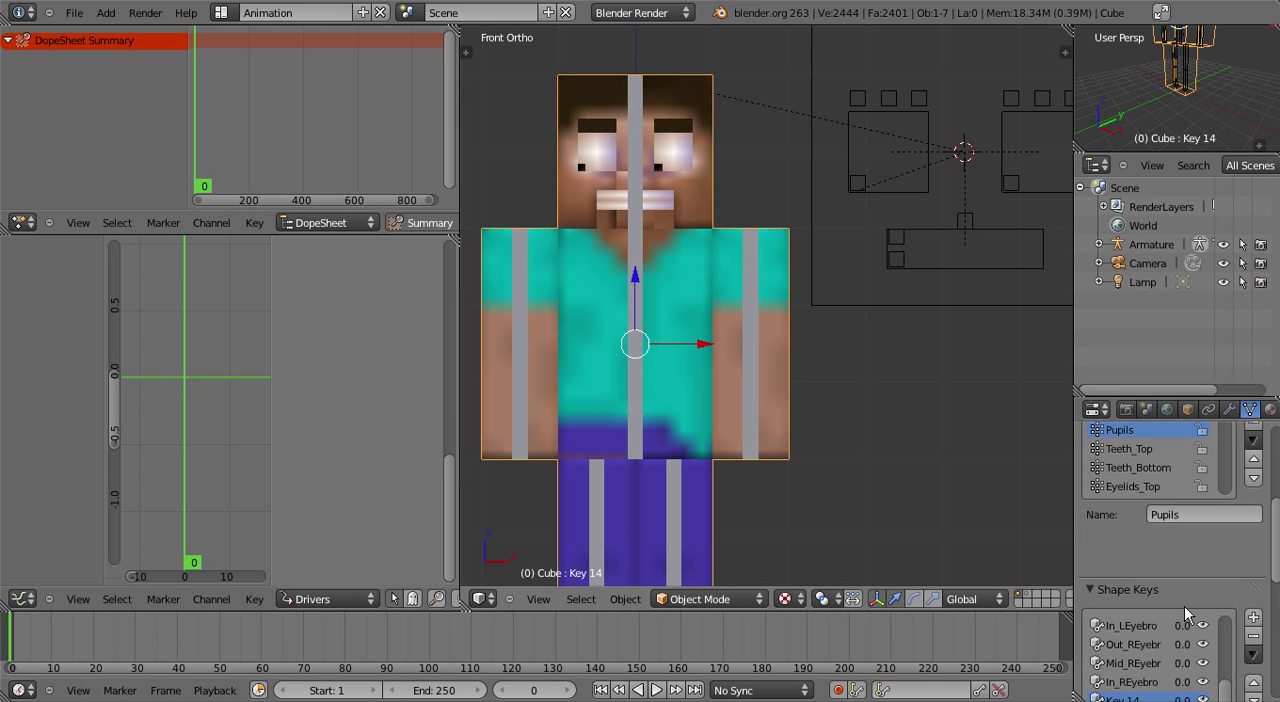
{"action": "scroll", "scroll_direction": "down", "scroll_amount": 3}
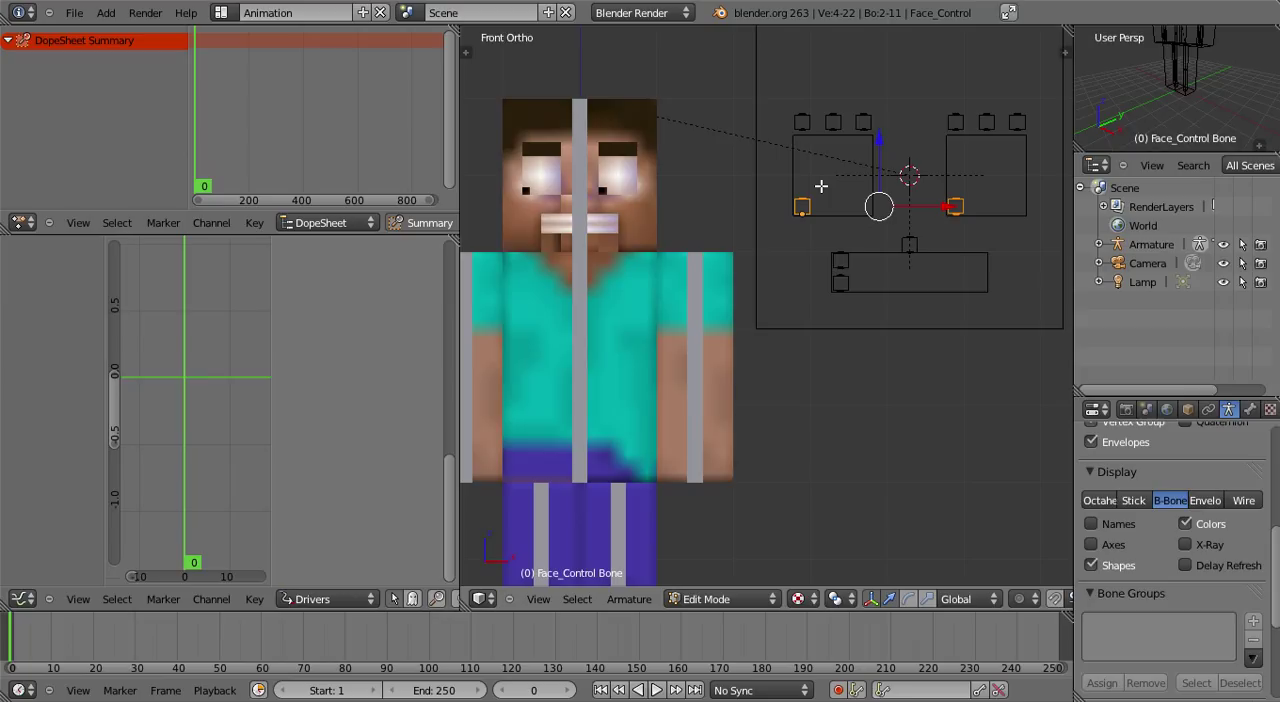
Parent both eye-box bones to the Face_Control centre bone using Keep Offset
{"action": "key", "text": "ctrl+p"}
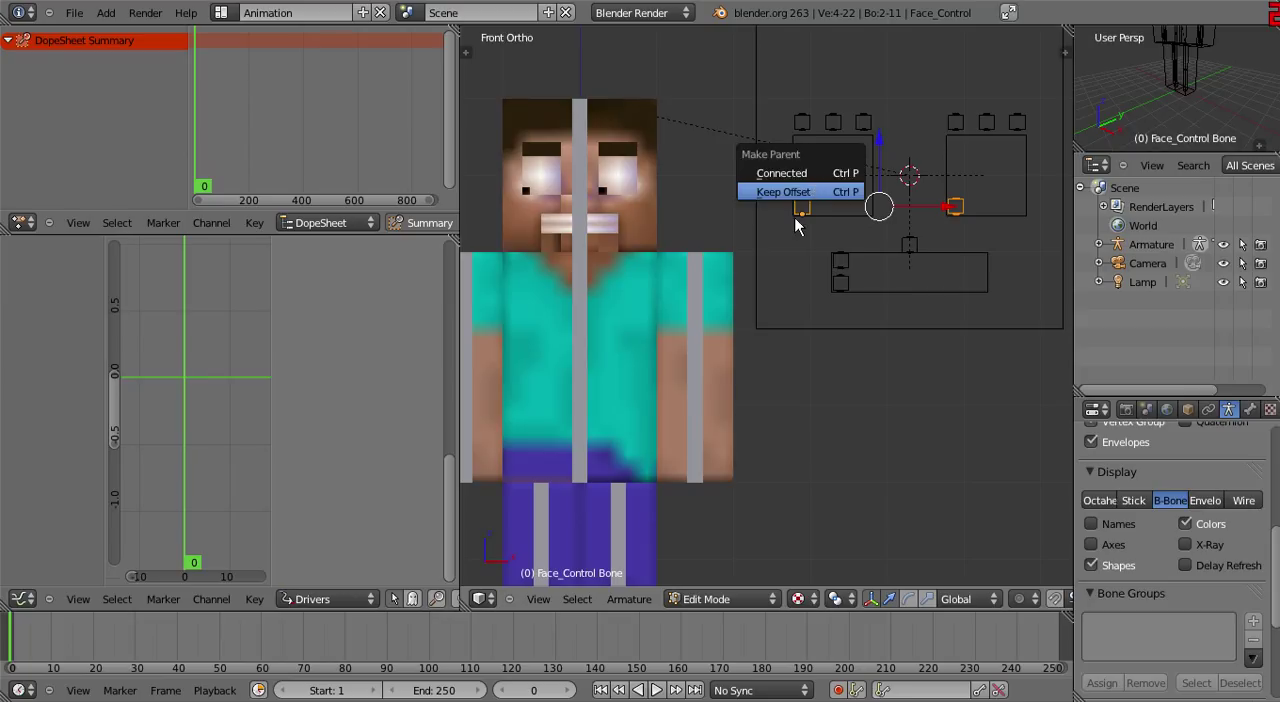
{"action": "left_click", "coordinate": [783, 191]}
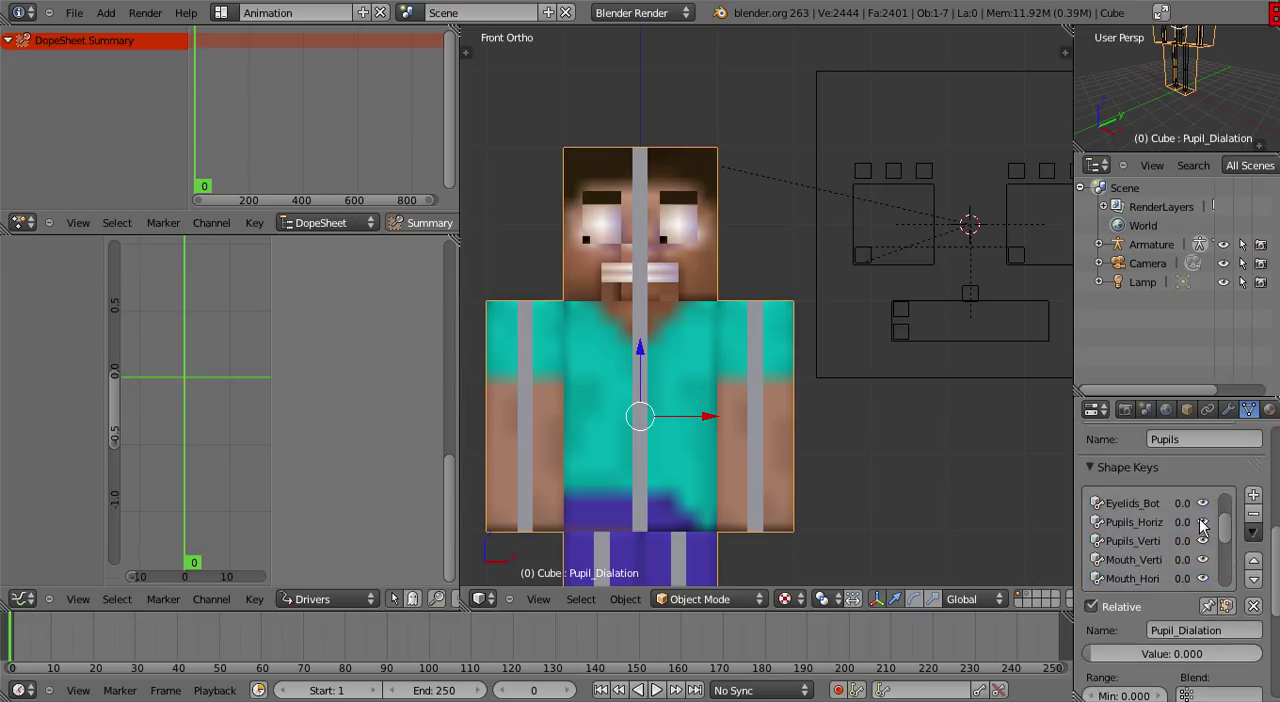
Add drivers to the Pupils_Horizontal and Pupils_Vertical shape key values, ending on Pupils_Horizontal
{"action": "left_click", "coordinate": [1133, 521]}
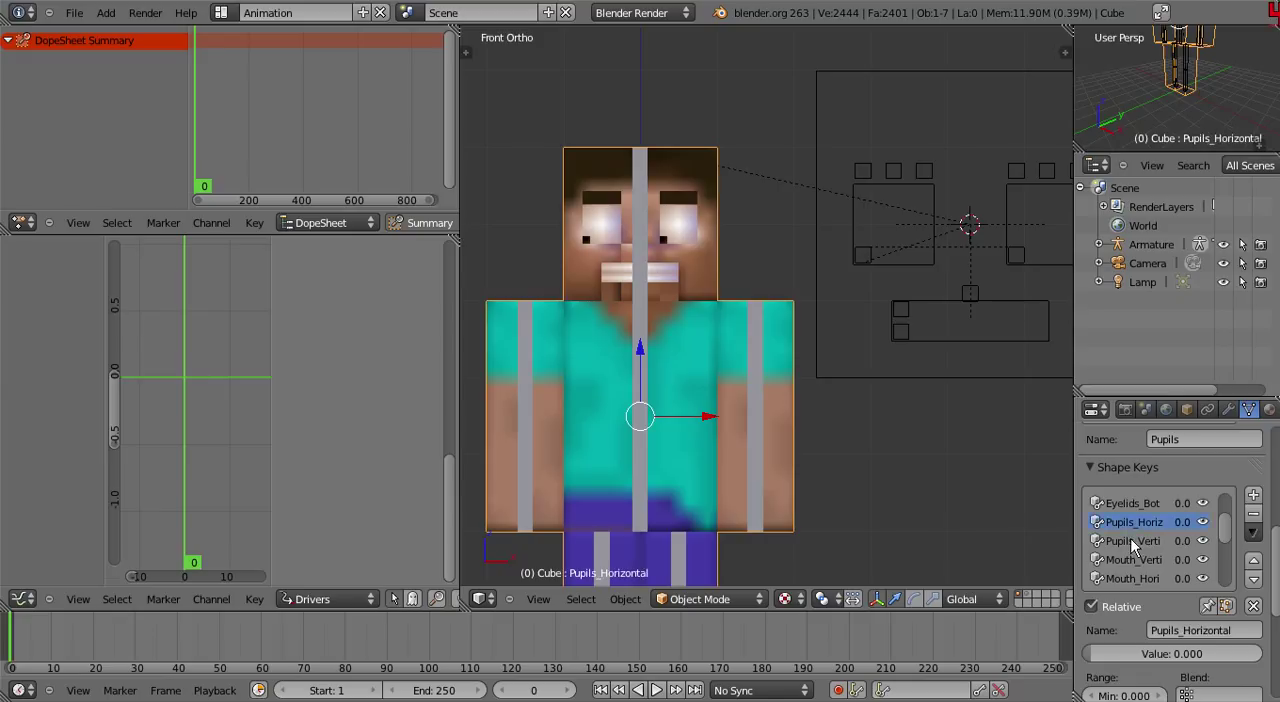
{"action": "left_click", "coordinate": [1134, 540]}
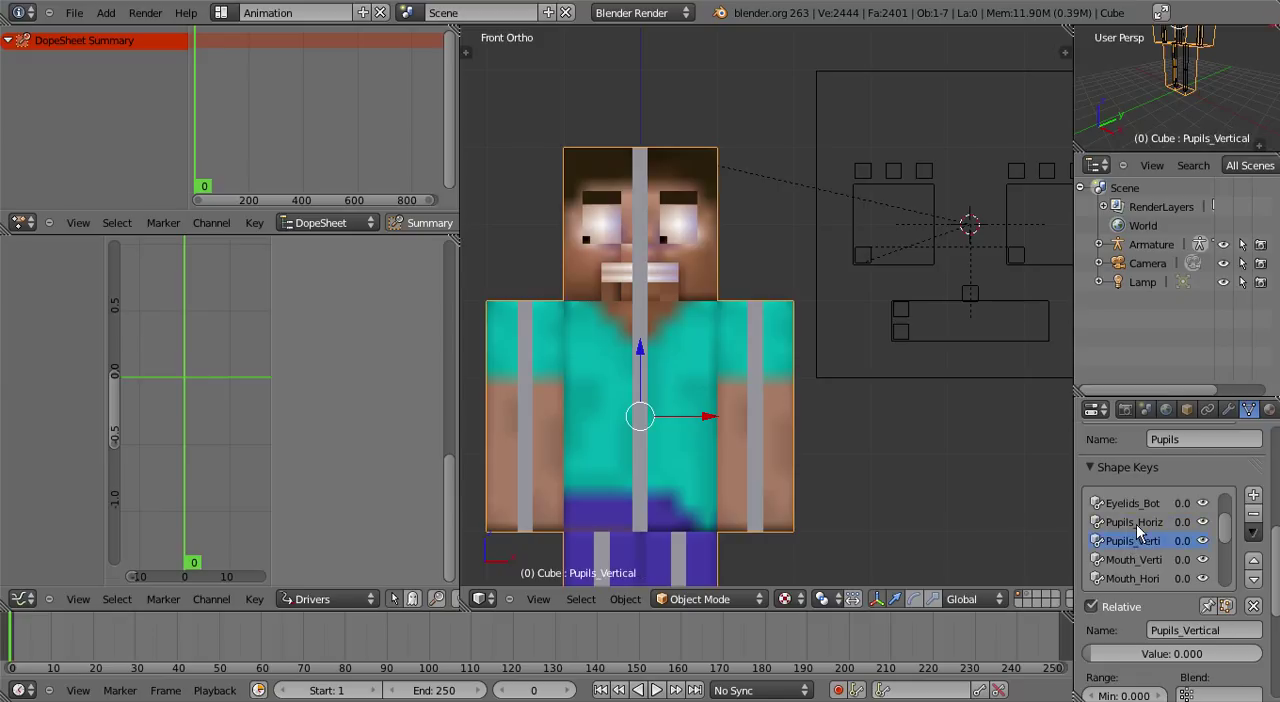
{"action": "left_click", "coordinate": [1135, 521]}
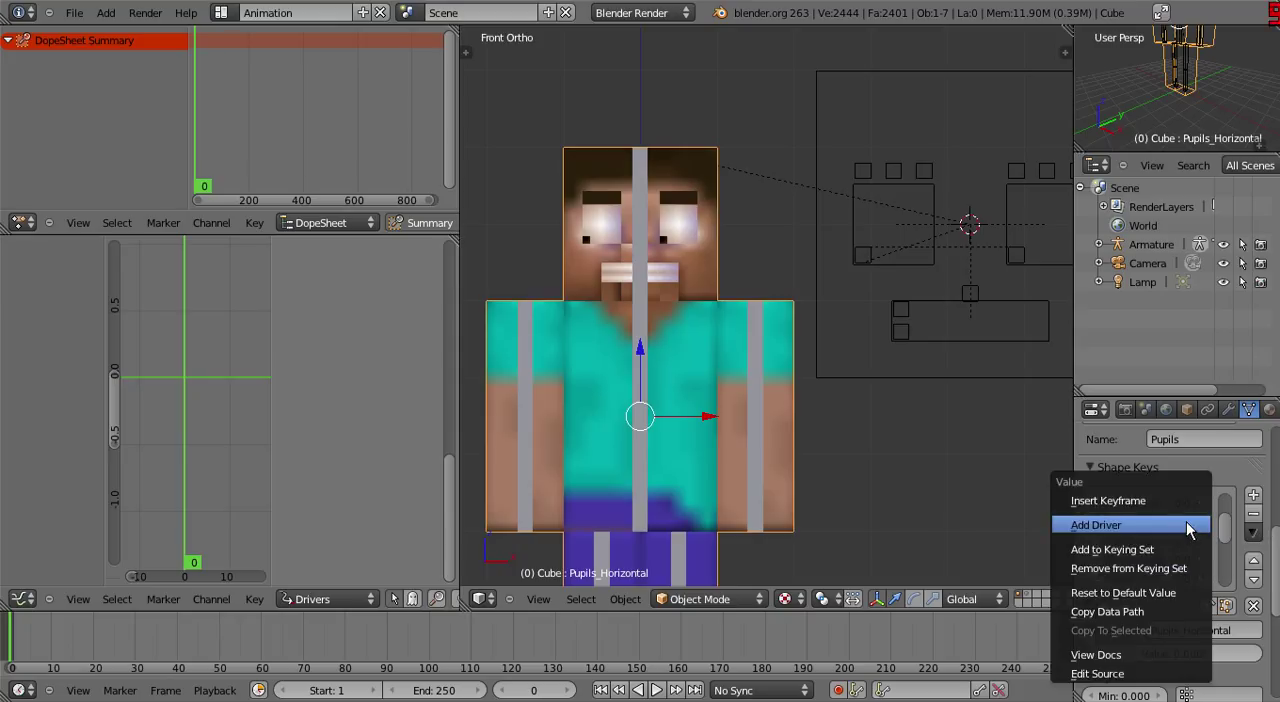
{"action": "mouse_move", "coordinate": [1185, 548]}
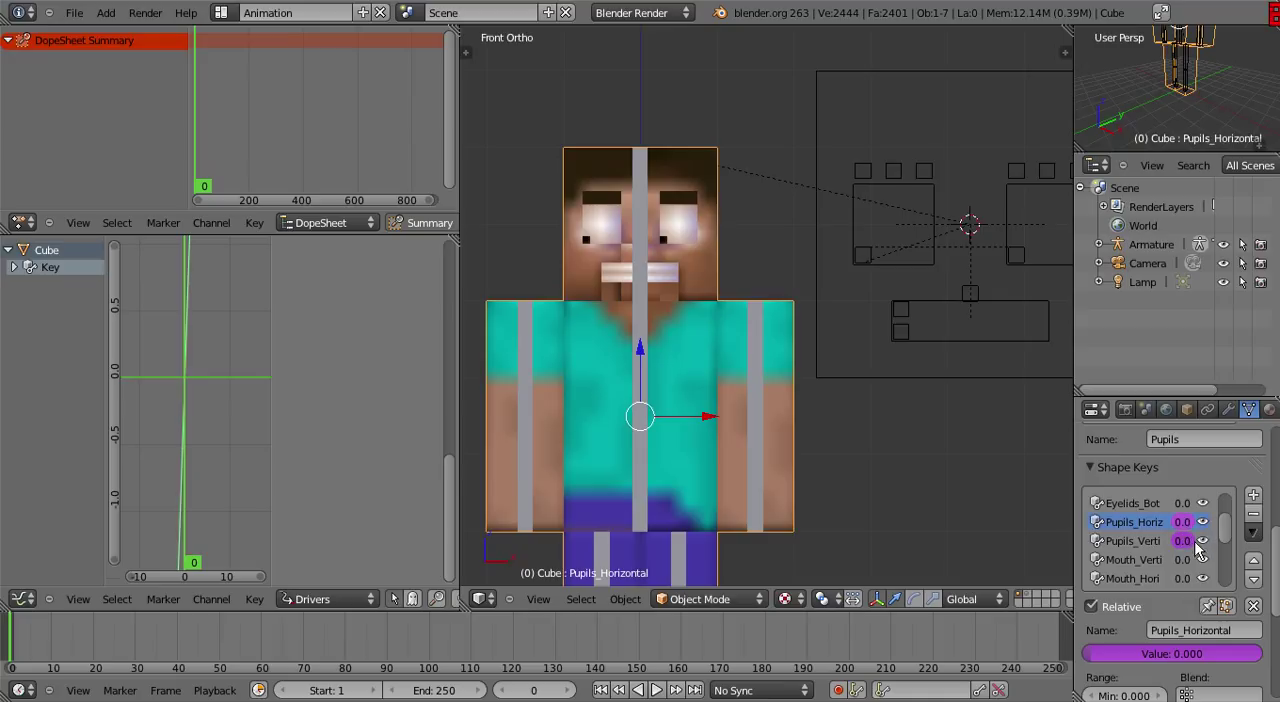
{"action": "mouse_move", "coordinate": [1108, 480]}
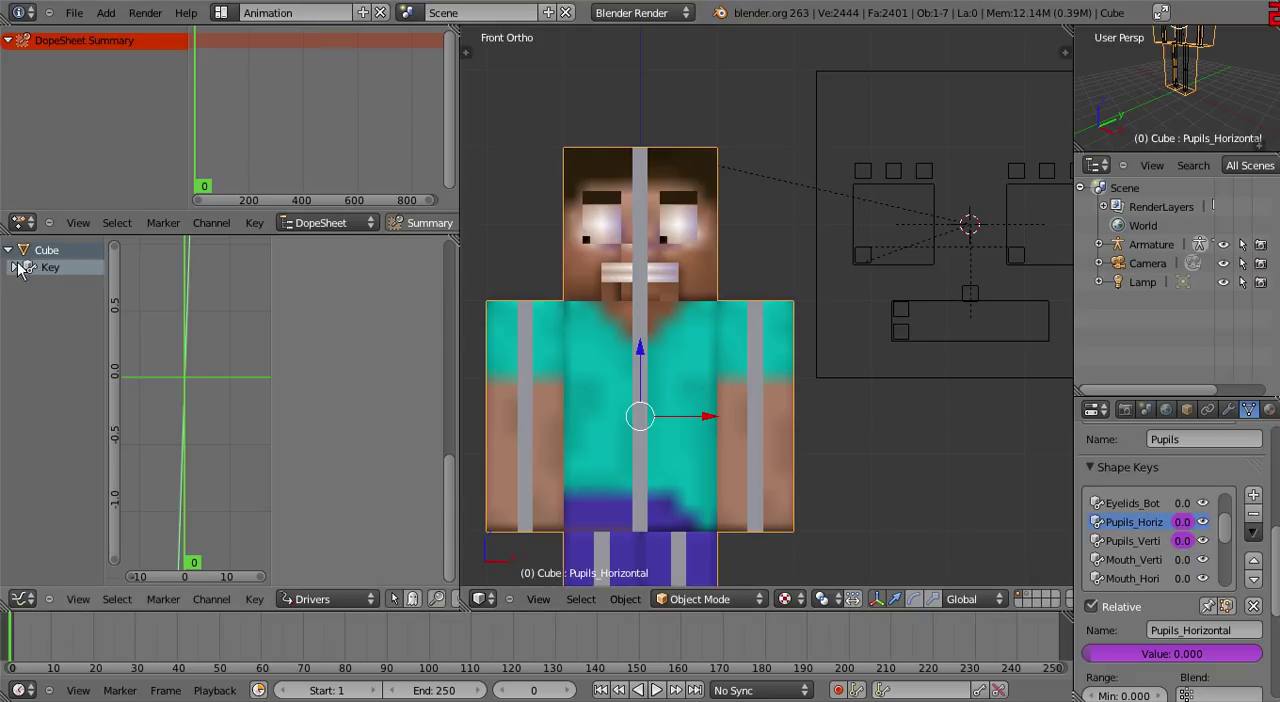
Expand the Key channels in the Drivers editor and show the Pupils_Horizontal driver settings
{"action": "left_click", "coordinate": [15, 267]}
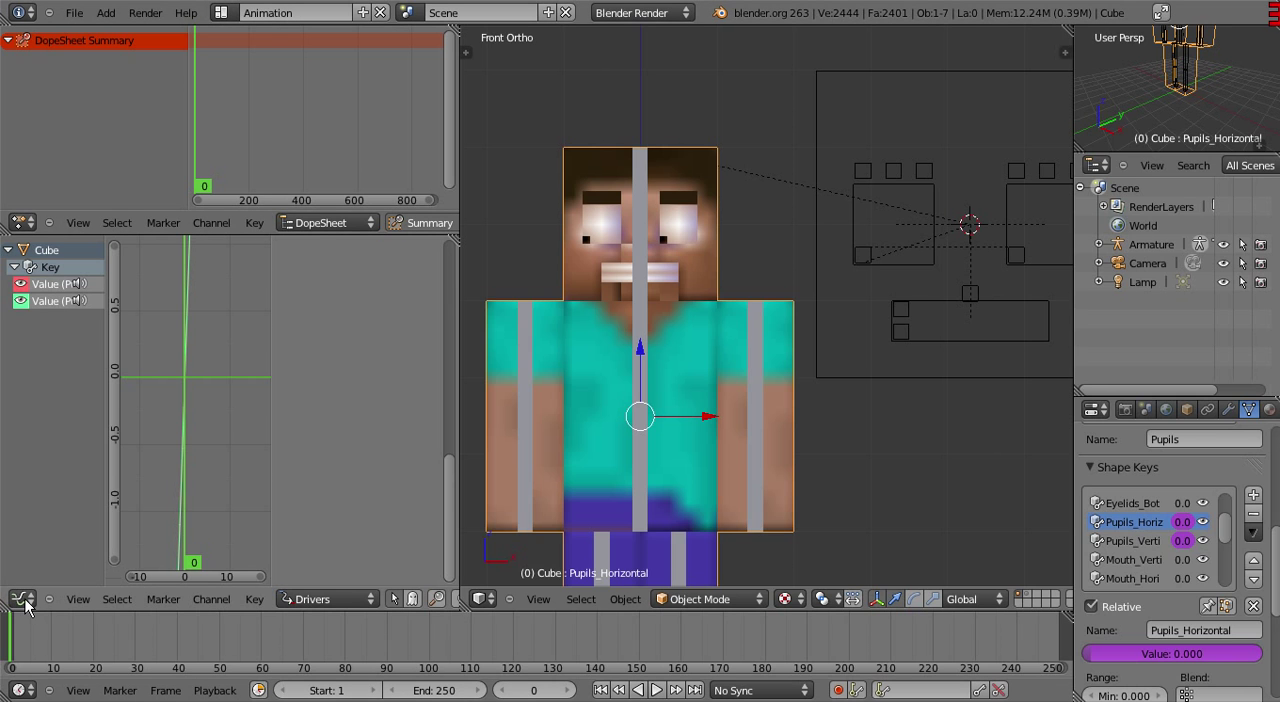
{"action": "mouse_move", "coordinate": [335, 610]}
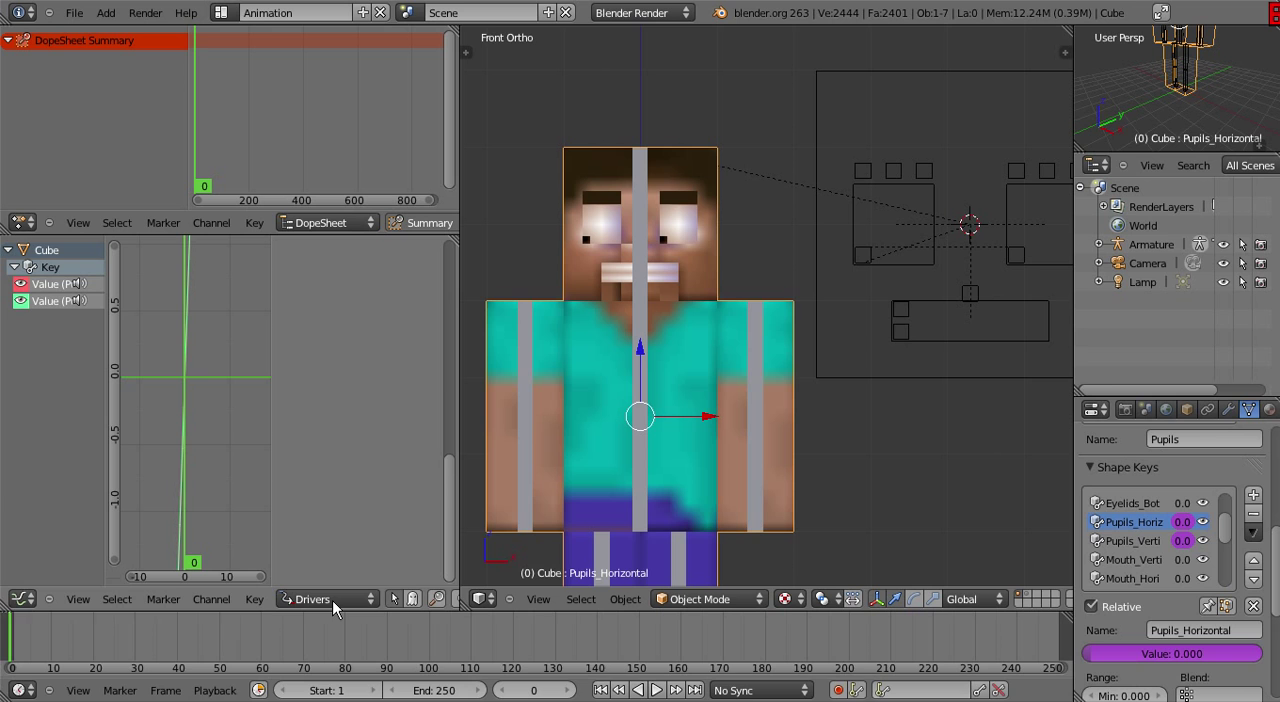
{"action": "left_click", "coordinate": [325, 599]}
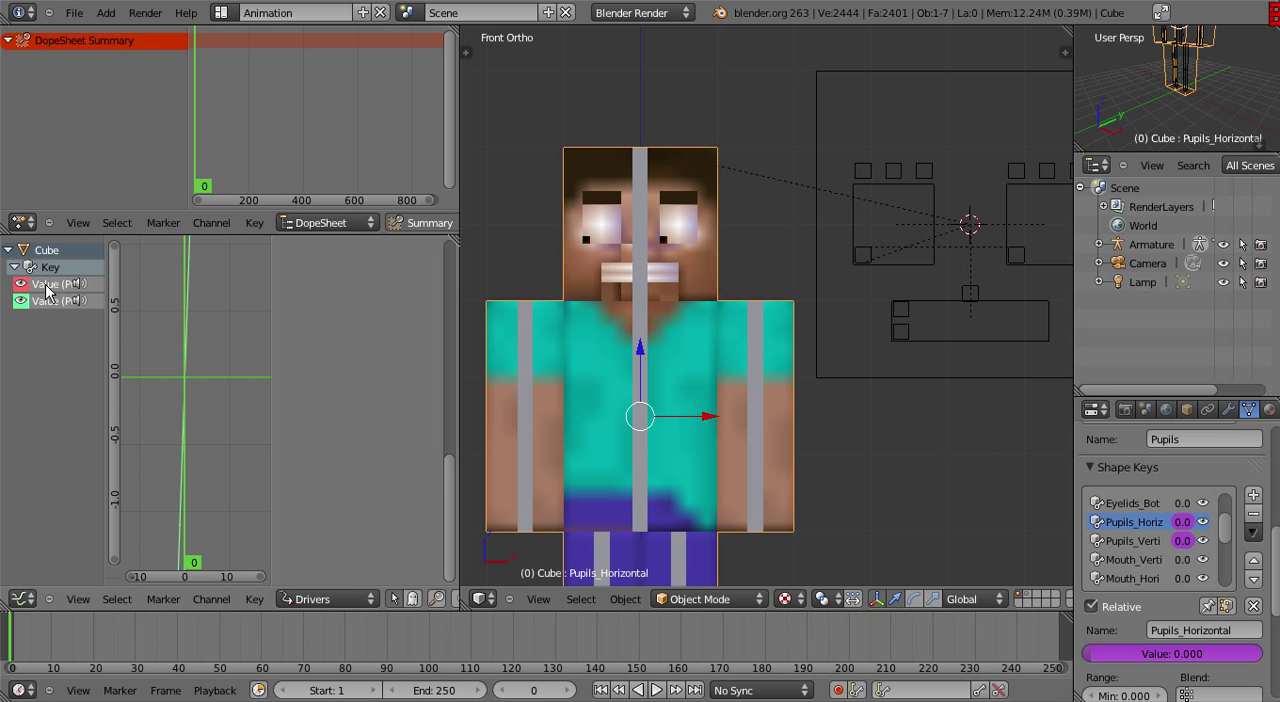
{"action": "left_click", "coordinate": [57, 283]}
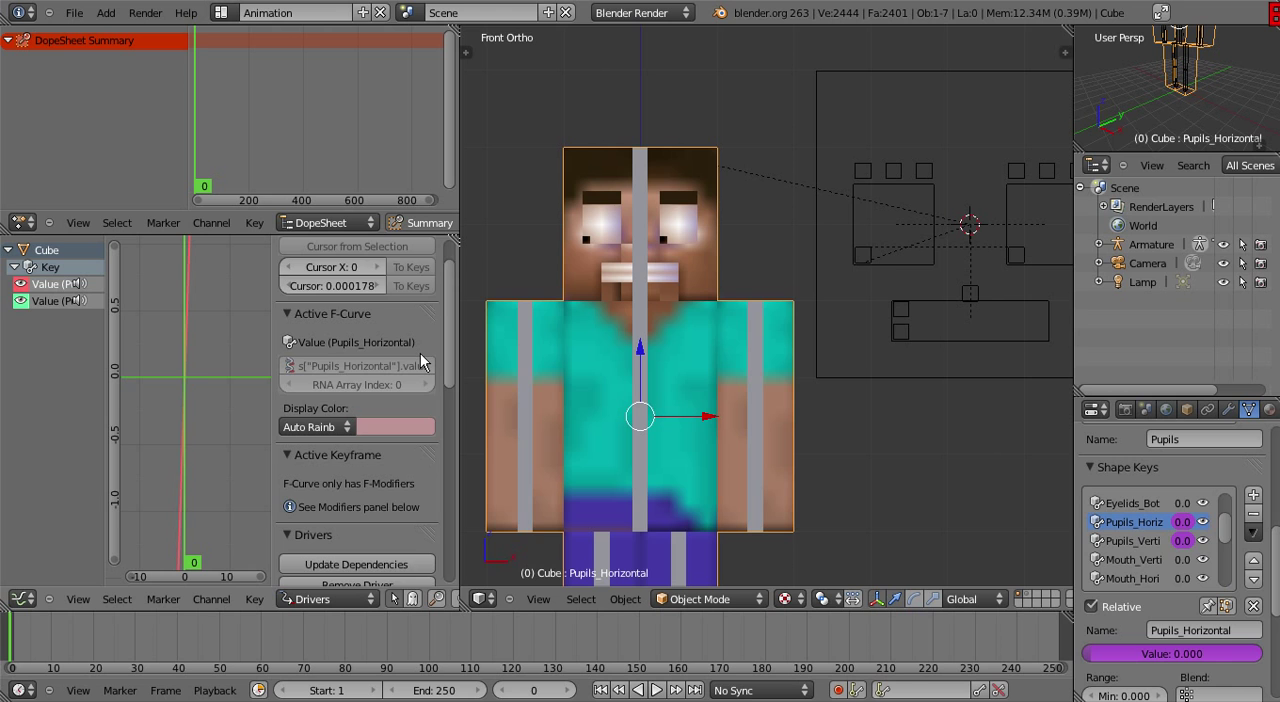
{"action": "scroll", "scroll_direction": "down", "scroll_amount": 3}
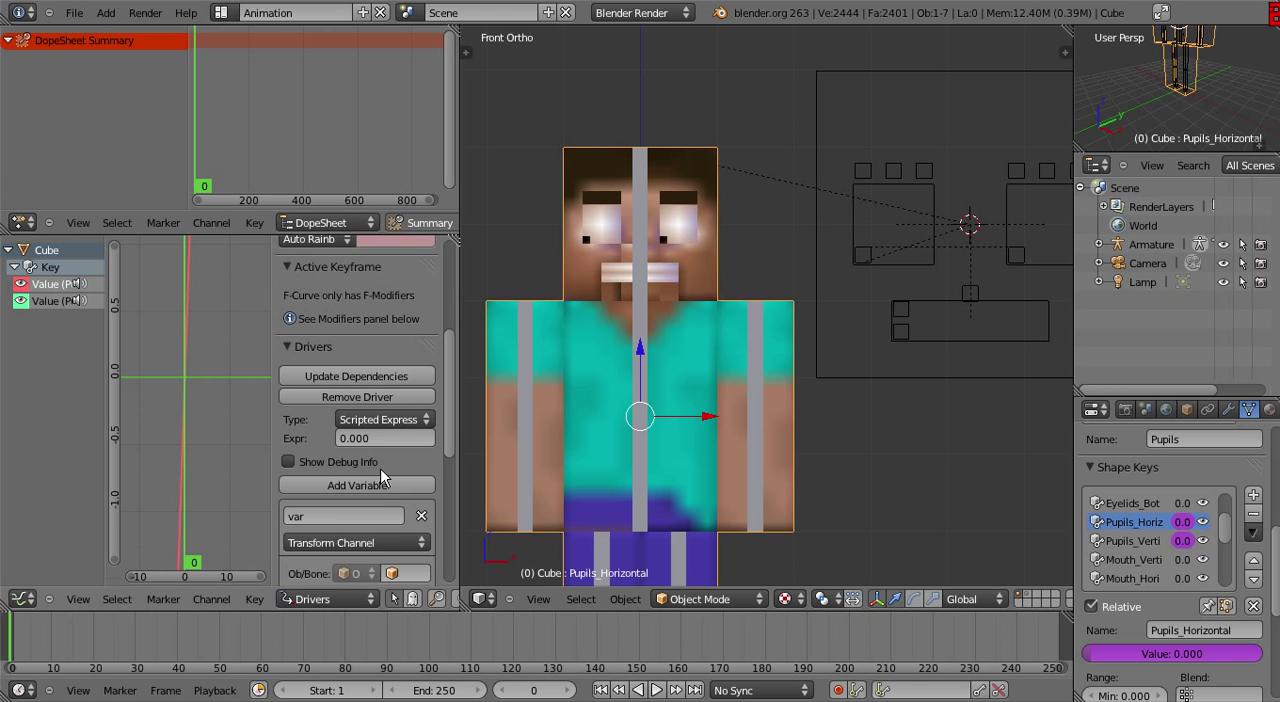
Make the Pupils_Horizontal driver average the Face_Control bone's X location in Local Space
{"action": "scroll", "scroll_direction": "down", "scroll_amount": 3}
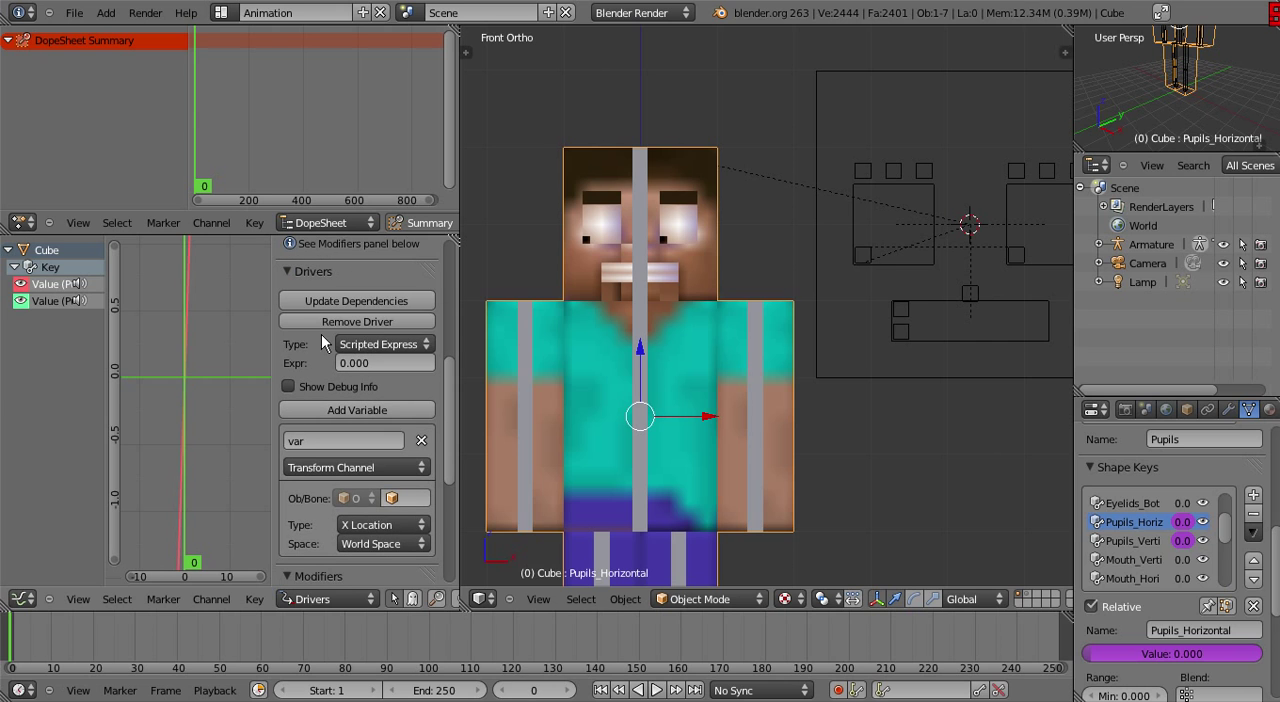
{"action": "left_click", "coordinate": [383, 344]}
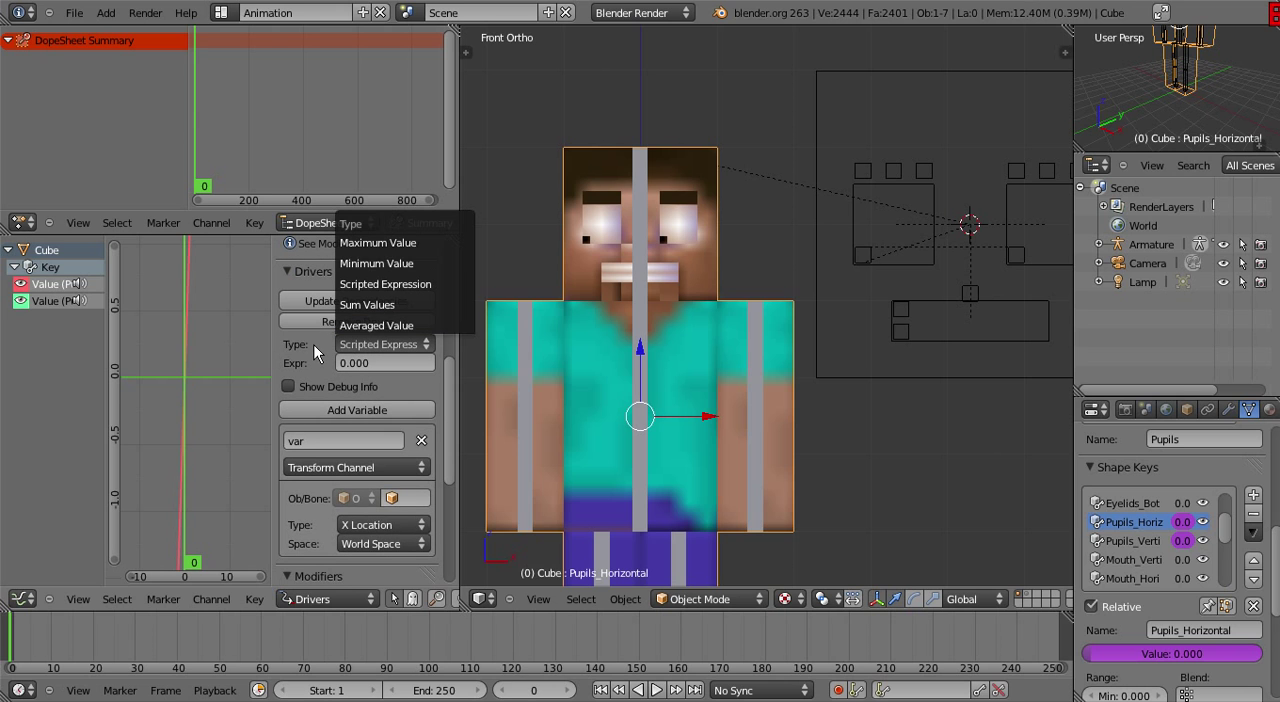
{"action": "mouse_move", "coordinate": [377, 325]}
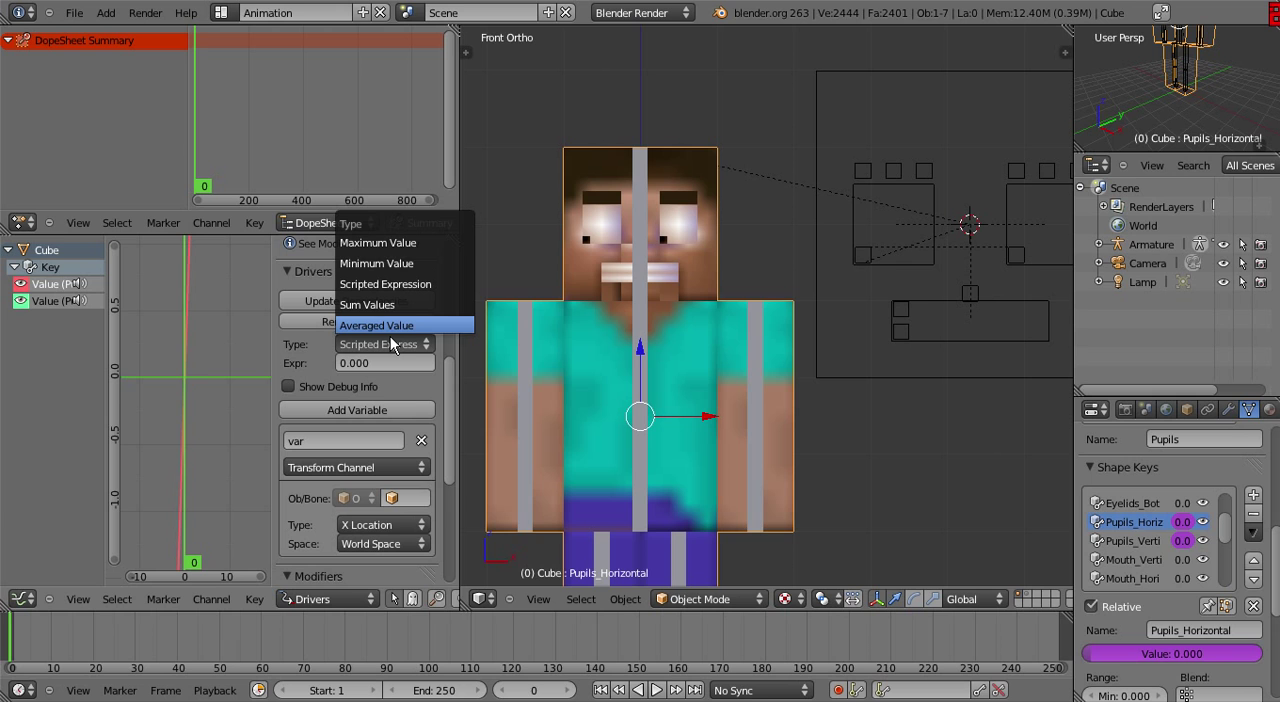
{"action": "left_click", "coordinate": [376, 325]}
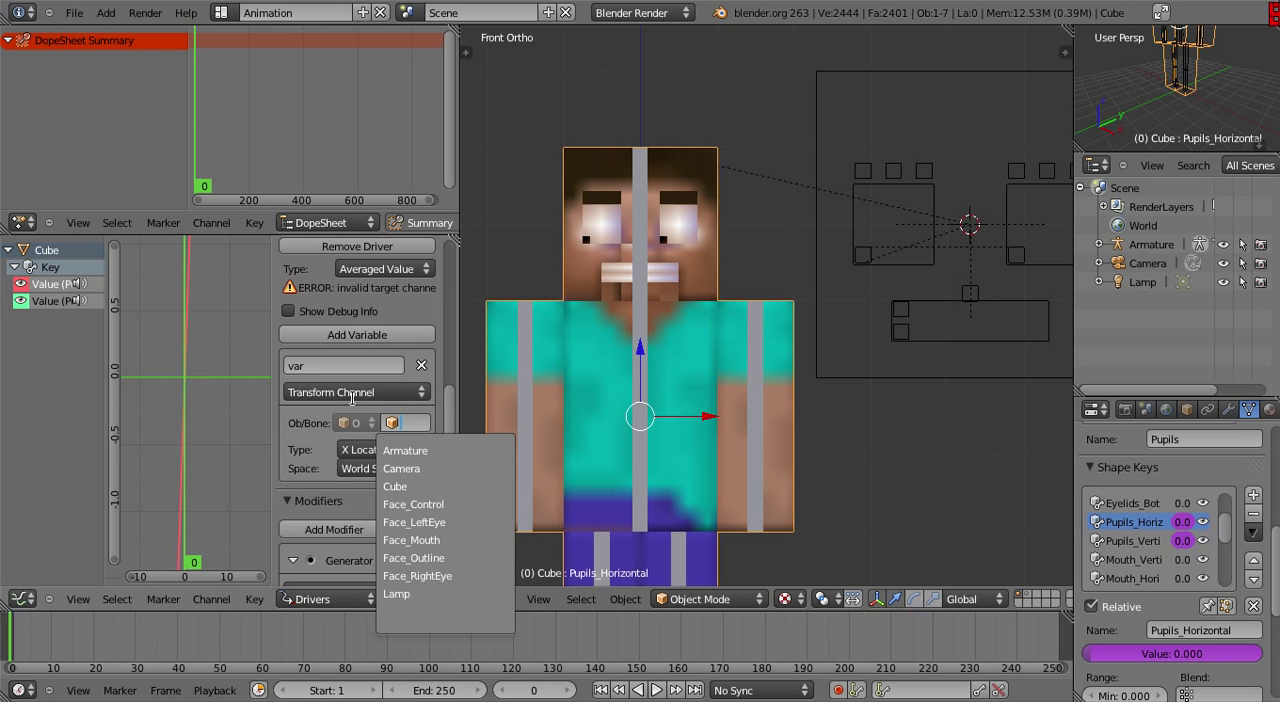
{"action": "mouse_move", "coordinate": [401, 468]}
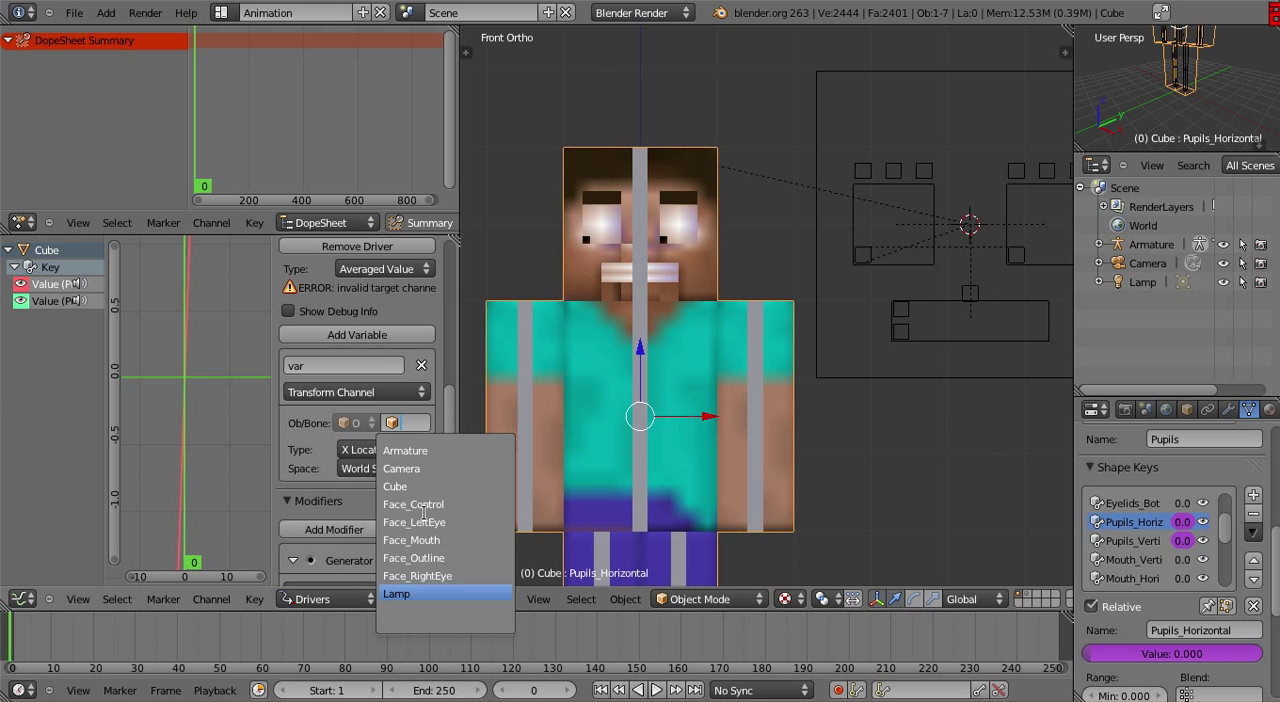
{"action": "left_click", "coordinate": [394, 486]}
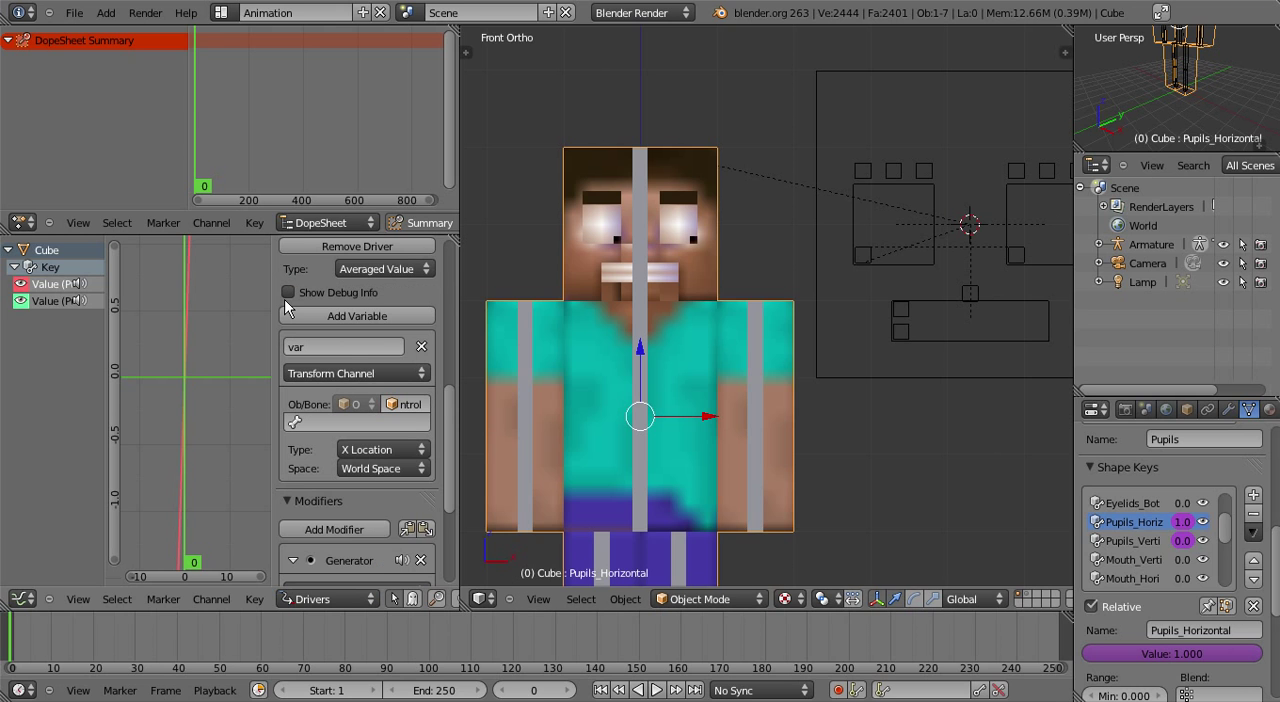
{"action": "mouse_move", "coordinate": [363, 435]}
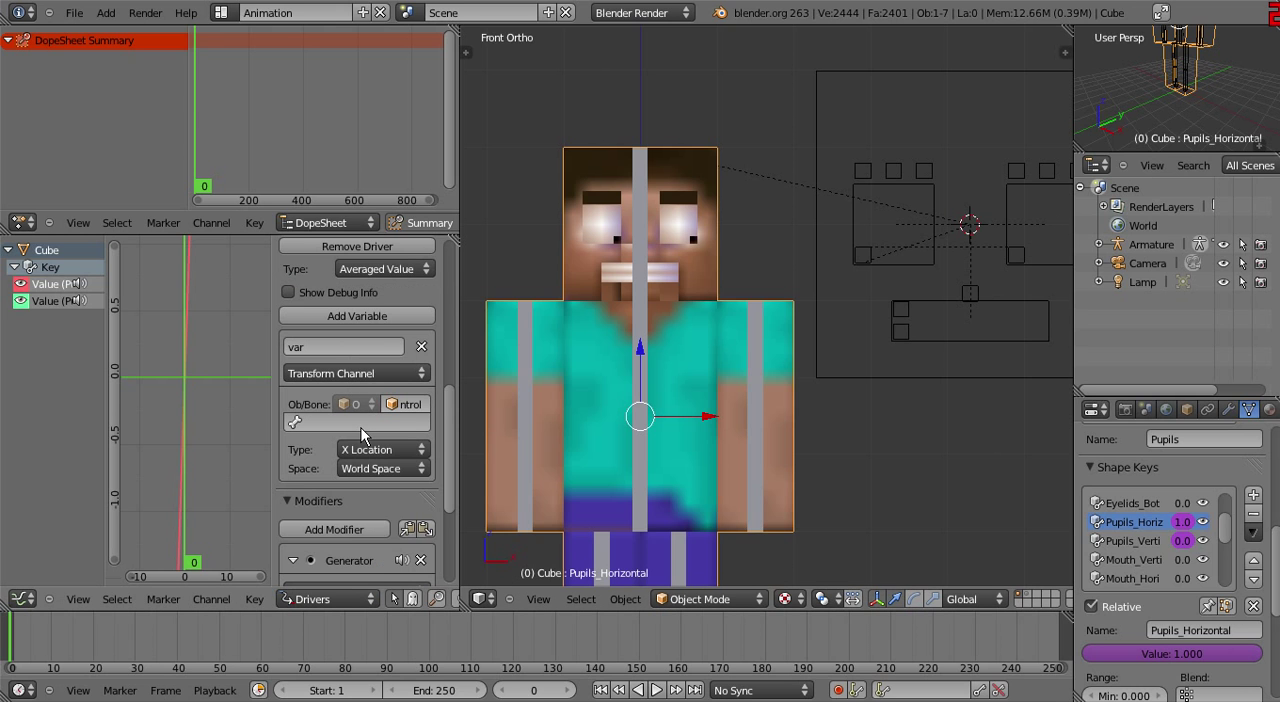
{"action": "left_click", "coordinate": [355, 421]}
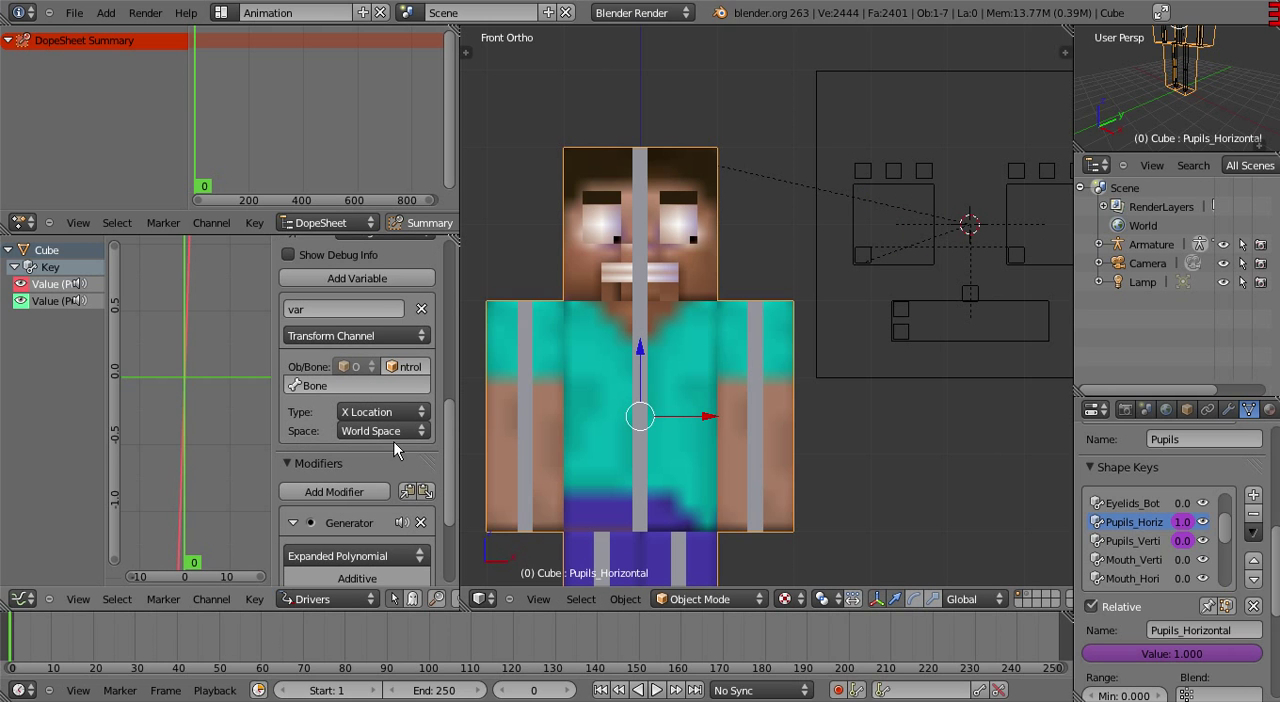
{"action": "left_click", "coordinate": [383, 430]}
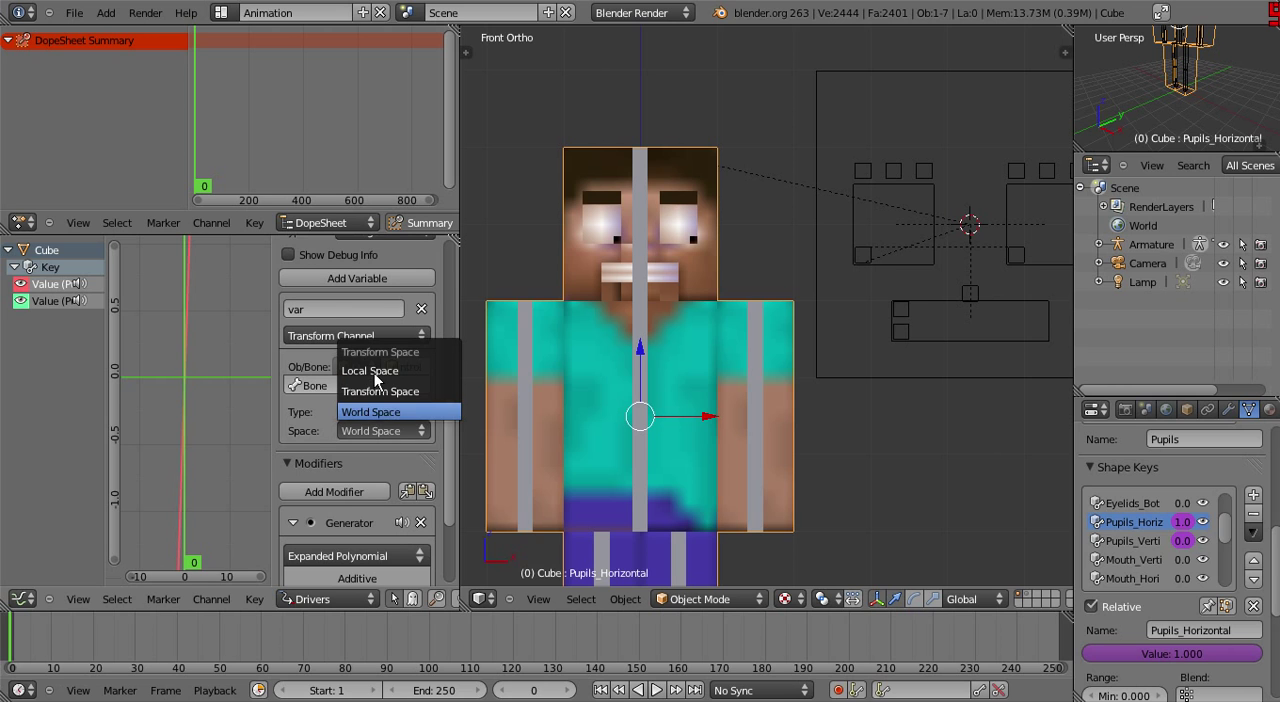
{"action": "left_click", "coordinate": [369, 370]}
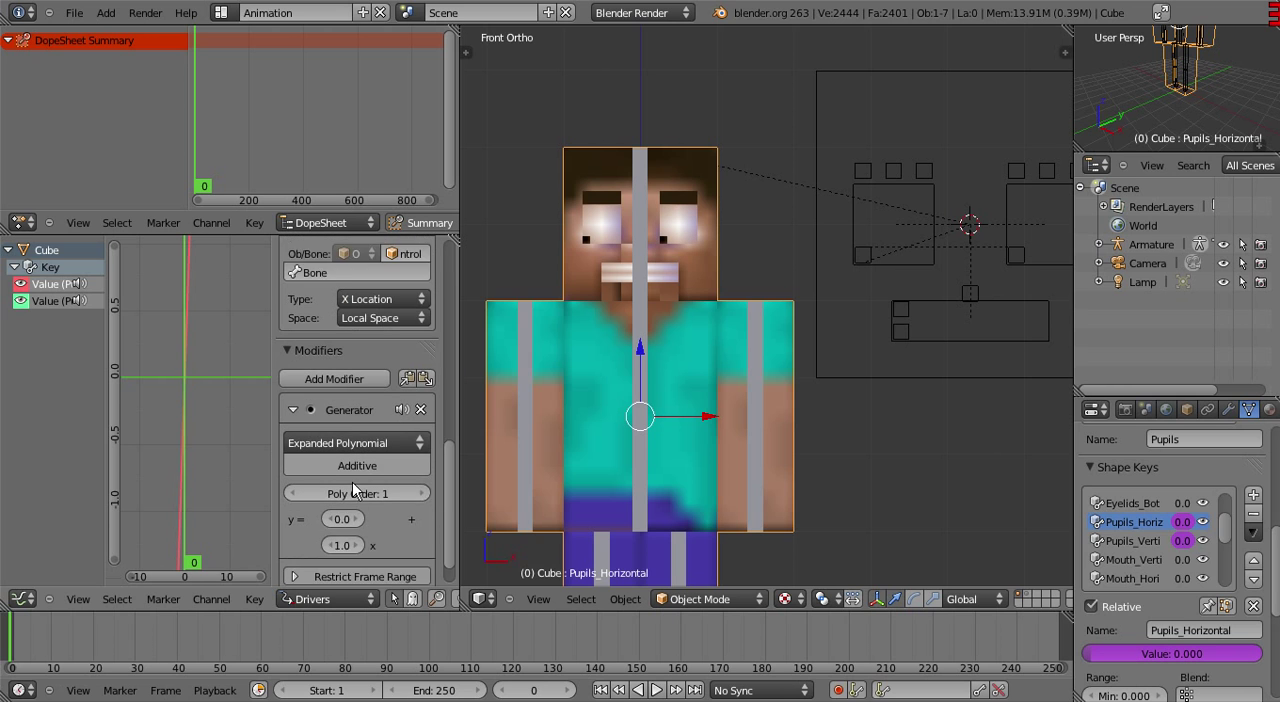
{"action": "scroll", "scroll_direction": "down", "scroll_amount": 3}
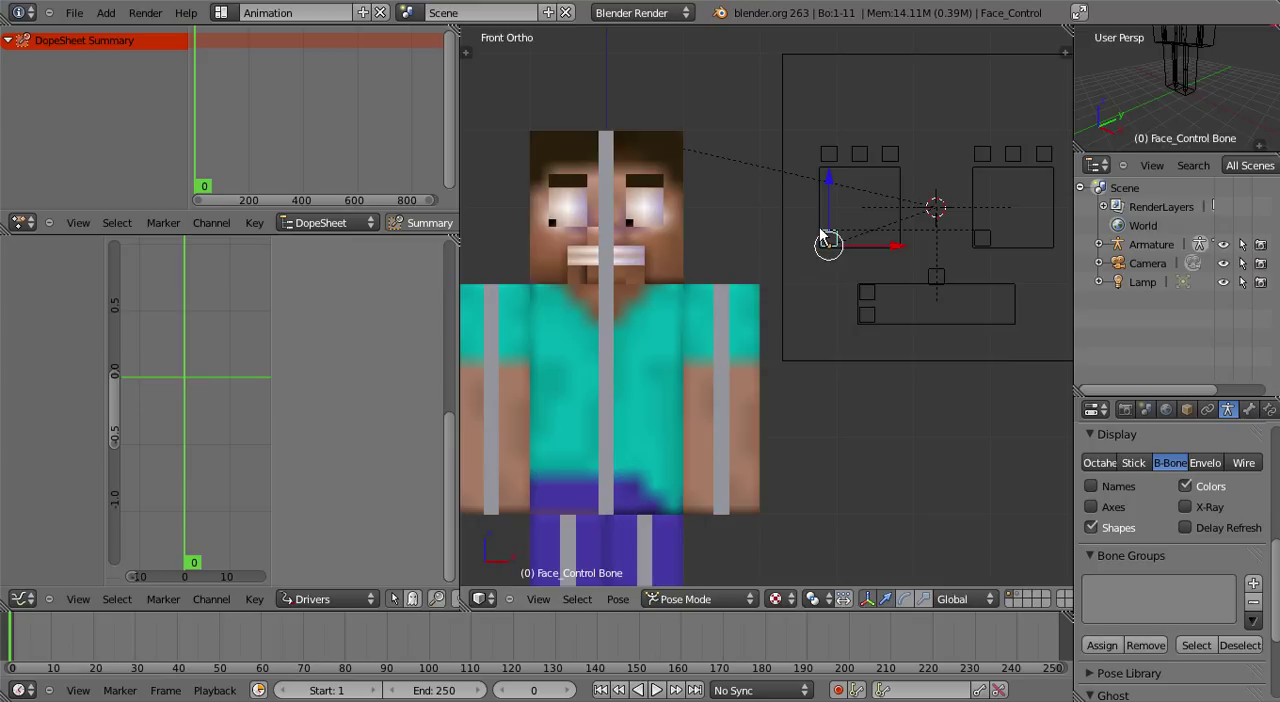
Drag the Face_Control bone to see whether the pupils follow
{"action": "left_click_drag", "start_coordinate": [828, 245], "coordinate": [878, 238]}
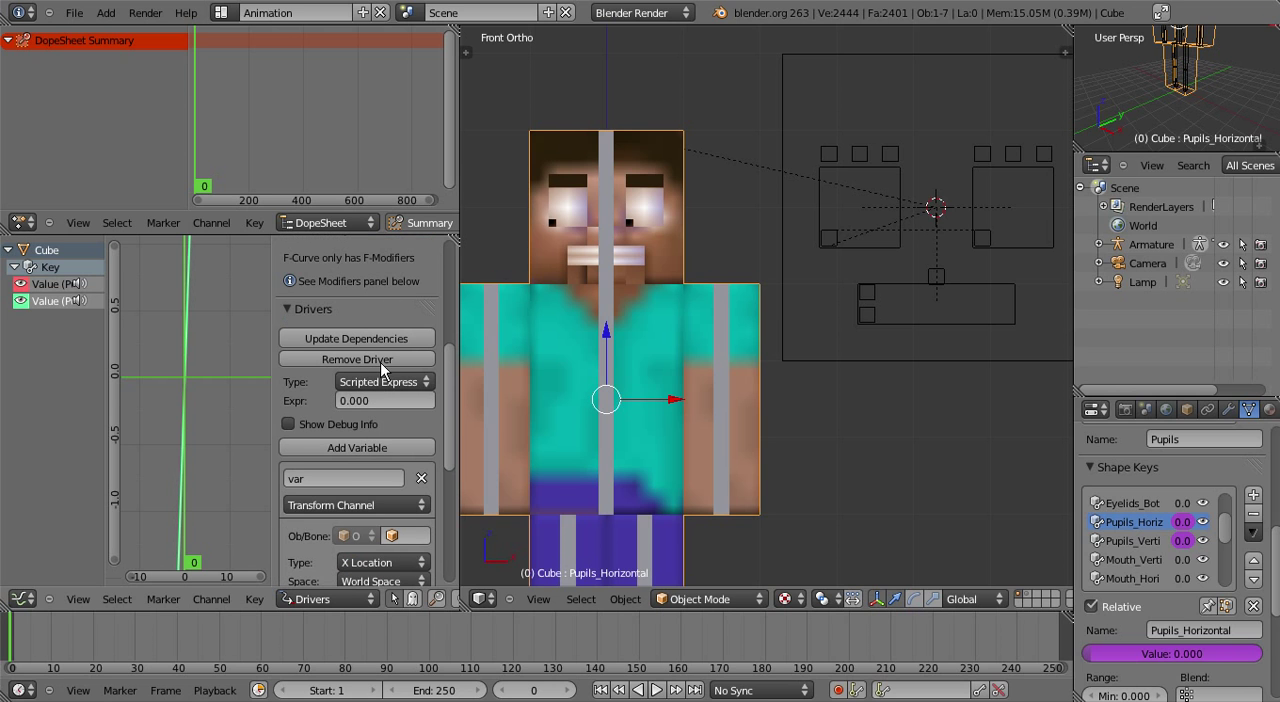
Set the driver to Averaged Value, targeting Face_Control bone 'Bone', Y Location, Local Space
{"action": "left_click", "coordinate": [384, 381]}
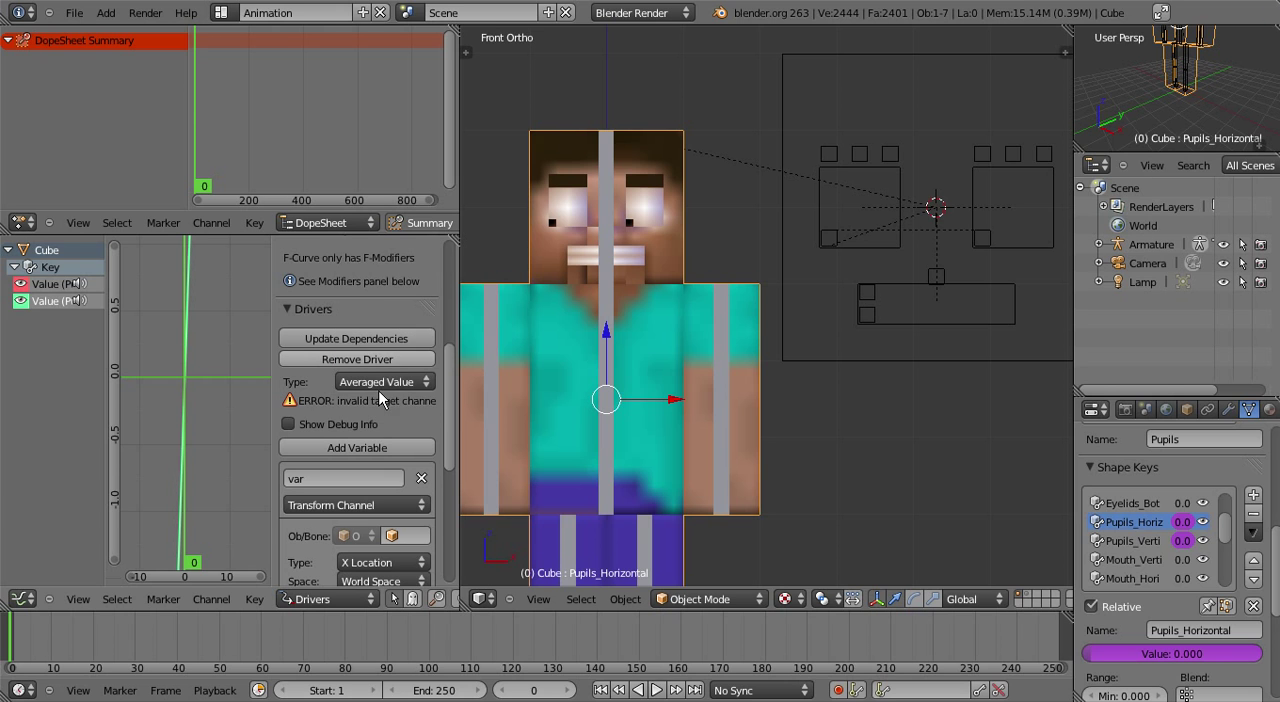
{"action": "scroll", "scroll_direction": "down", "scroll_amount": 3}
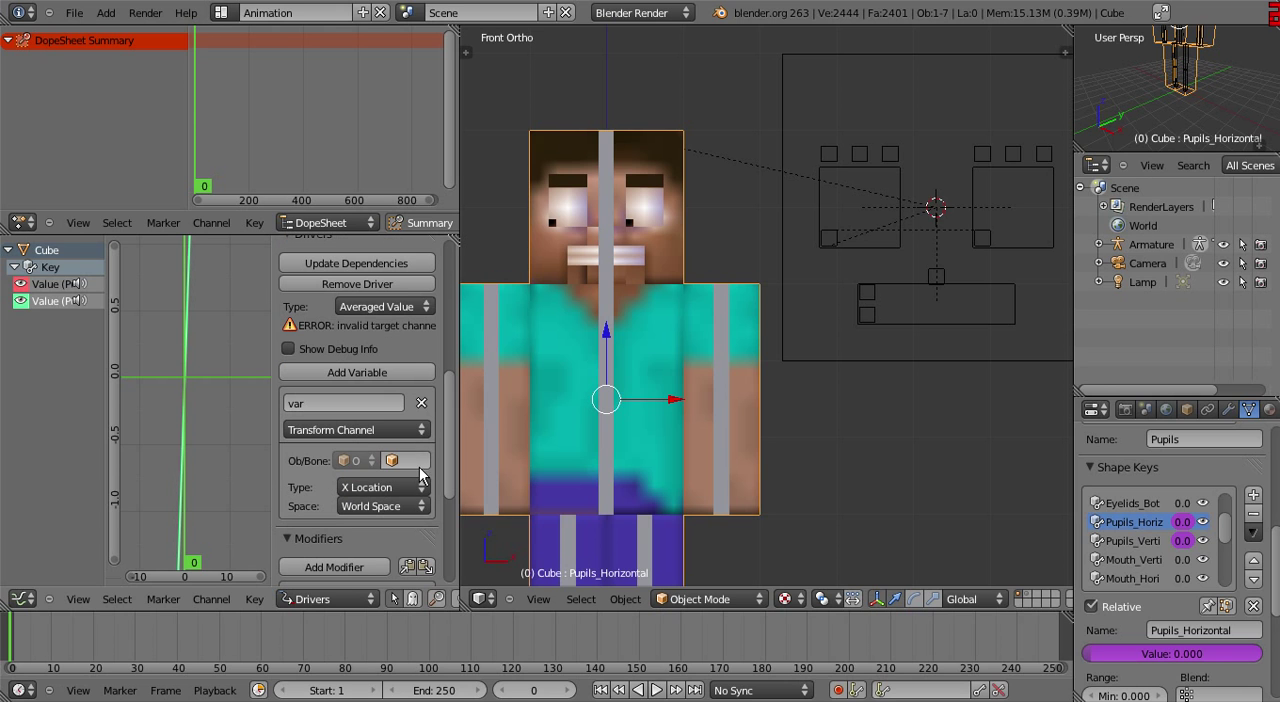
{"action": "left_click", "coordinate": [405, 460]}
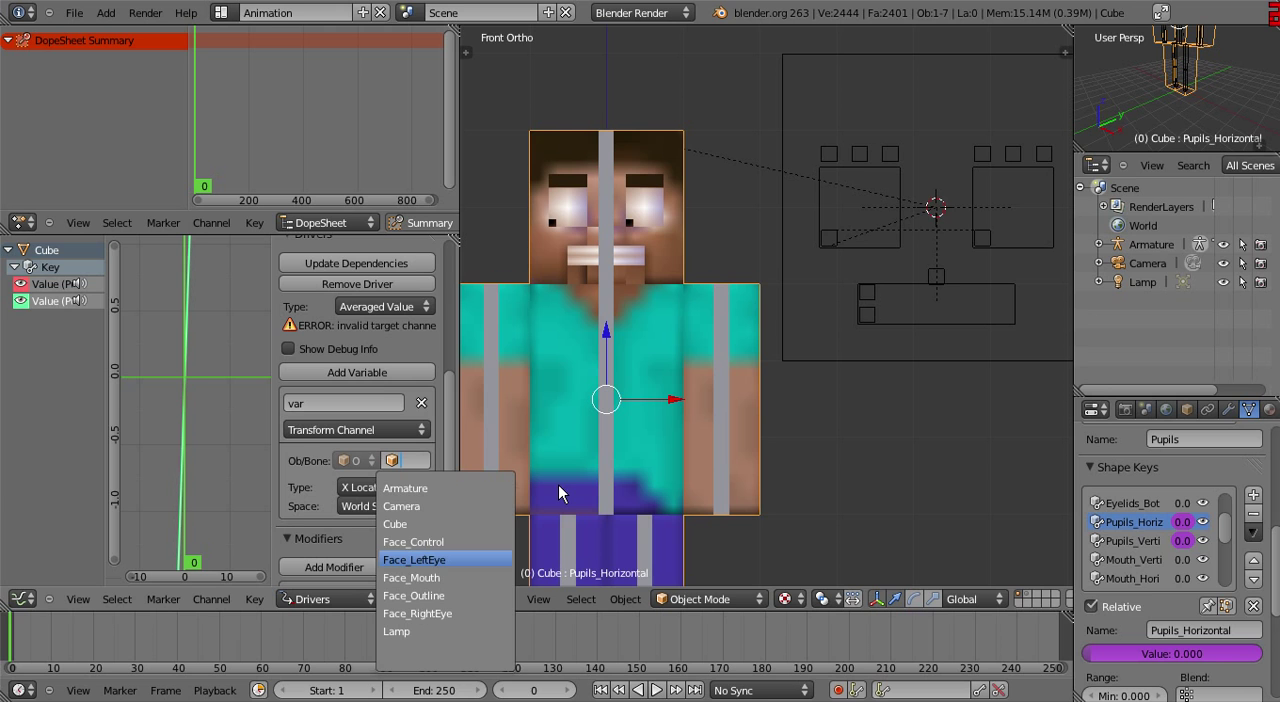
{"action": "left_click", "coordinate": [413, 541]}
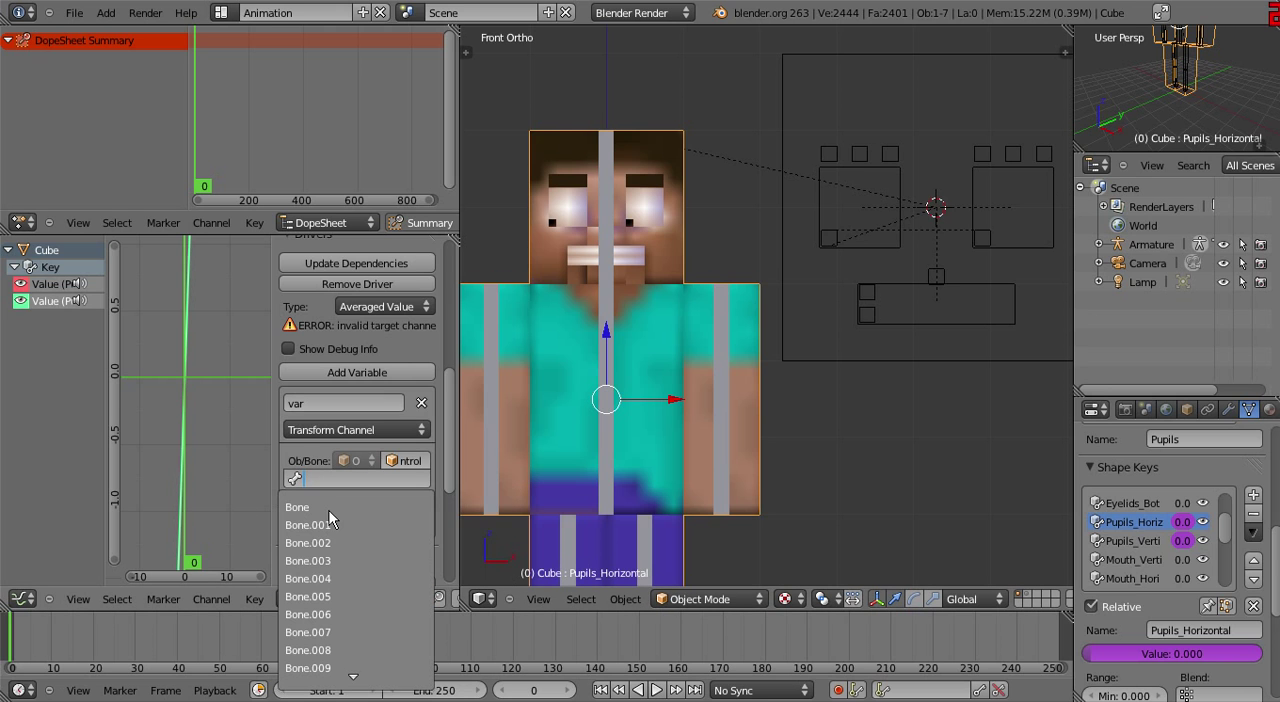
{"action": "left_click", "coordinate": [297, 507]}
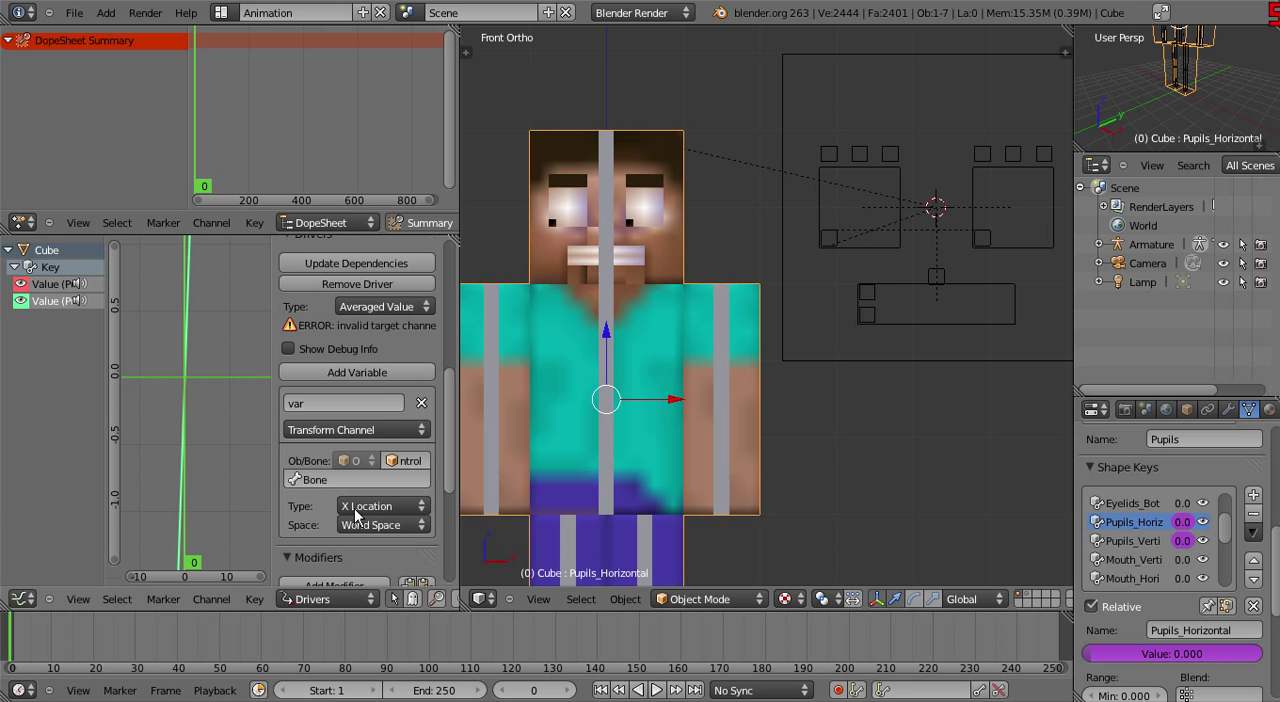
{"action": "left_click", "coordinate": [382, 505]}
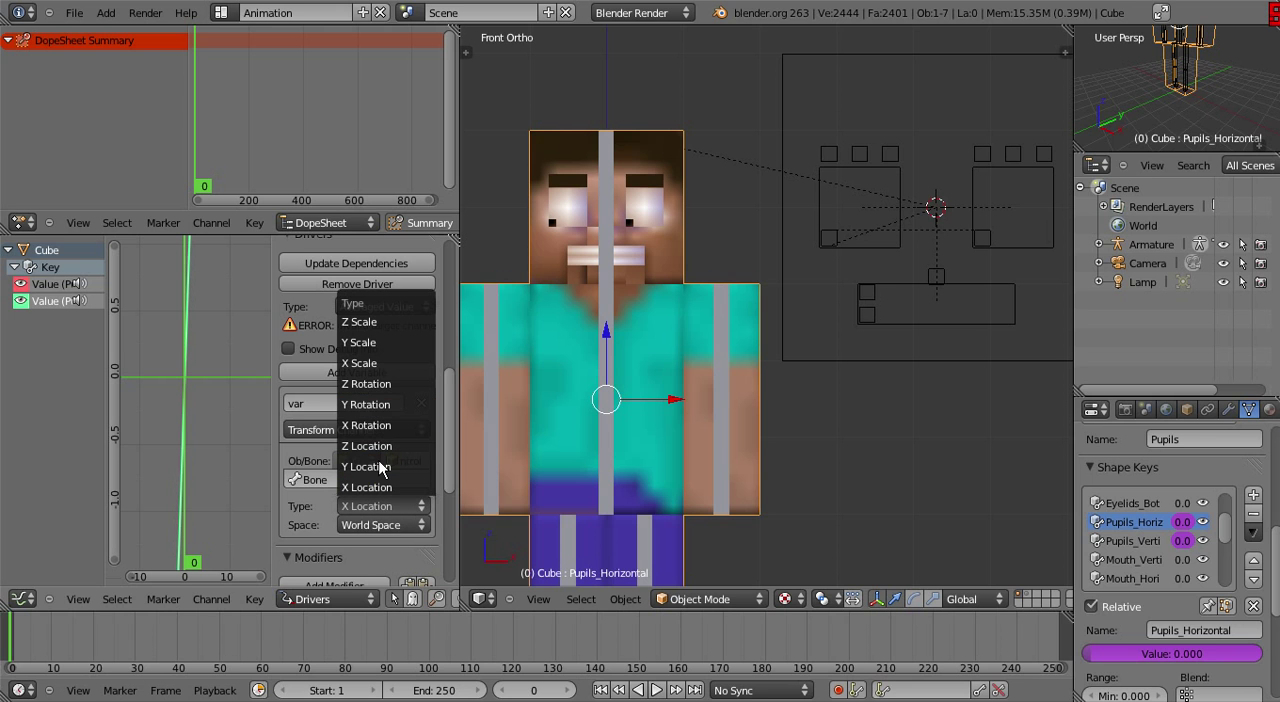
{"action": "mouse_move", "coordinate": [366, 467]}
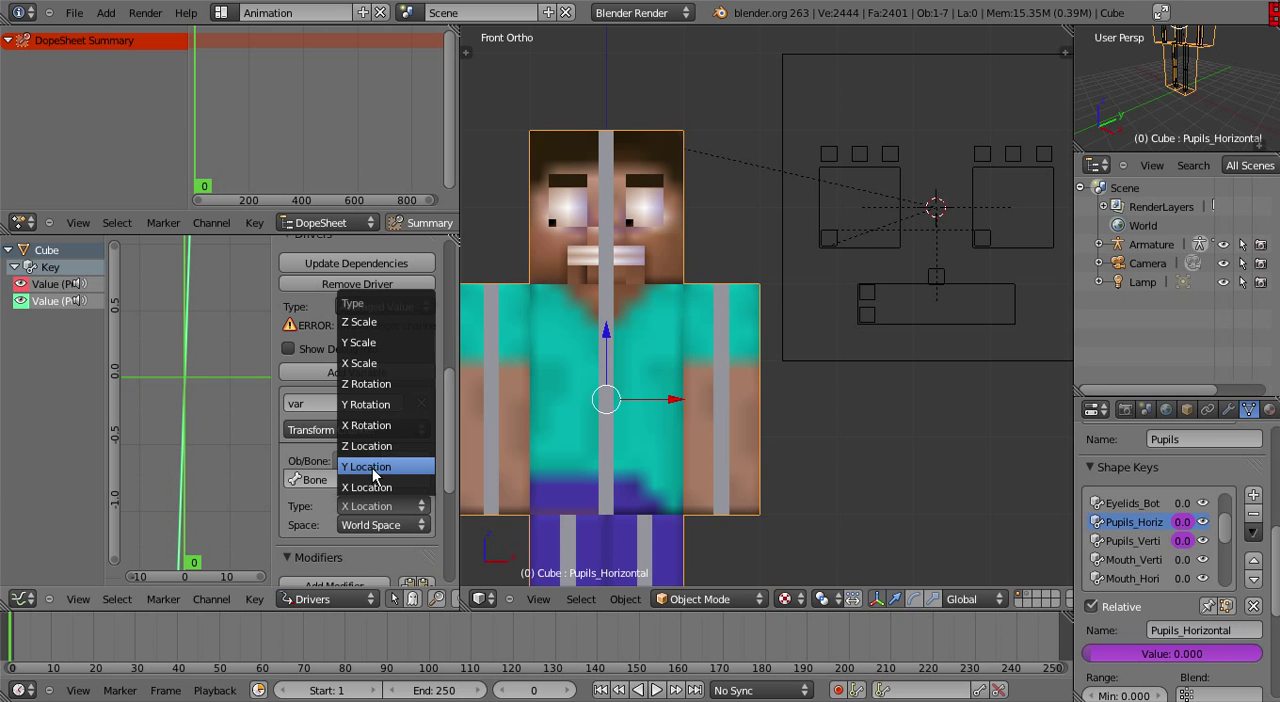
{"action": "left_click", "coordinate": [366, 466]}
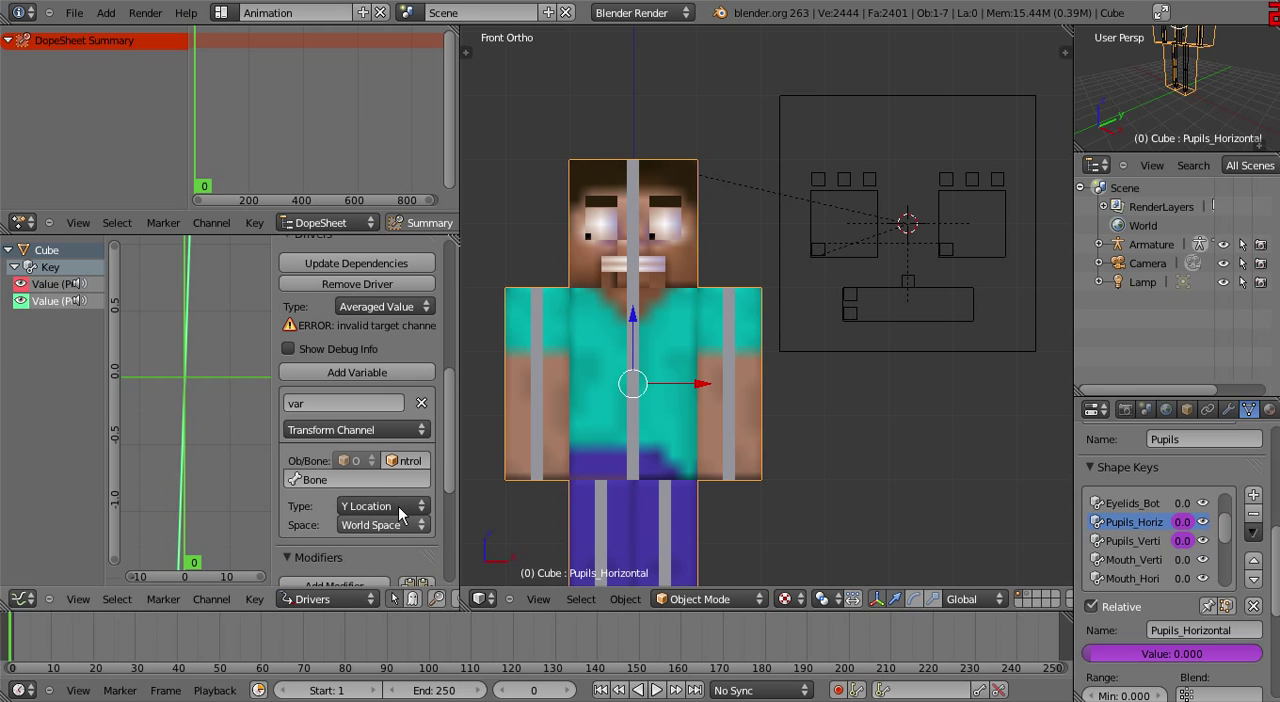
{"action": "mouse_move", "coordinate": [835, 105]}
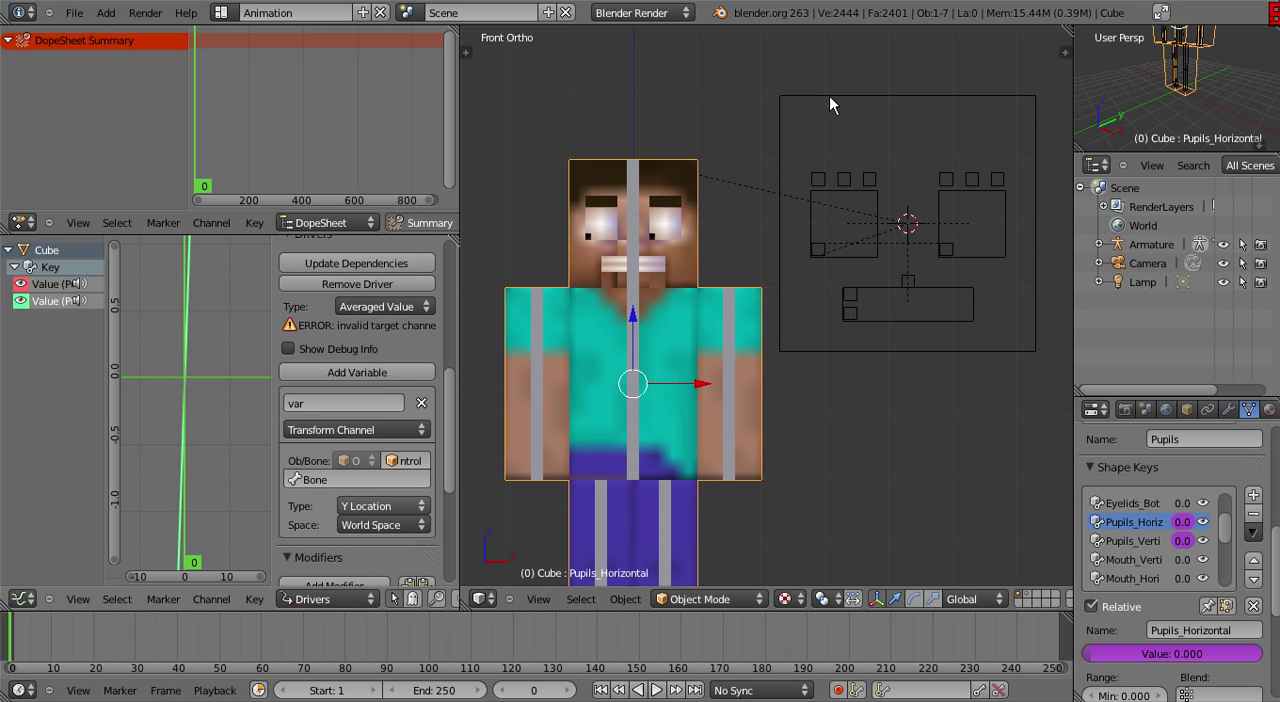
{"action": "mouse_move", "coordinate": [823, 334]}
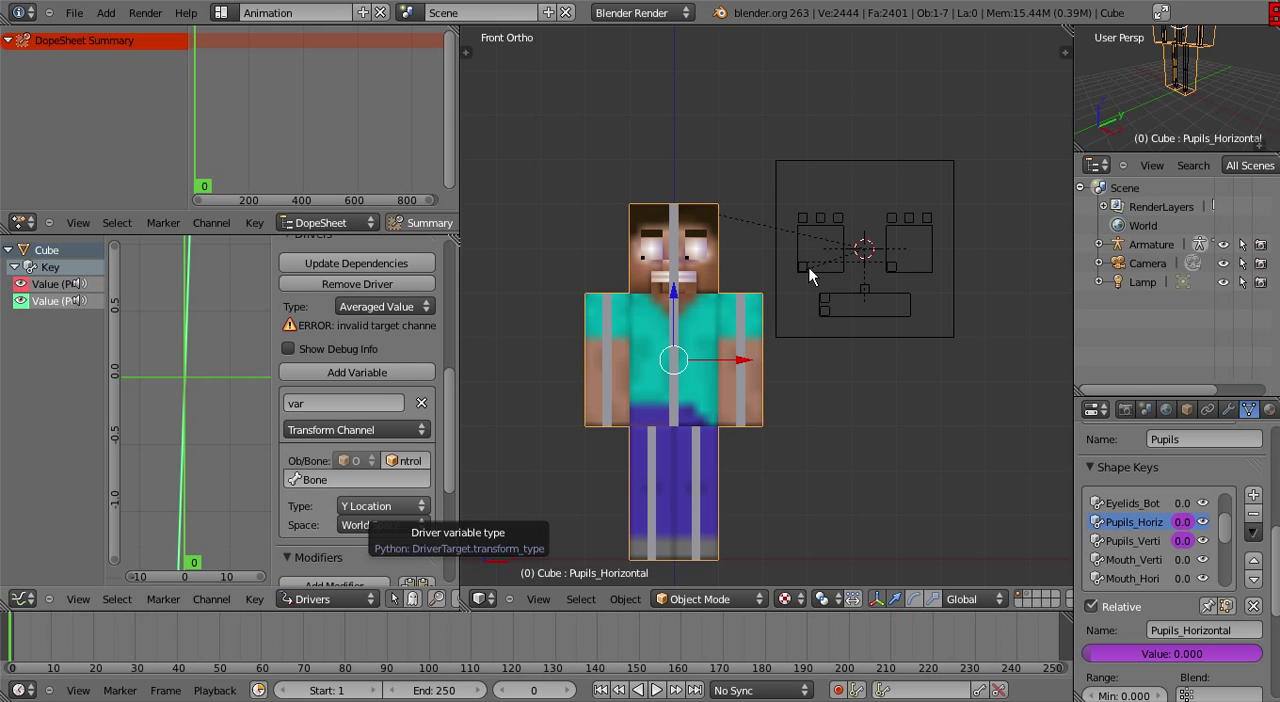
{"action": "mouse_move", "coordinate": [285, 387]}
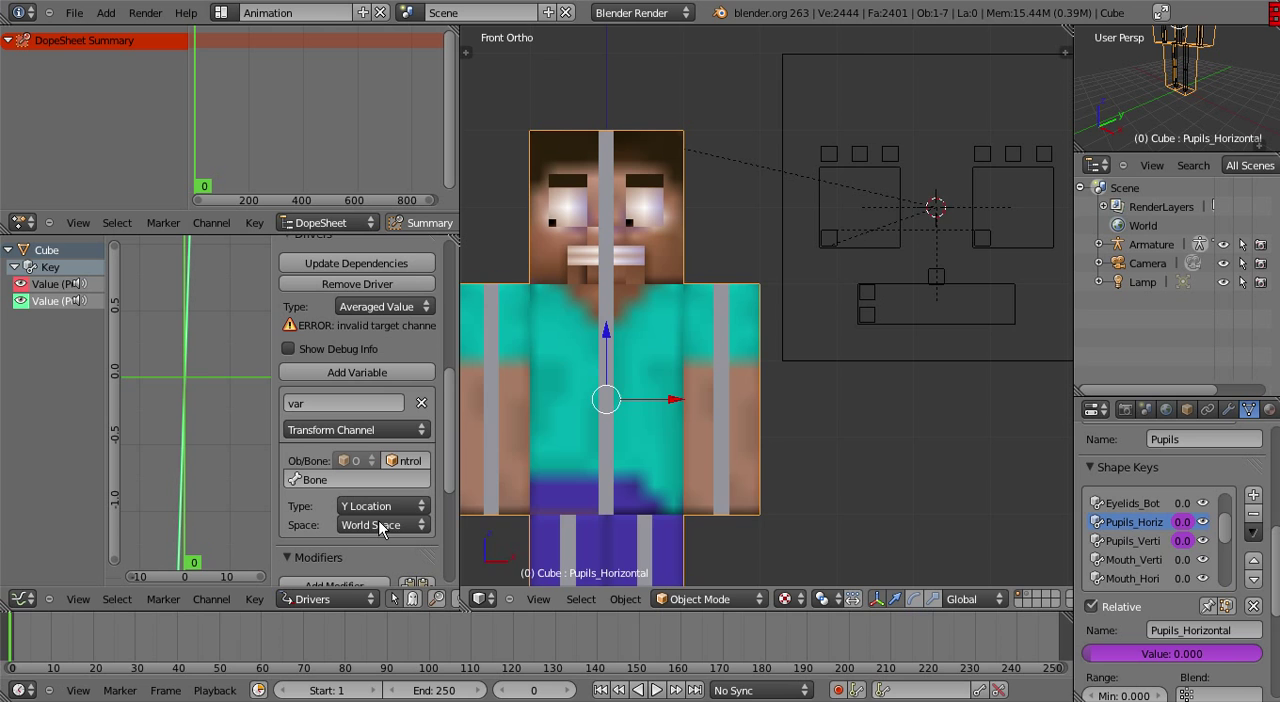
{"action": "left_click", "coordinate": [380, 524]}
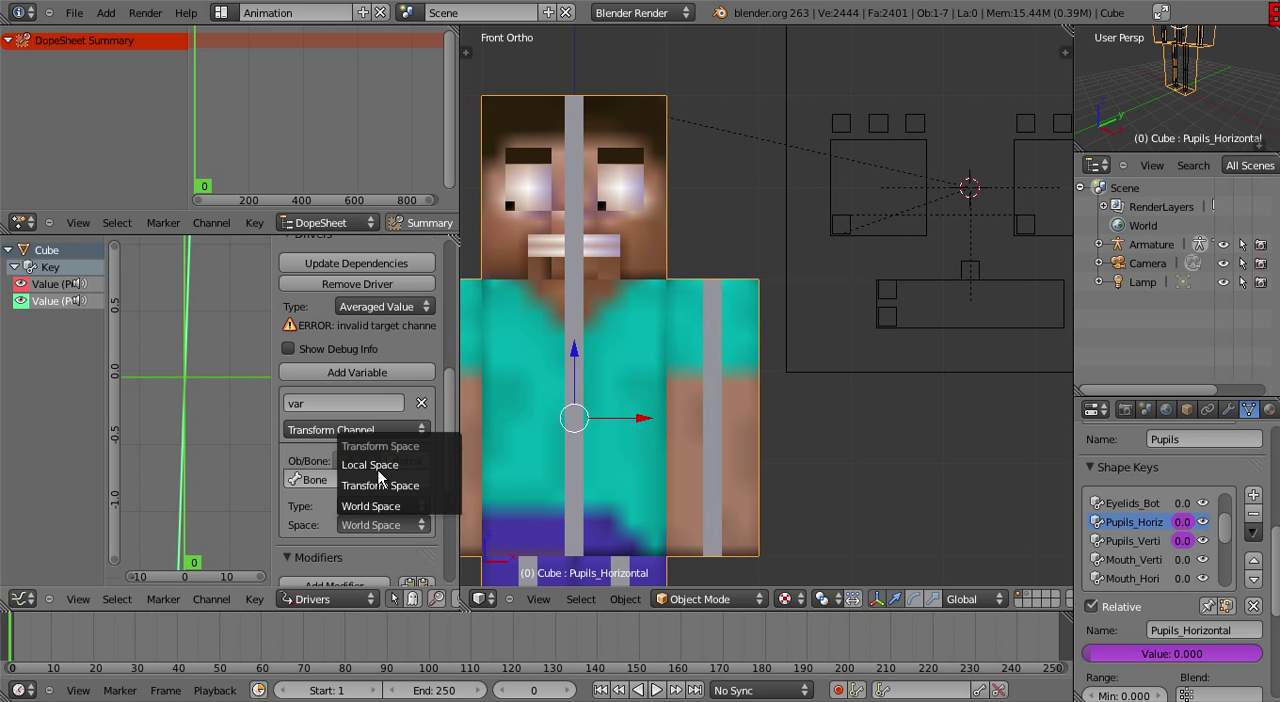
{"action": "left_click", "coordinate": [370, 464]}
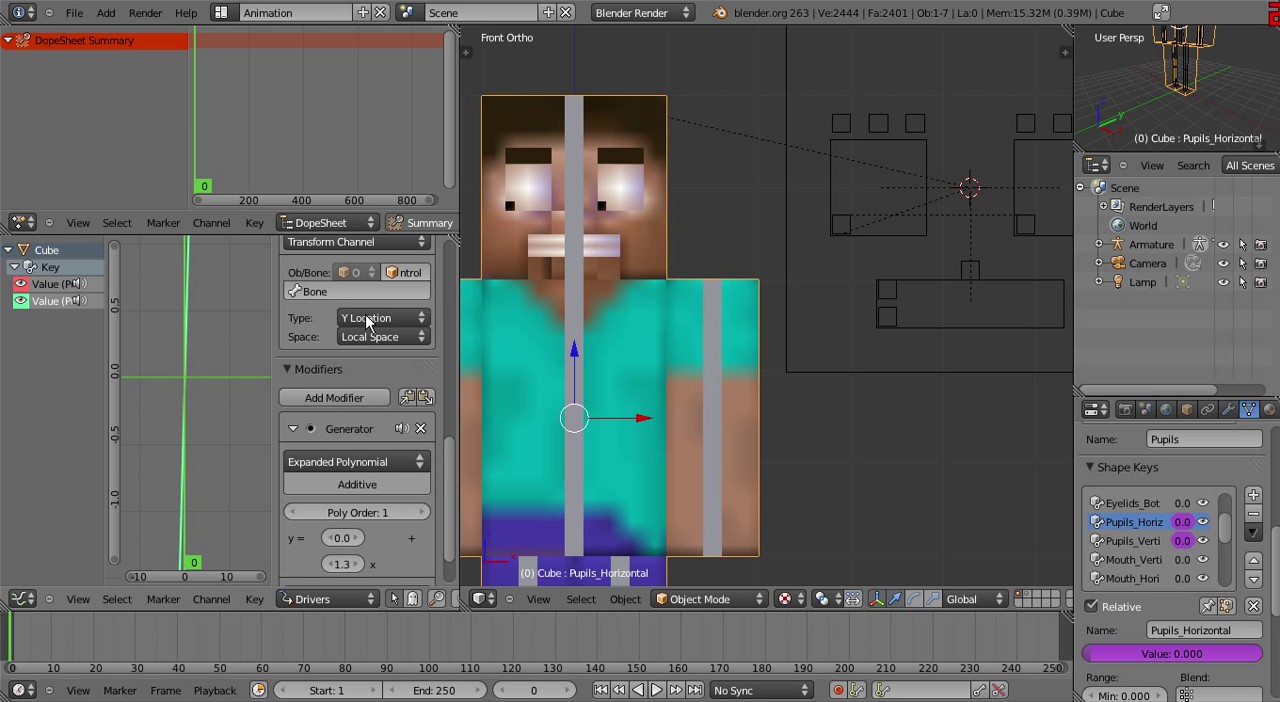
Switch the driver variable to Z Location, then back to Y Location
{"action": "left_click", "coordinate": [382, 317]}
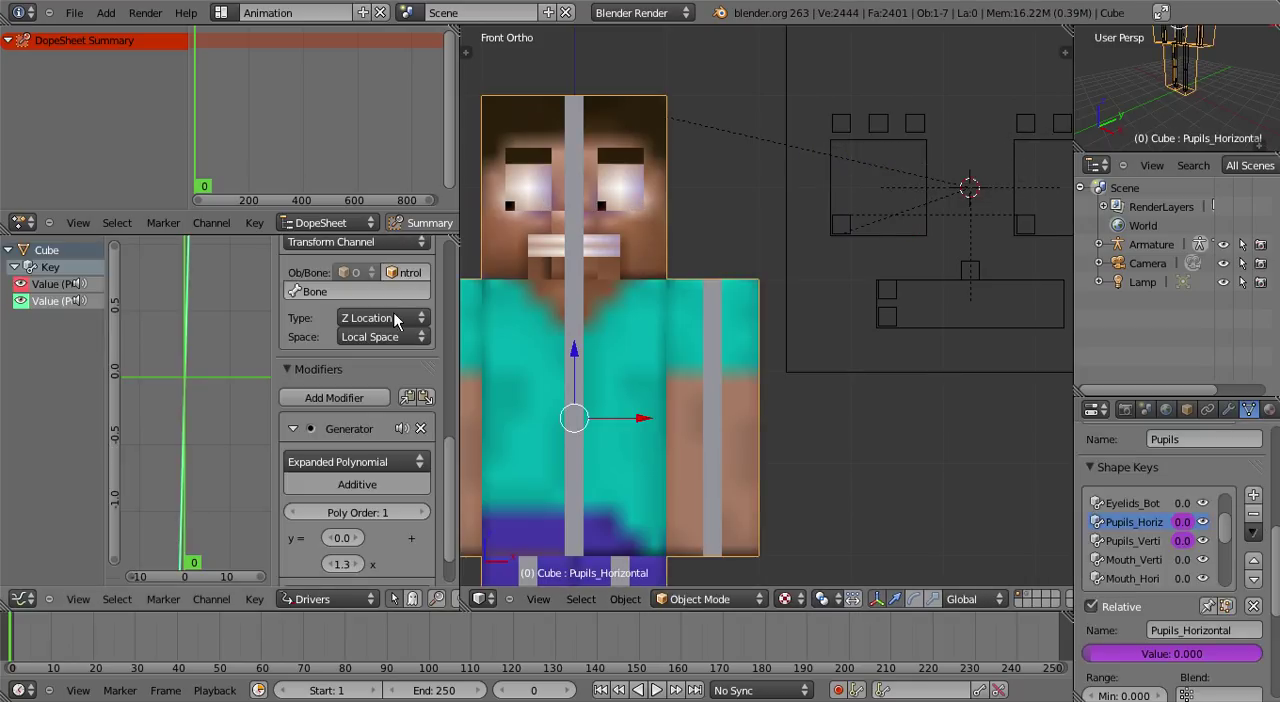
{"action": "left_click", "coordinate": [383, 317]}
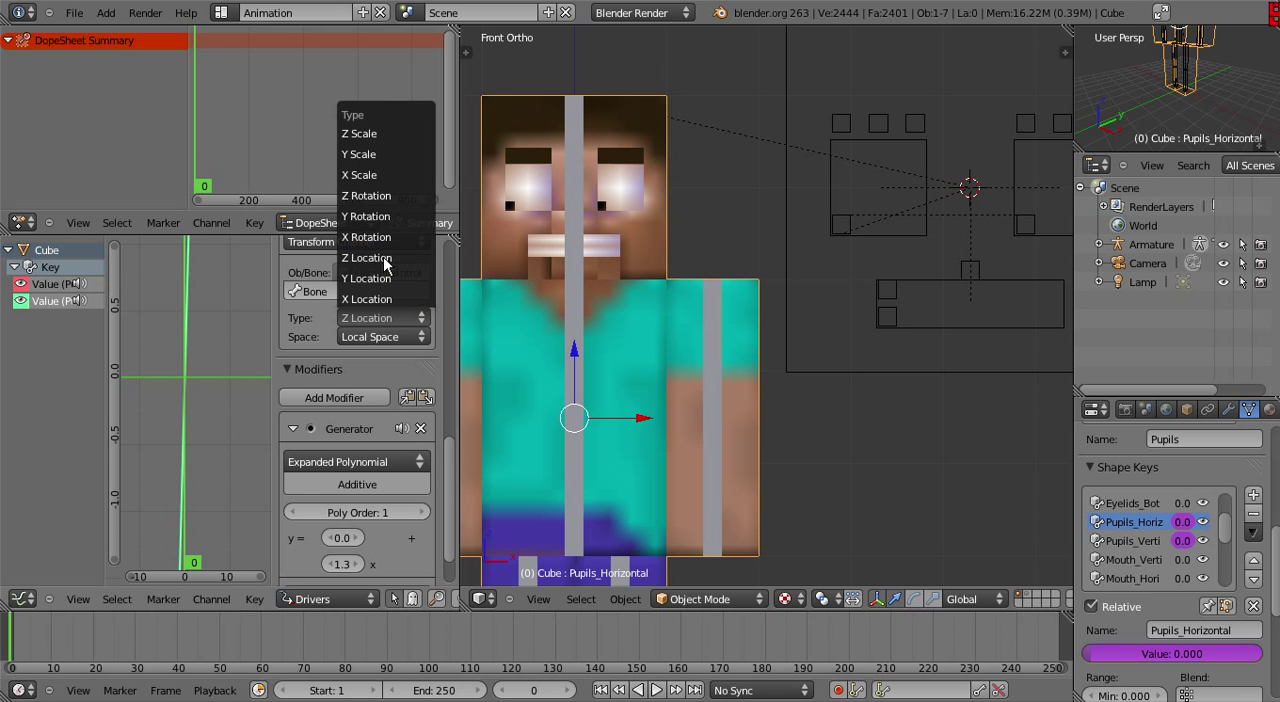
{"action": "mouse_move", "coordinate": [366, 278]}
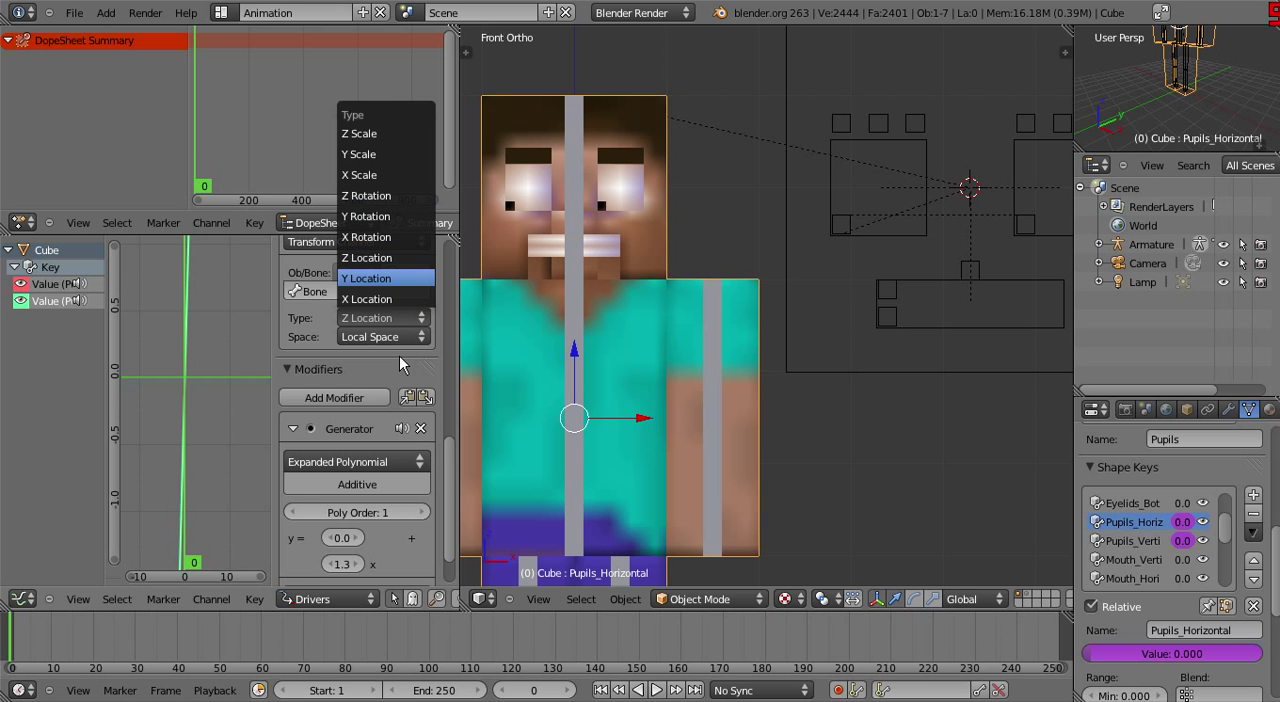
{"action": "left_click", "coordinate": [366, 278]}
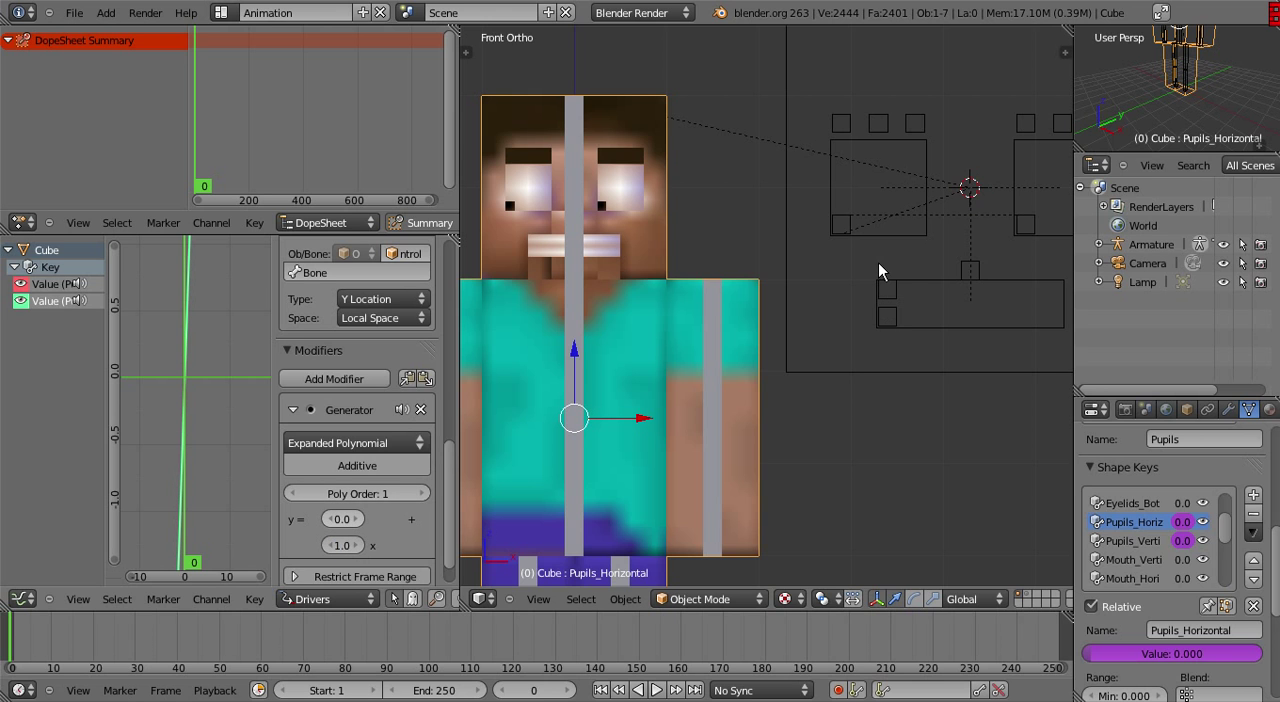
Select and drag the left eye control bone, then select the right one, testing the pupils
{"action": "left_click", "coordinate": [840, 225]}
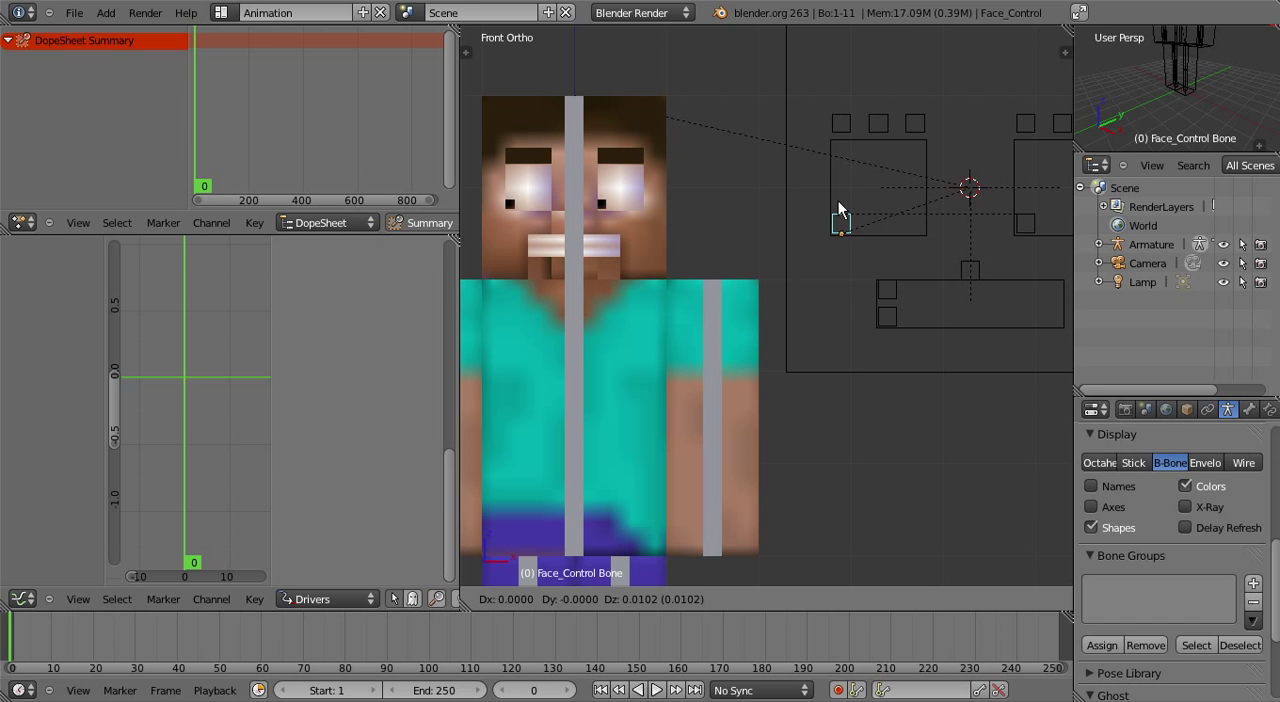
{"action": "left_click", "coordinate": [840, 200]}
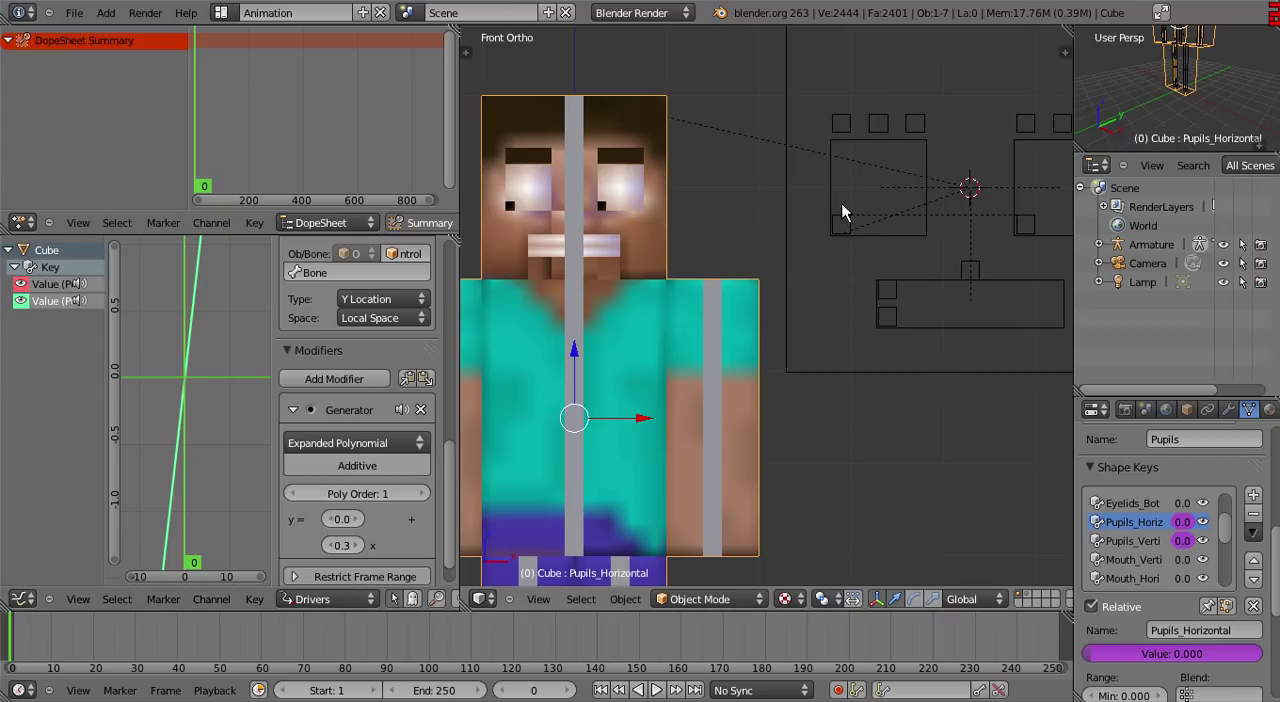
{"action": "left_click", "coordinate": [843, 193]}
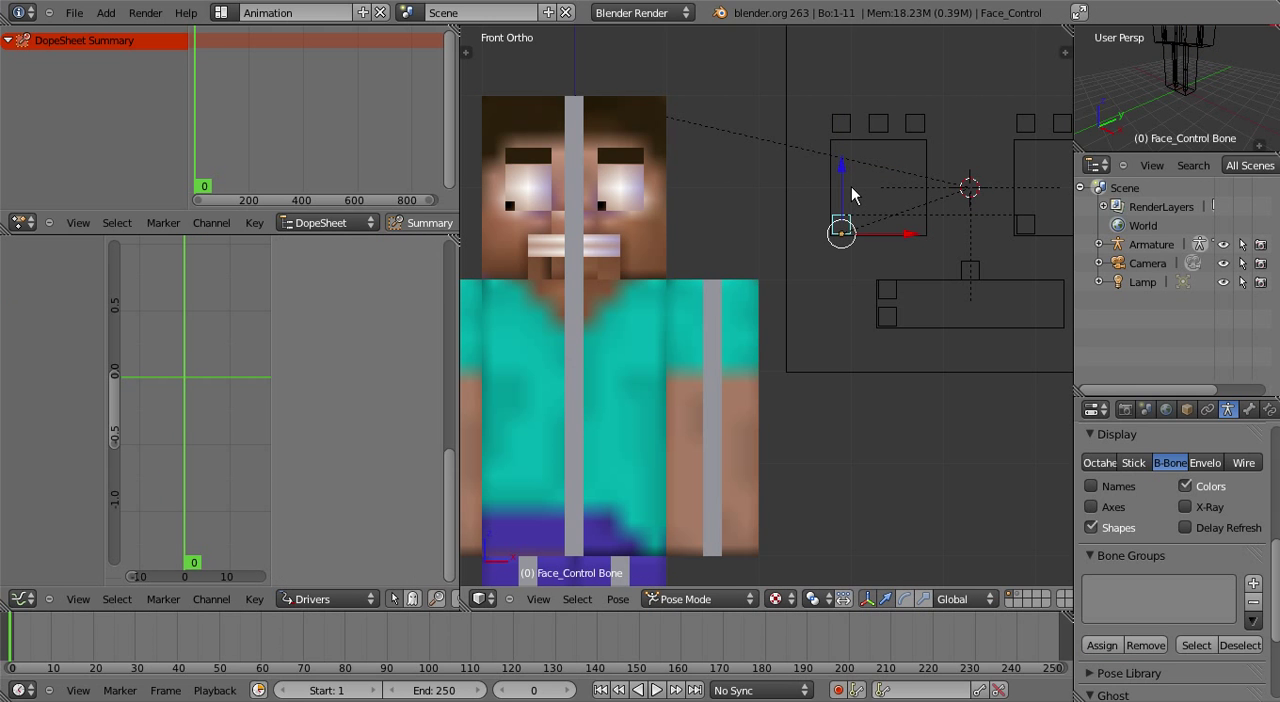
{"action": "left_click_drag", "start_coordinate": [843, 232], "coordinate": [848, 175]}
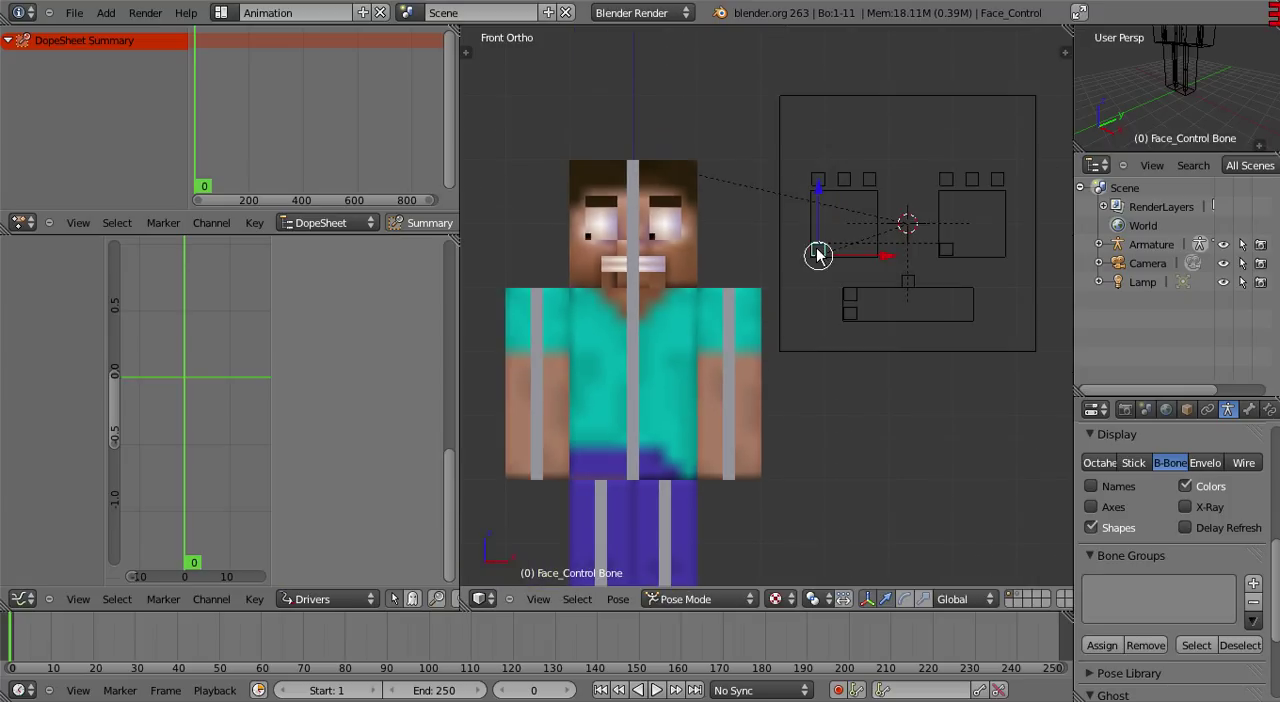
{"action": "left_click", "coordinate": [947, 185]}
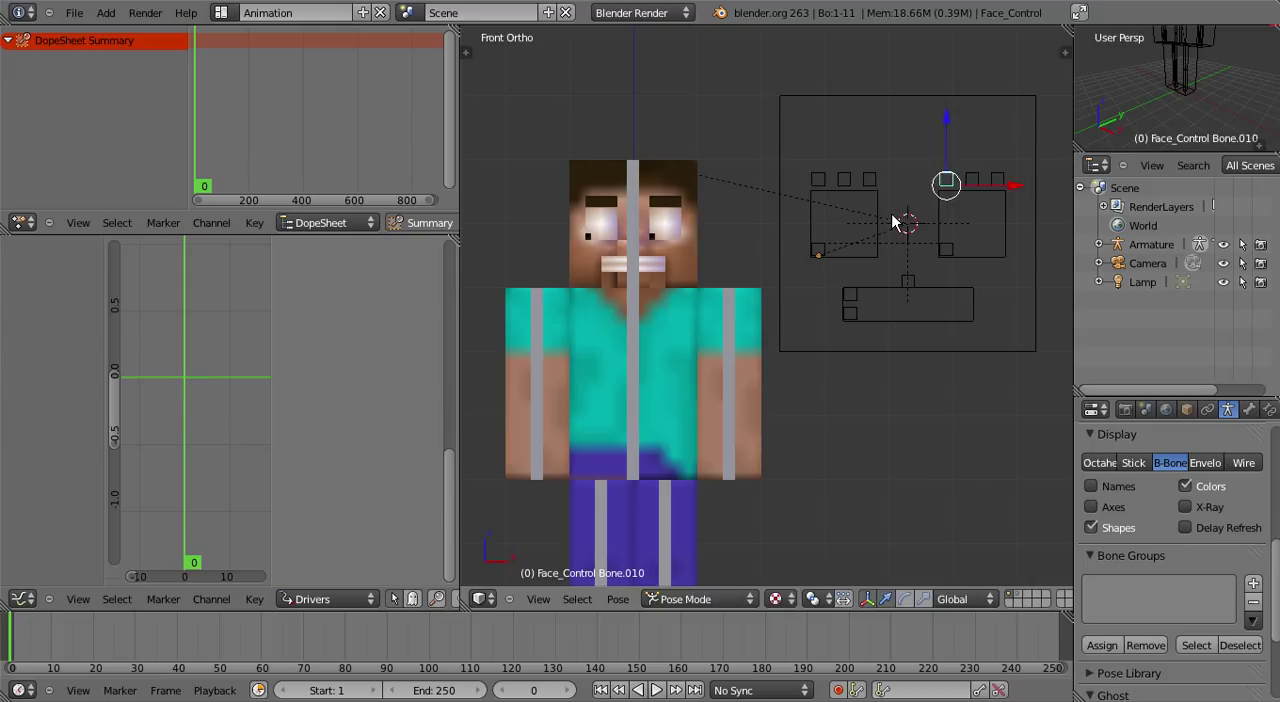
{"action": "left_click", "coordinate": [818, 256]}
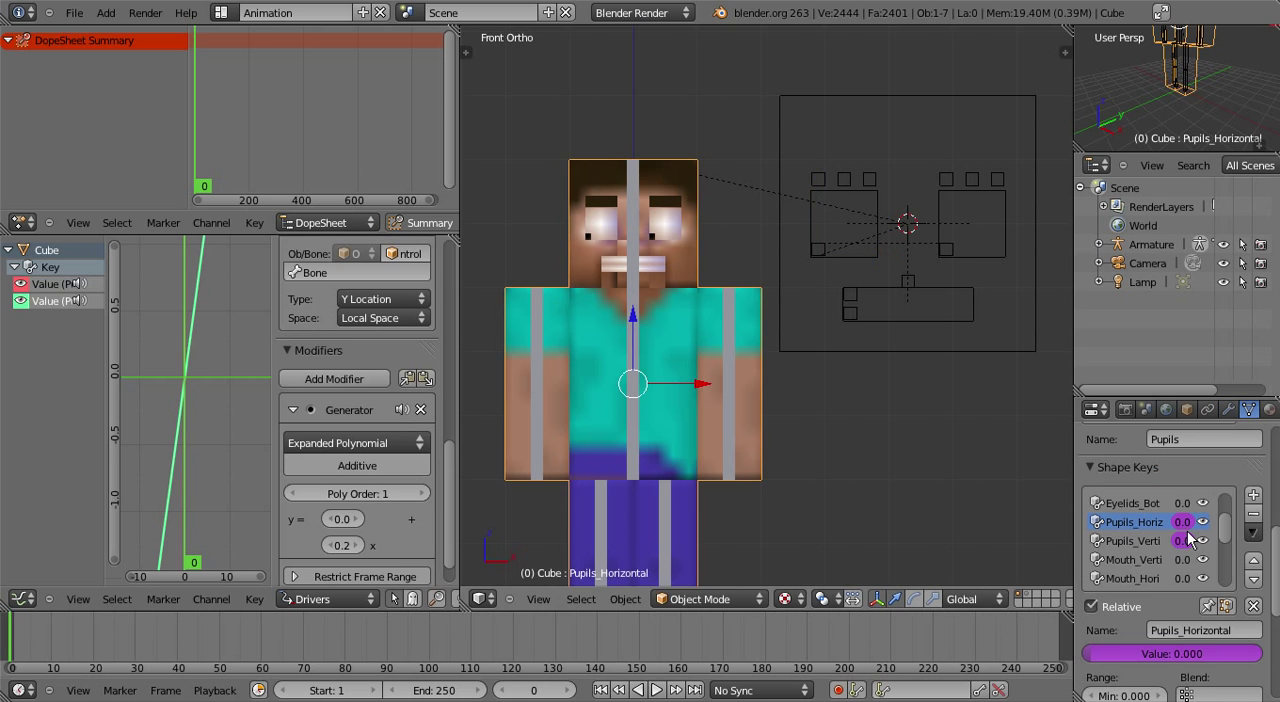
Set the pupil driver variable to read X Scale in Local Space
{"action": "scroll", "scroll_direction": "down", "scroll_amount": 3}
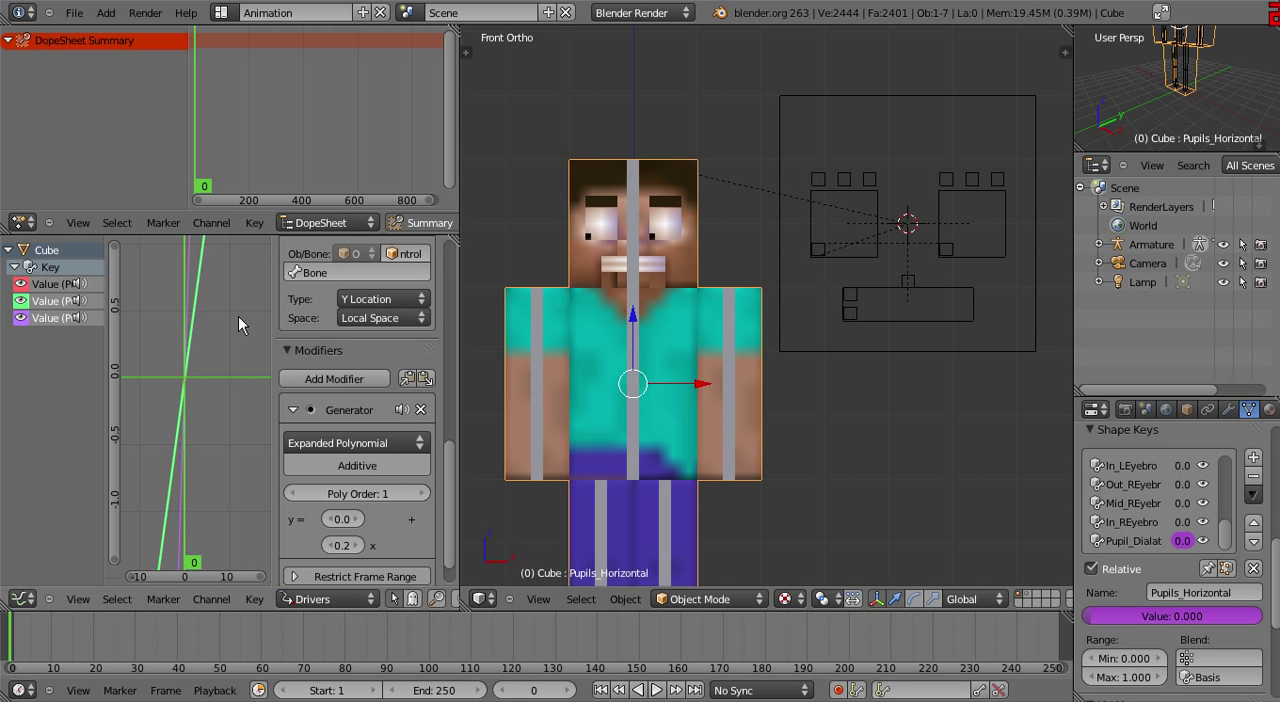
{"action": "left_click", "coordinate": [383, 298]}
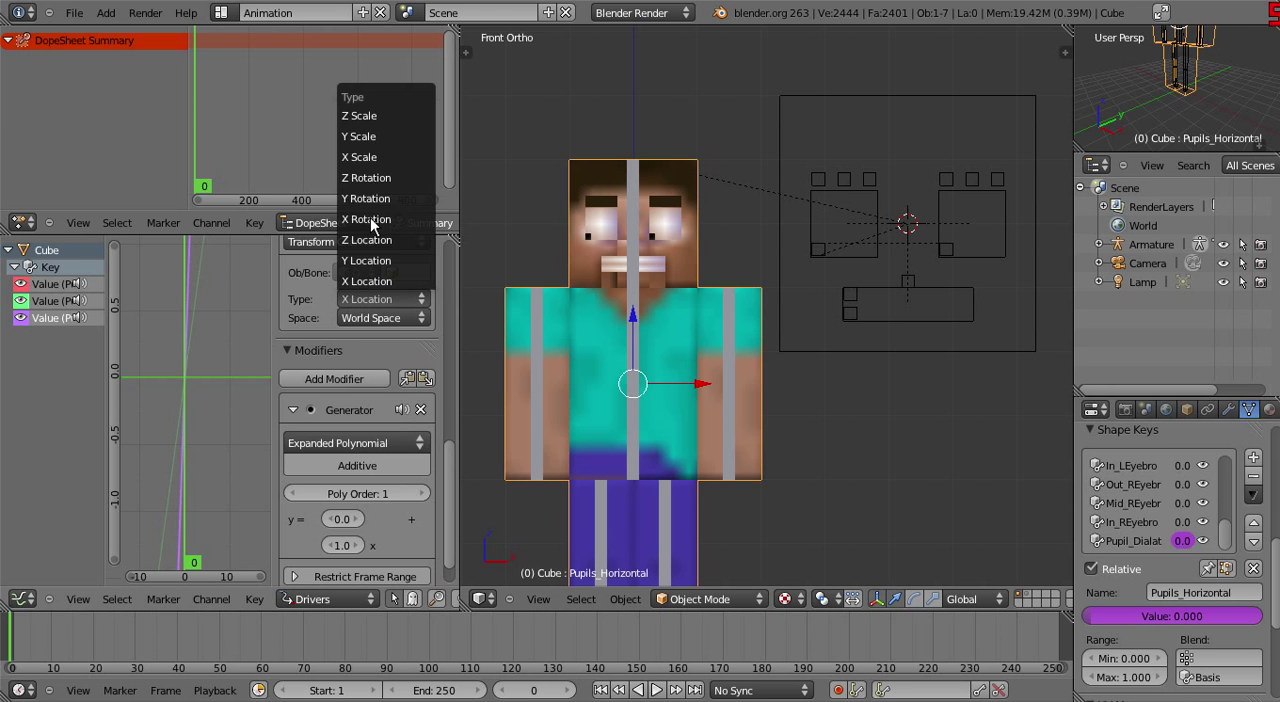
{"action": "mouse_move", "coordinate": [370, 160]}
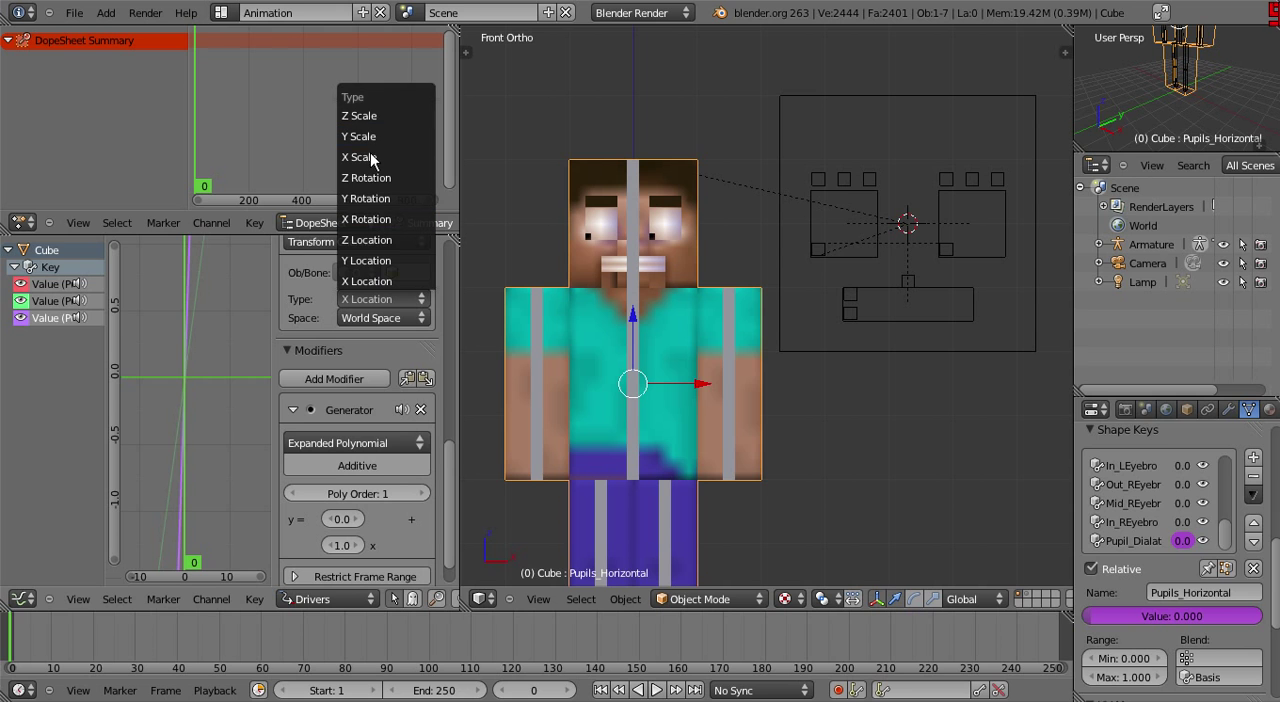
{"action": "left_click", "coordinate": [359, 157]}
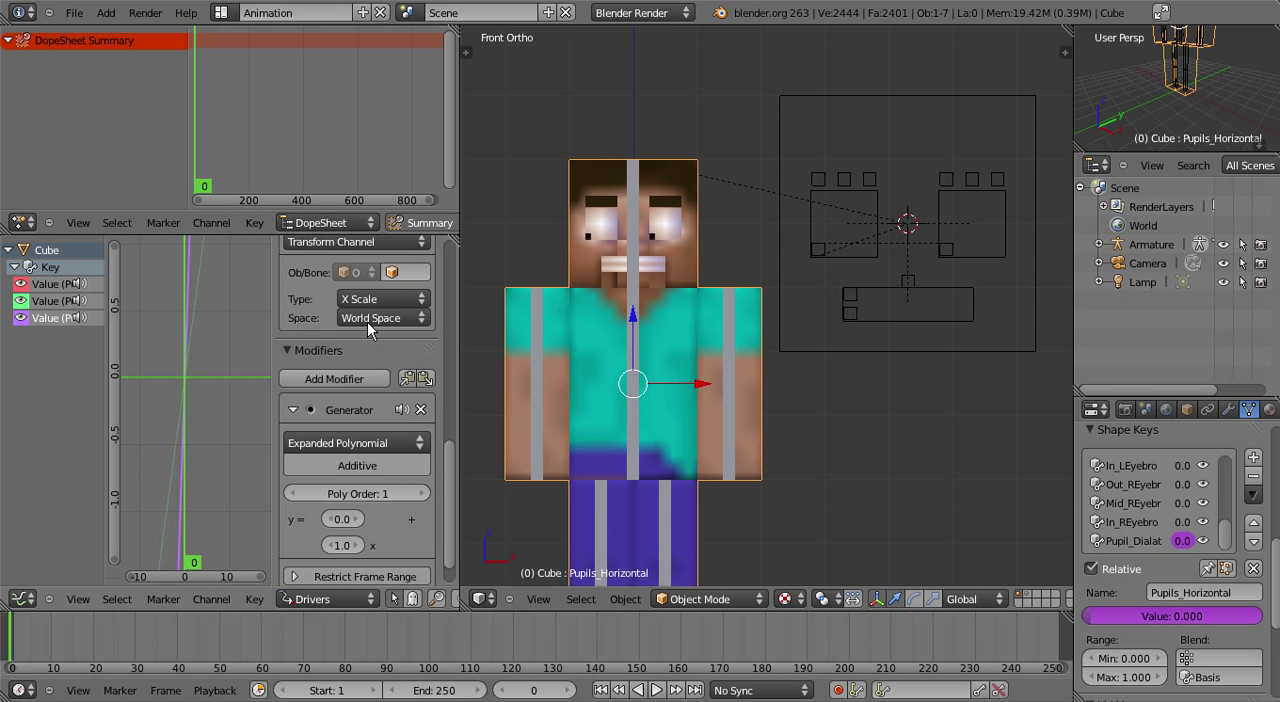
{"action": "left_click", "coordinate": [382, 317]}
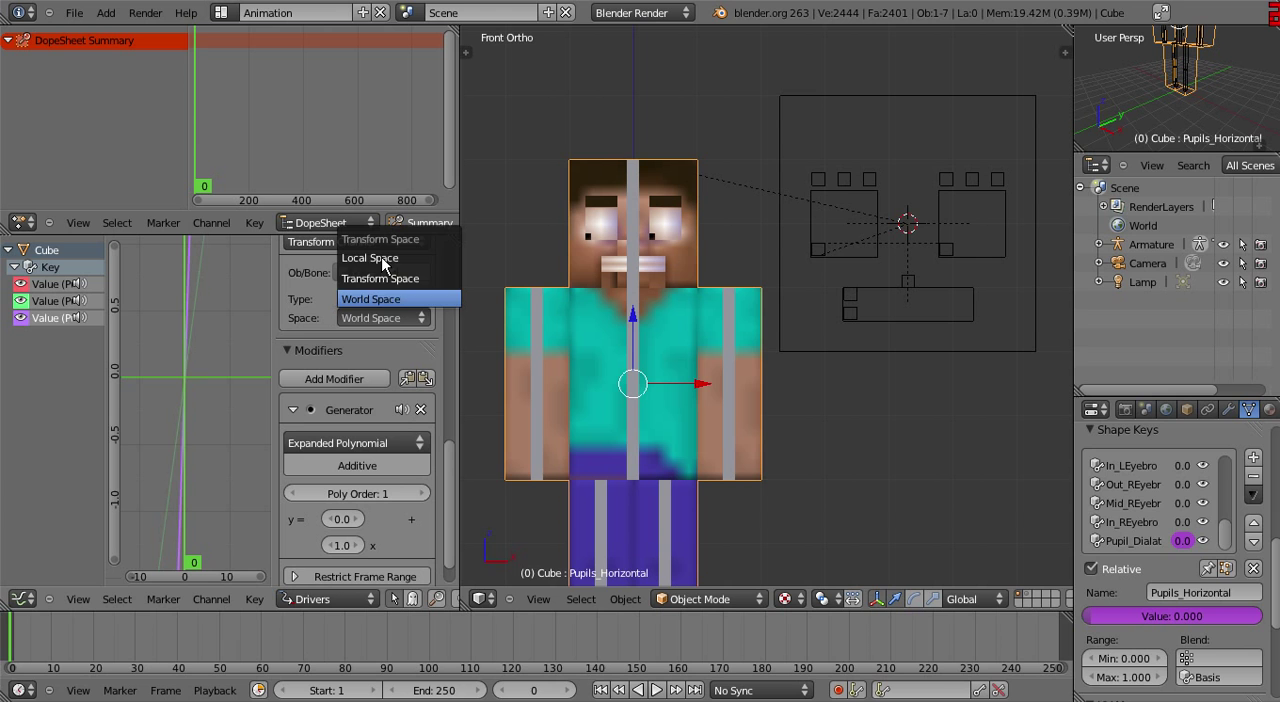
{"action": "left_click", "coordinate": [369, 258]}
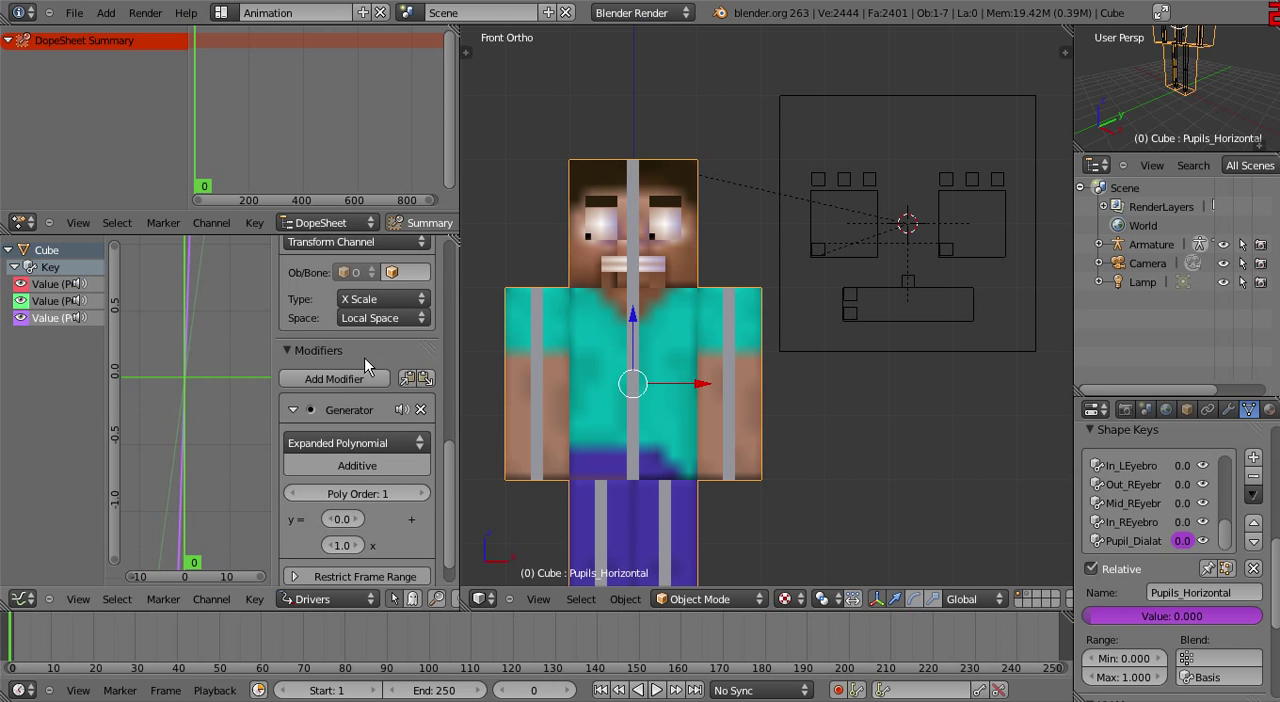
Target Face_Control's Bone with the variable and select the Face_Control armature
{"action": "left_click", "coordinate": [405, 347]}
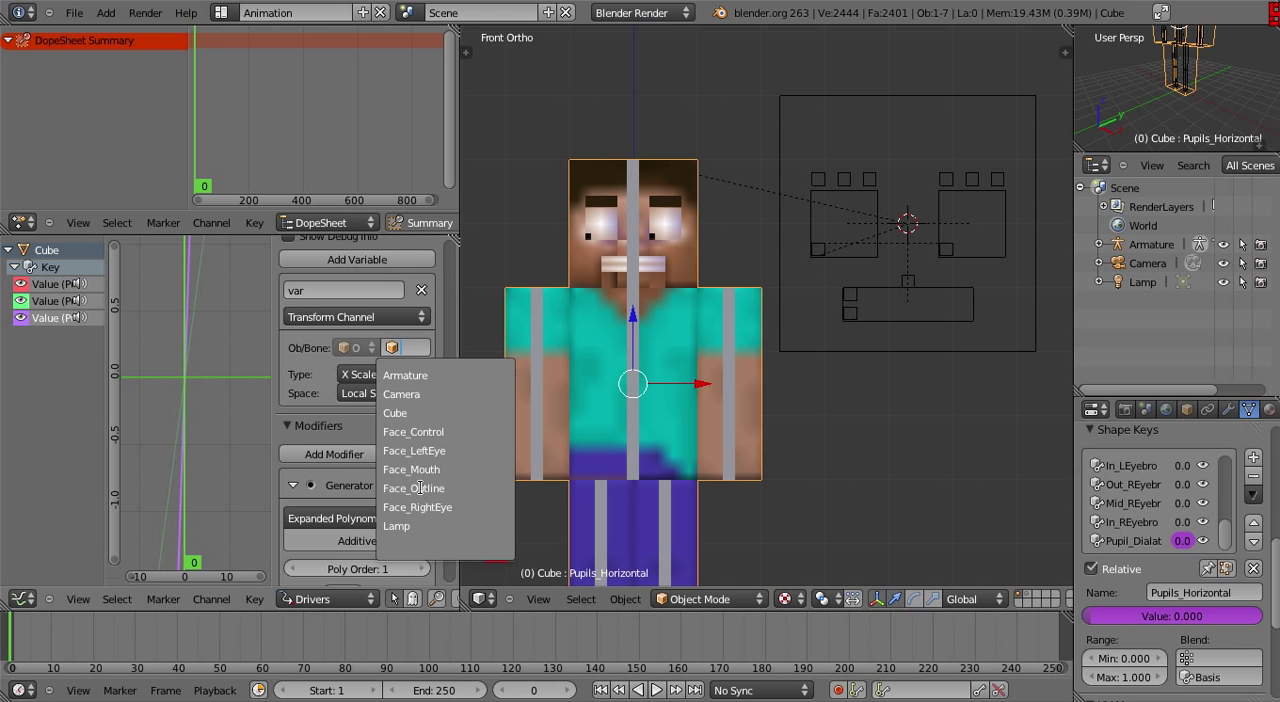
{"action": "mouse_move", "coordinate": [413, 431]}
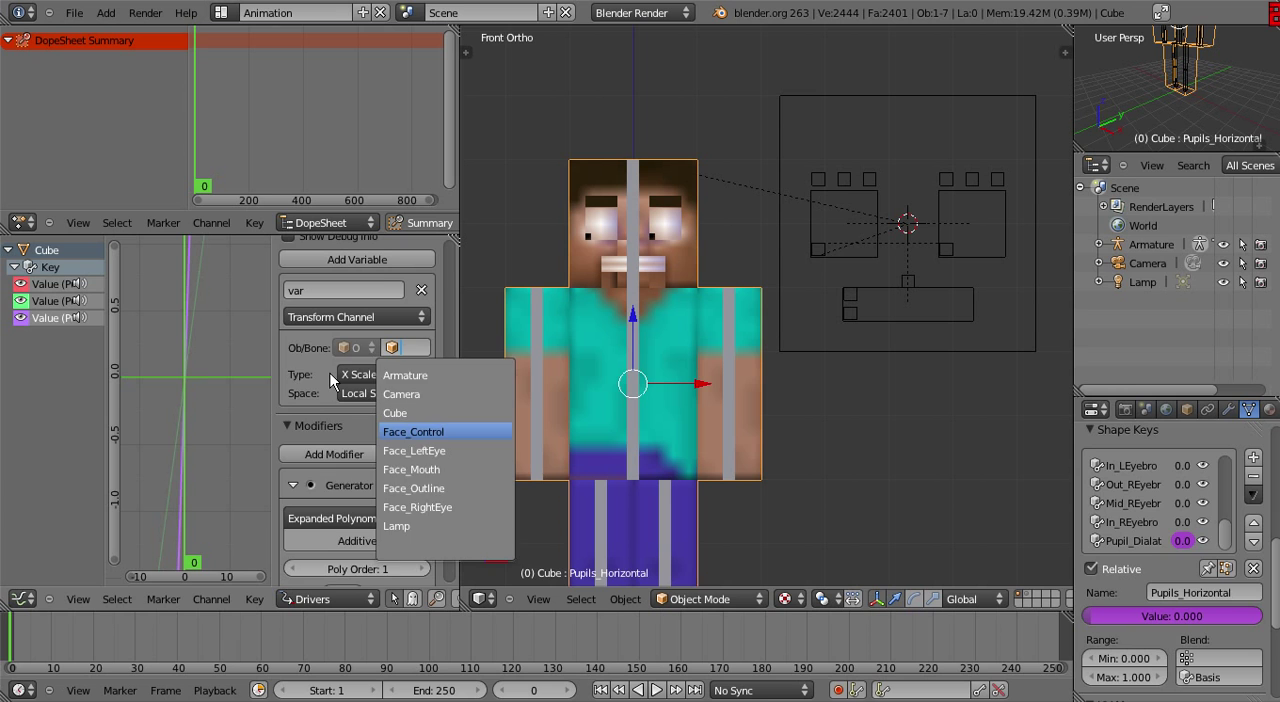
{"action": "left_click", "coordinate": [413, 431]}
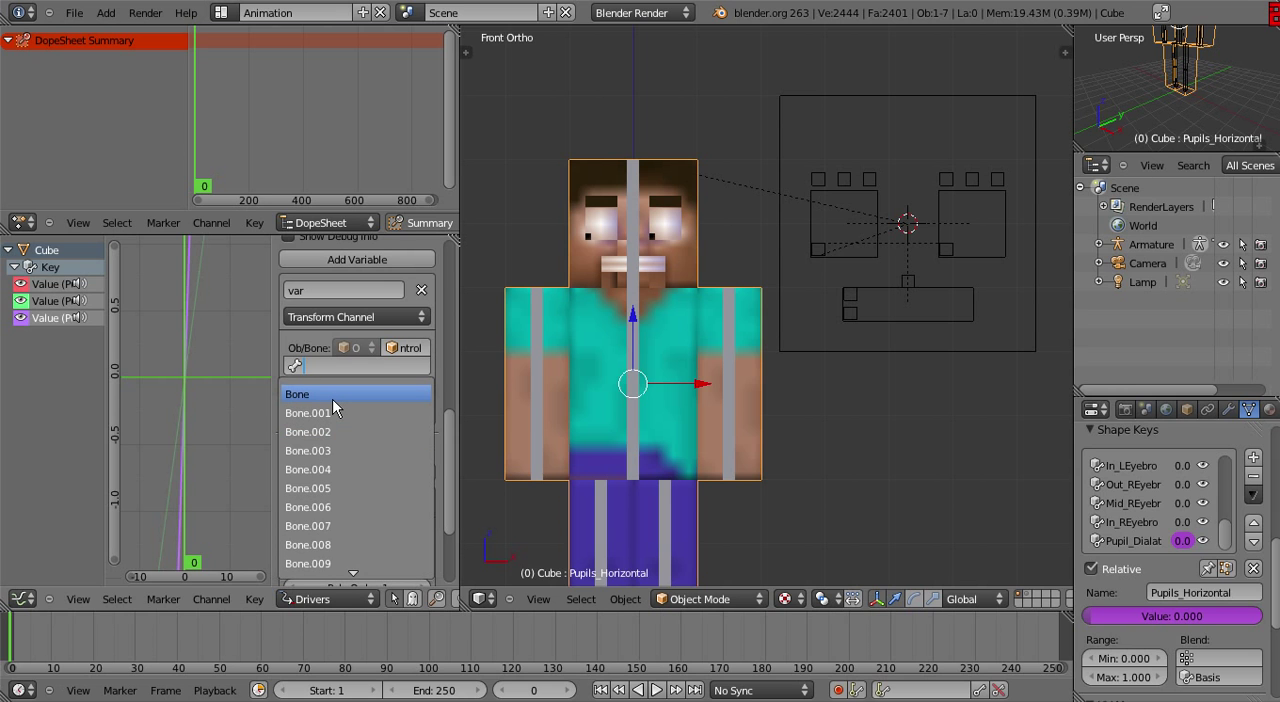
{"action": "left_click", "coordinate": [310, 393]}
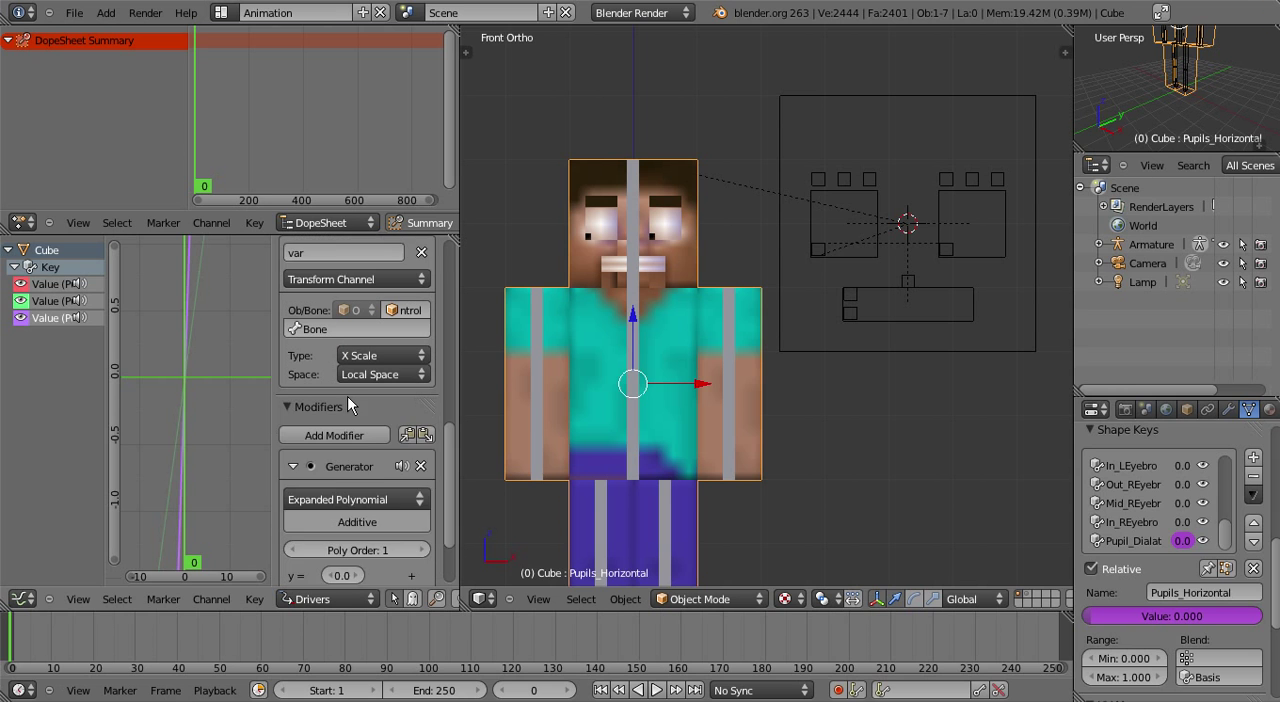
{"action": "scroll", "scroll_direction": "down", "scroll_amount": 3}
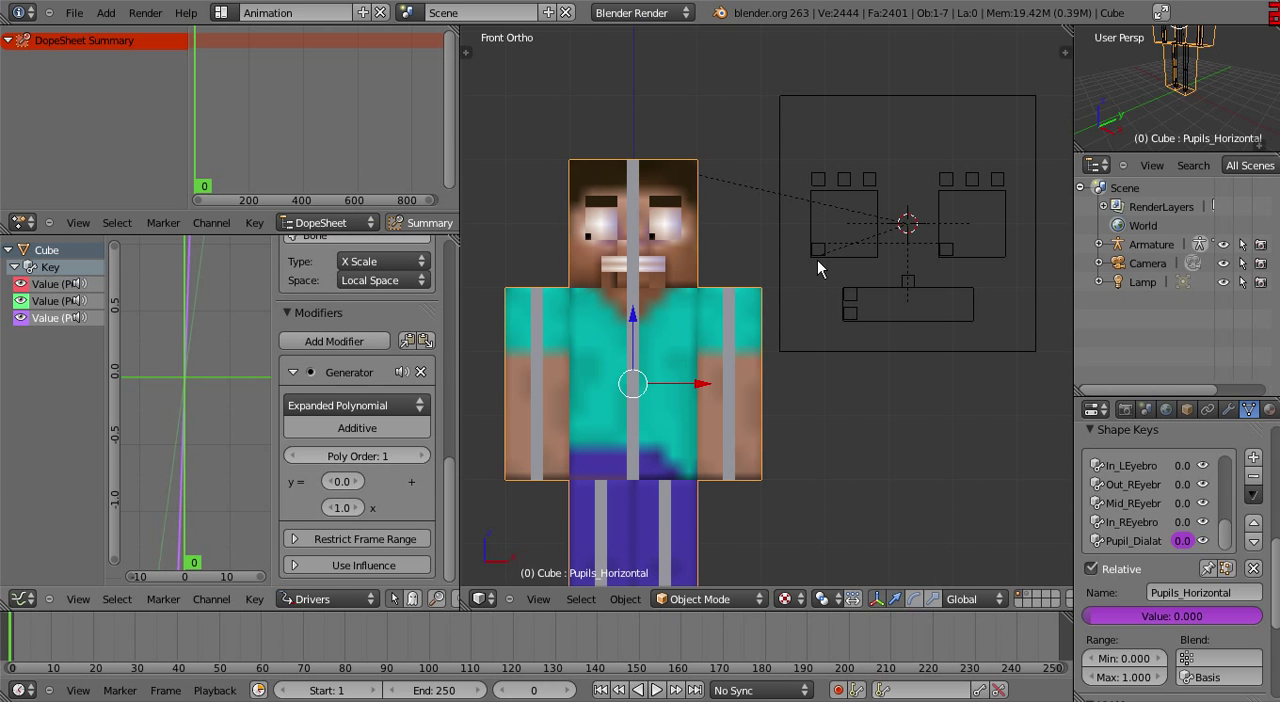
{"action": "left_click", "coordinate": [818, 255]}
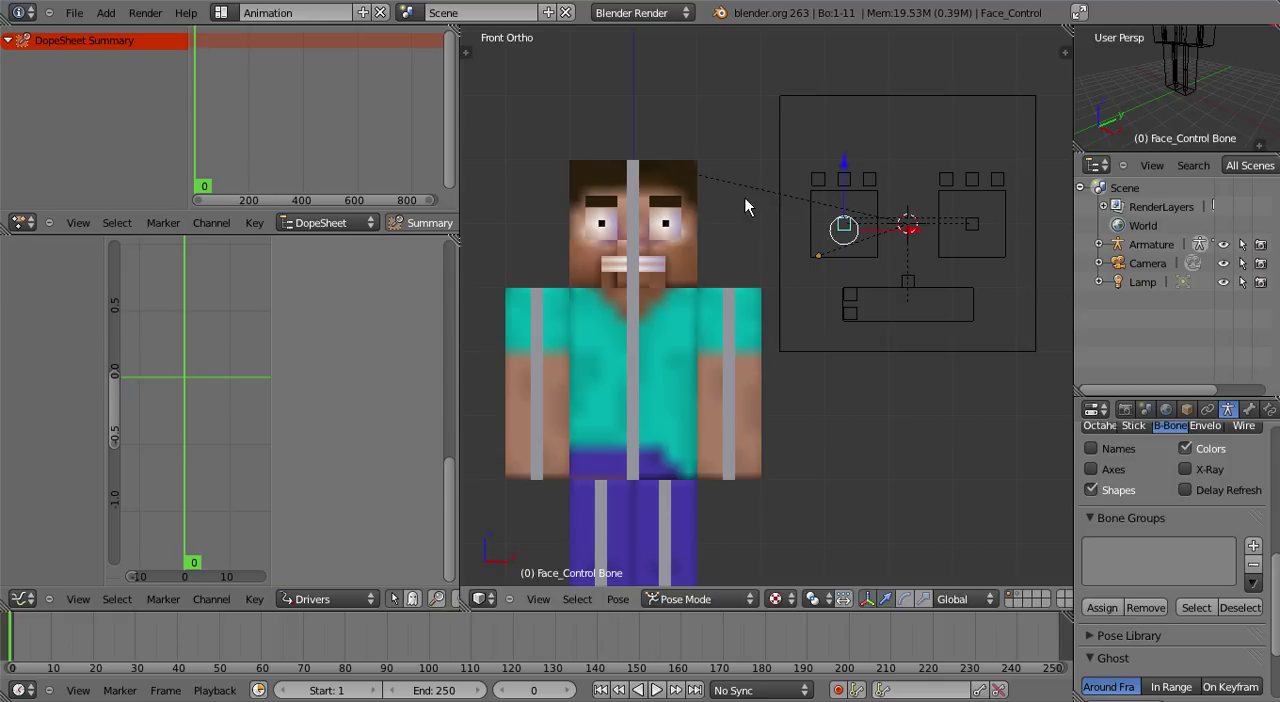
Scale the eye control with S to preview the offset pupil dilation
{"action": "key", "text": "s"}
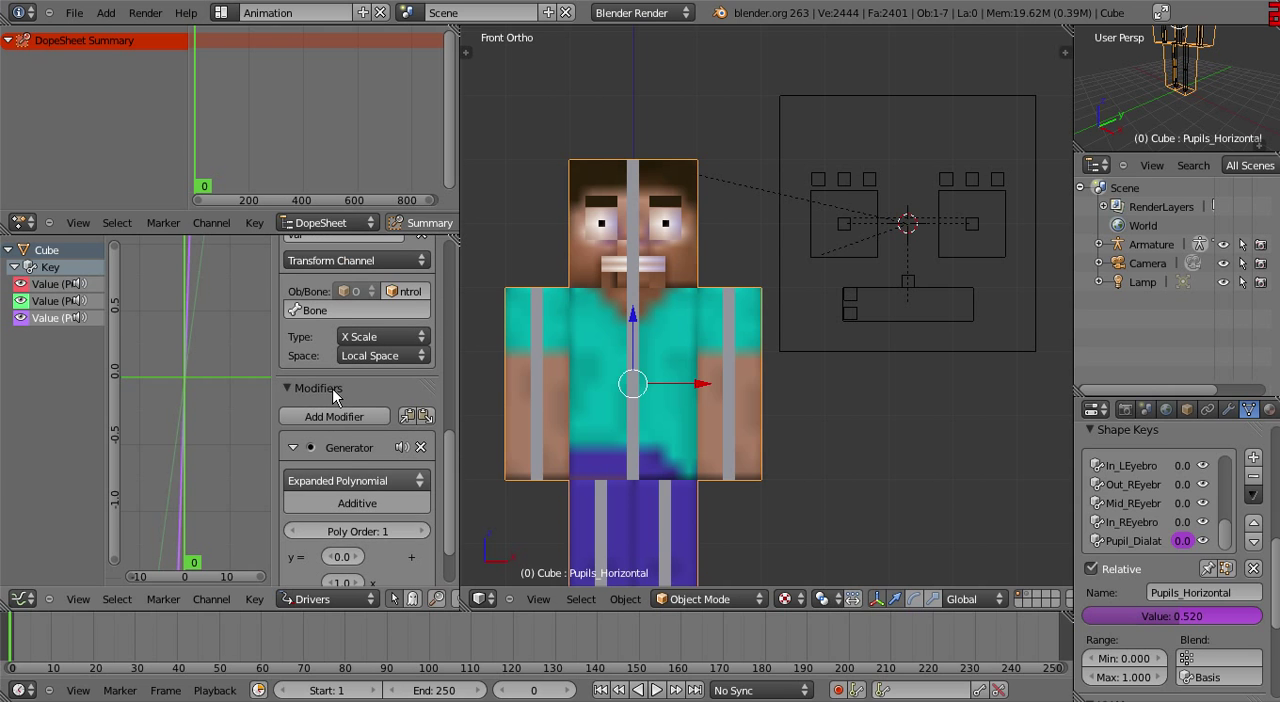
{"action": "scroll", "scroll_direction": "down", "scroll_amount": 3}
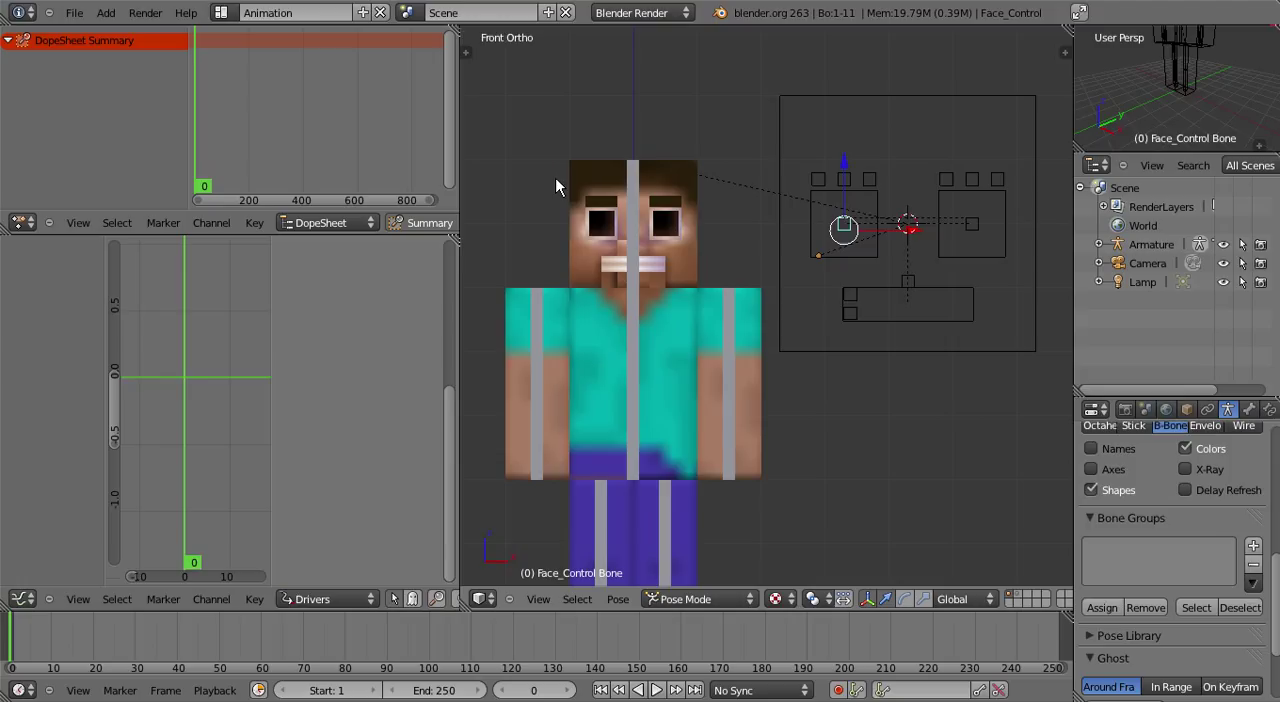
{"action": "key", "text": "s"}
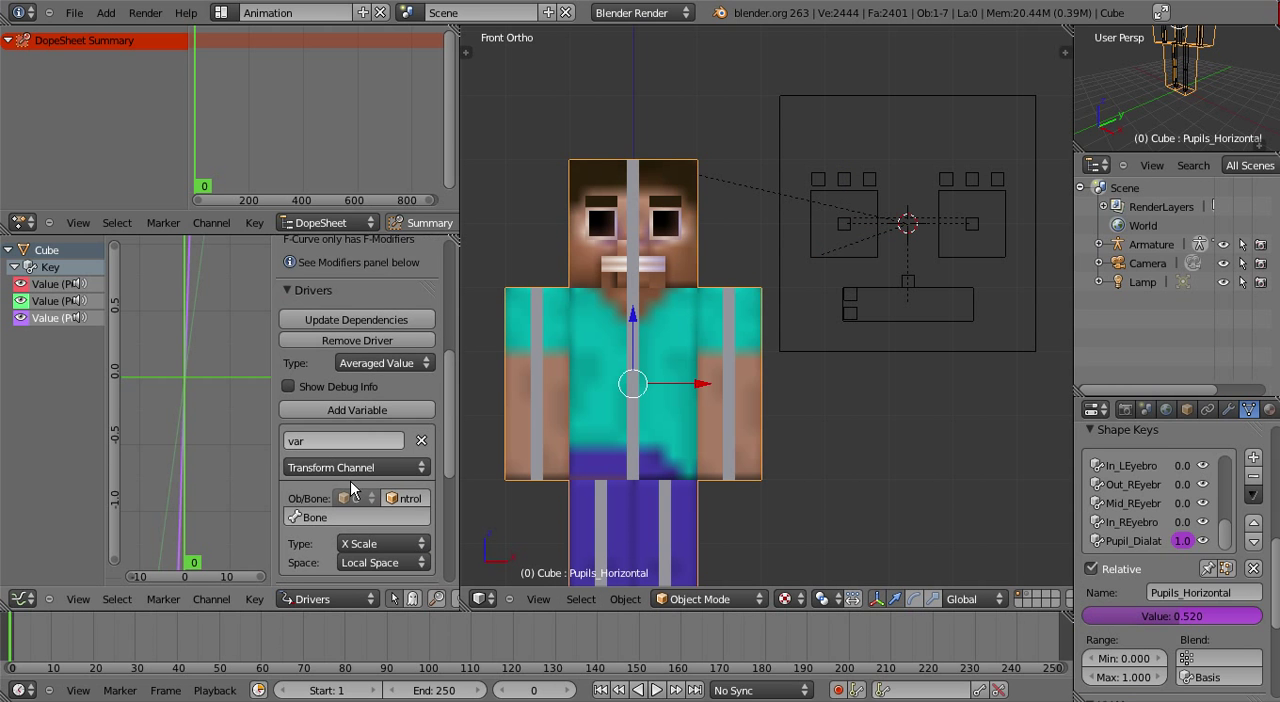
{"action": "scroll", "scroll_direction": "down", "scroll_amount": 3}
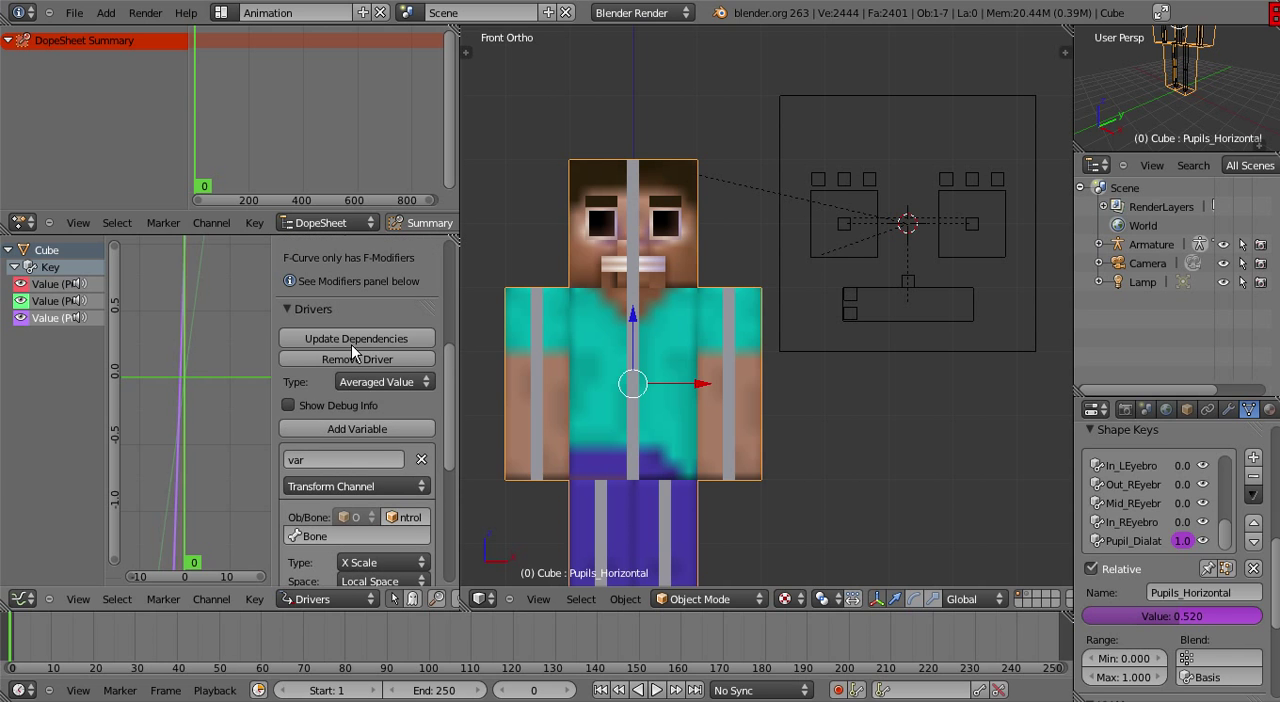
{"action": "mouse_move", "coordinate": [399, 428]}
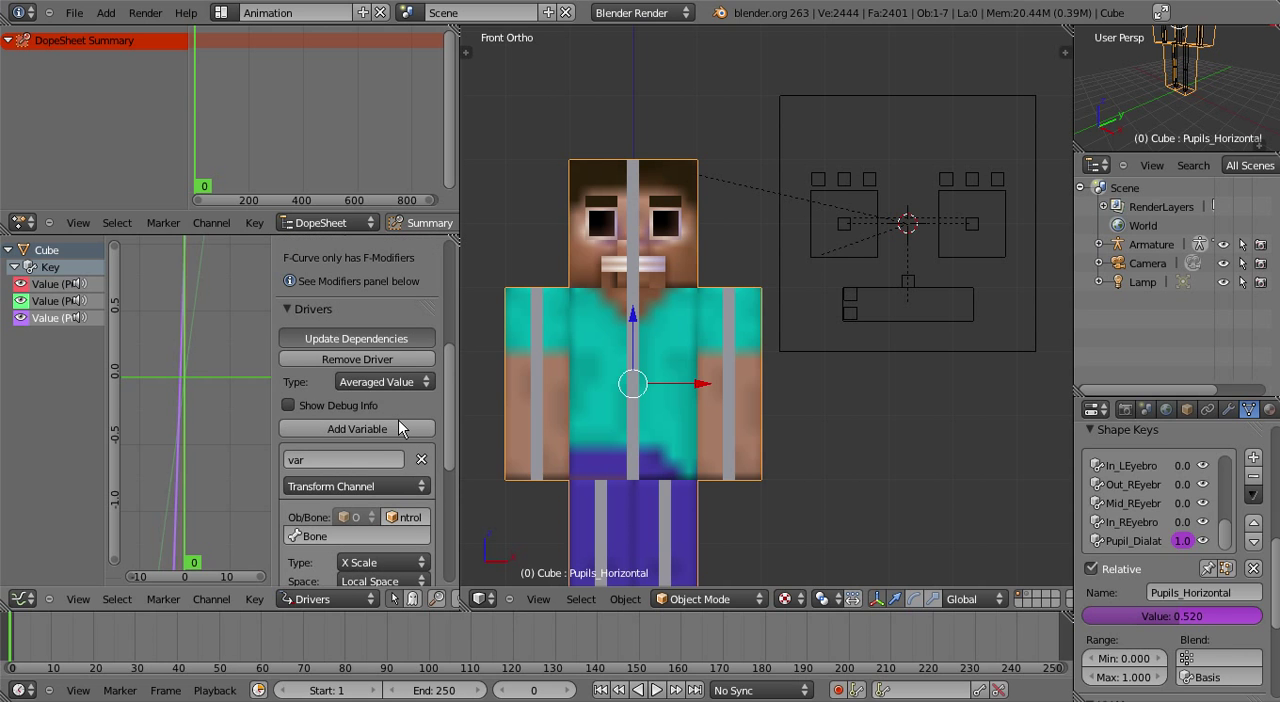
{"action": "scroll", "scroll_direction": "down", "scroll_amount": 3}
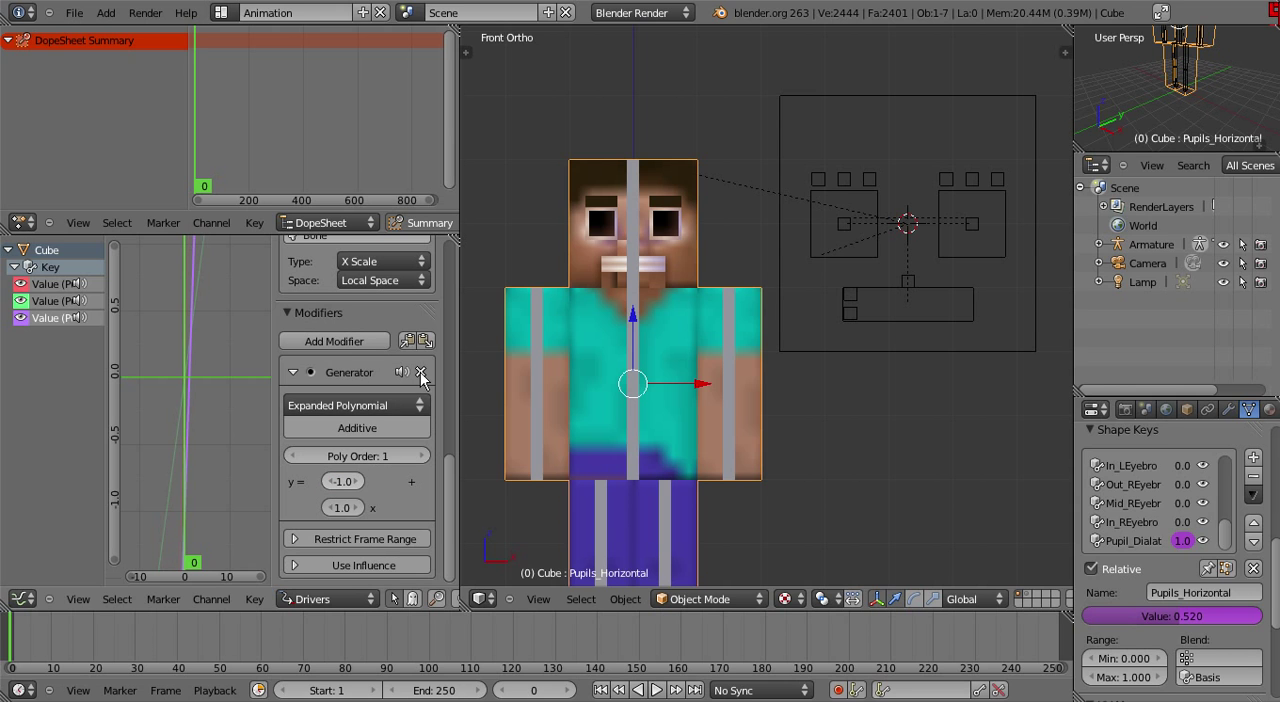
{"action": "scroll", "scroll_direction": "up", "scroll_amount": 3}
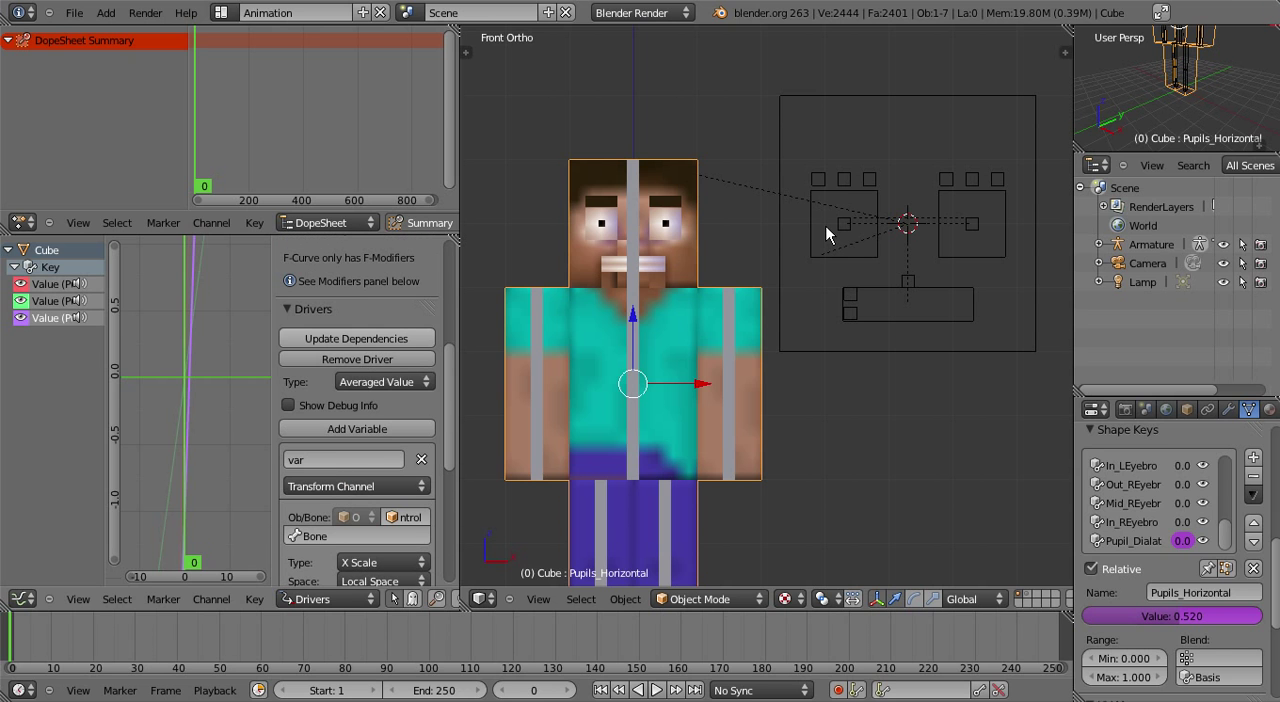
Select the eye control bone, then the second eye's control bone, to test dilation
{"action": "left_click", "coordinate": [843, 223]}
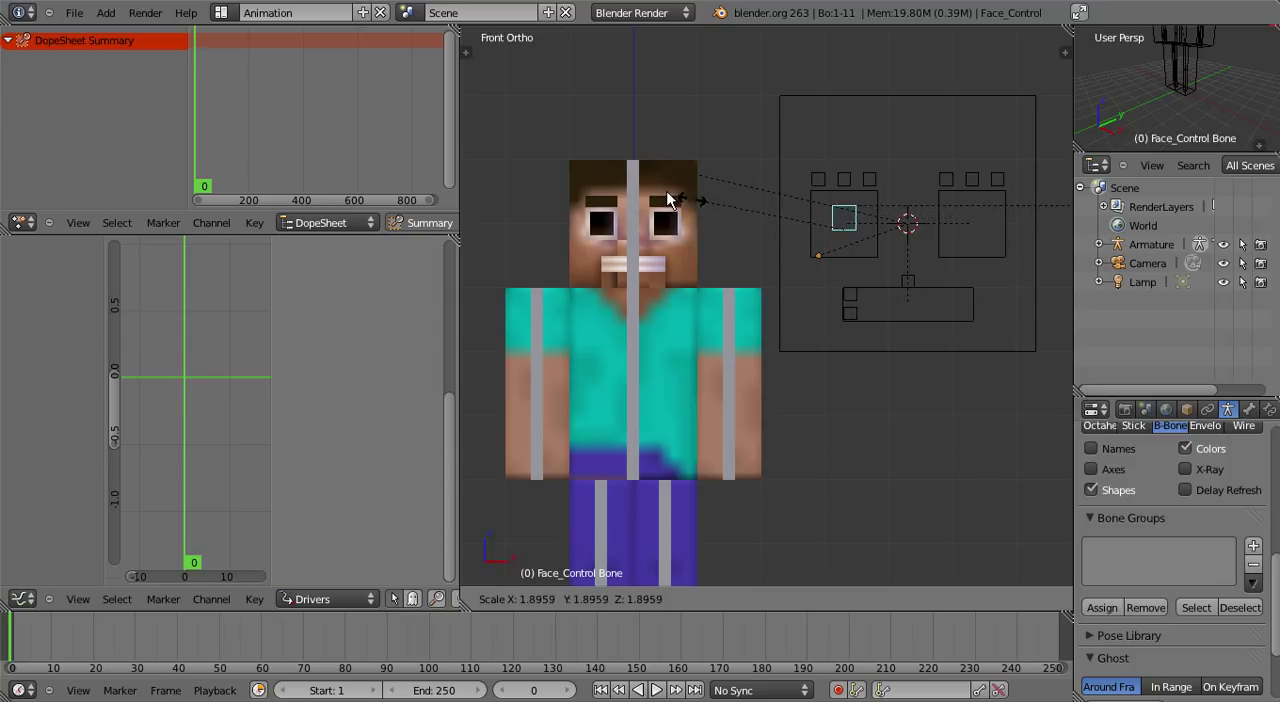
{"action": "mouse_move", "coordinate": [675, 195]}
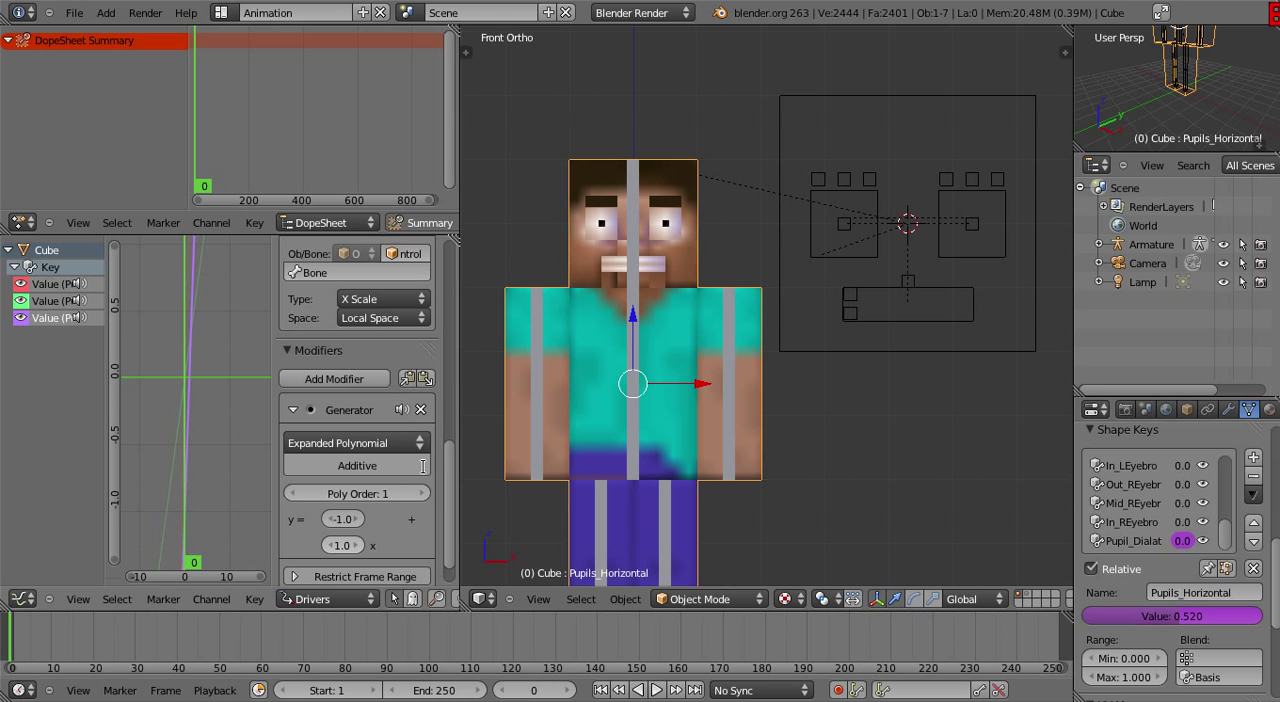
{"action": "left_click", "coordinate": [343, 545]}
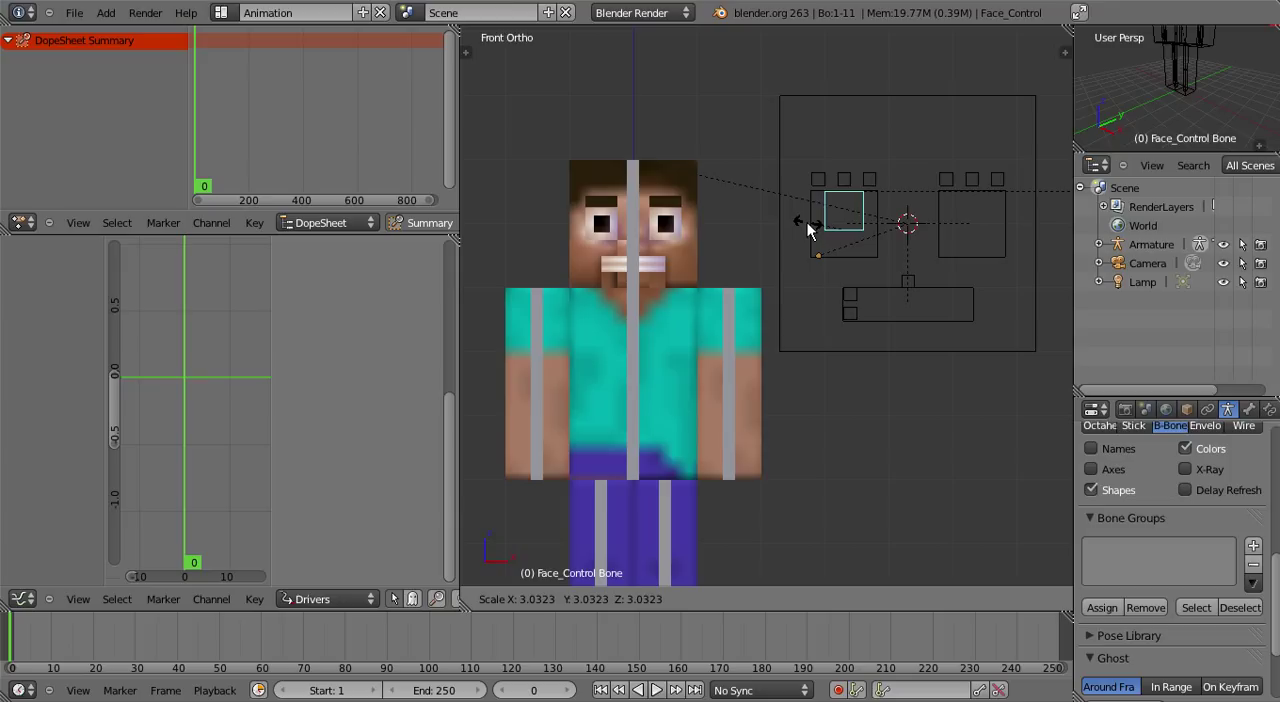
{"action": "mouse_move", "coordinate": [810, 225]}
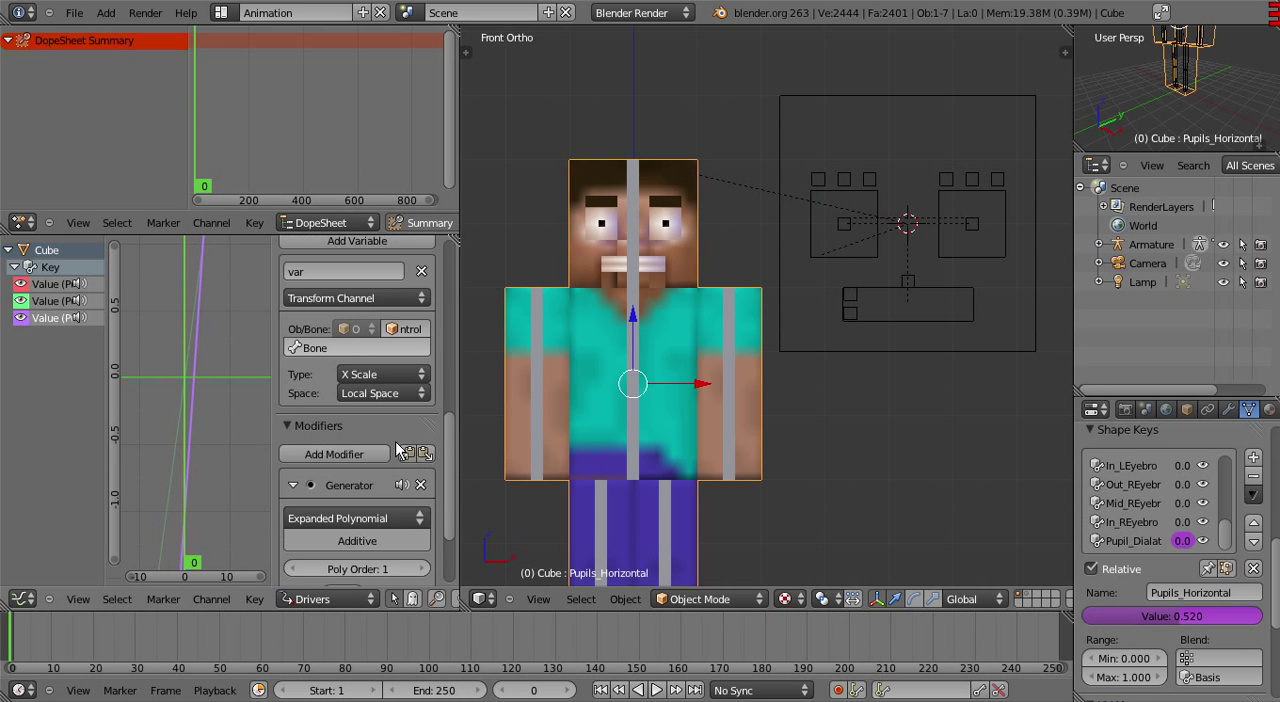
{"action": "scroll", "scroll_direction": "down", "scroll_amount": 3}
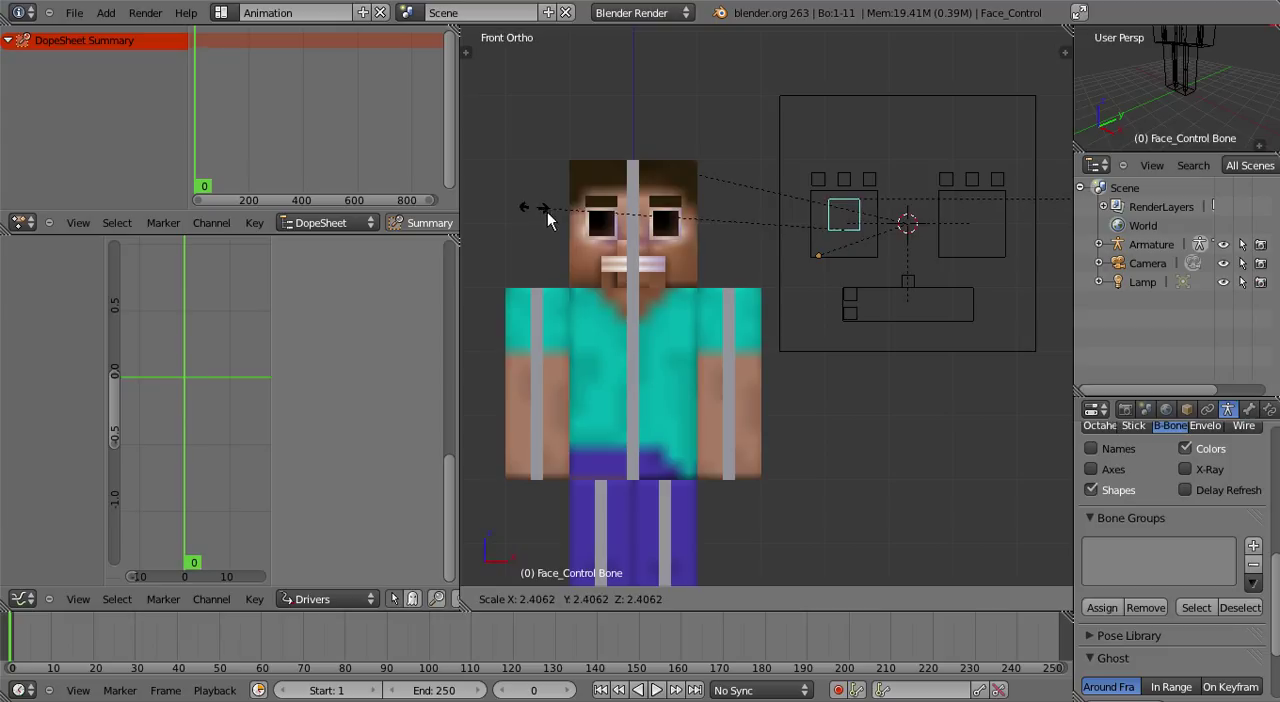
{"action": "left_click", "coordinate": [971, 218]}
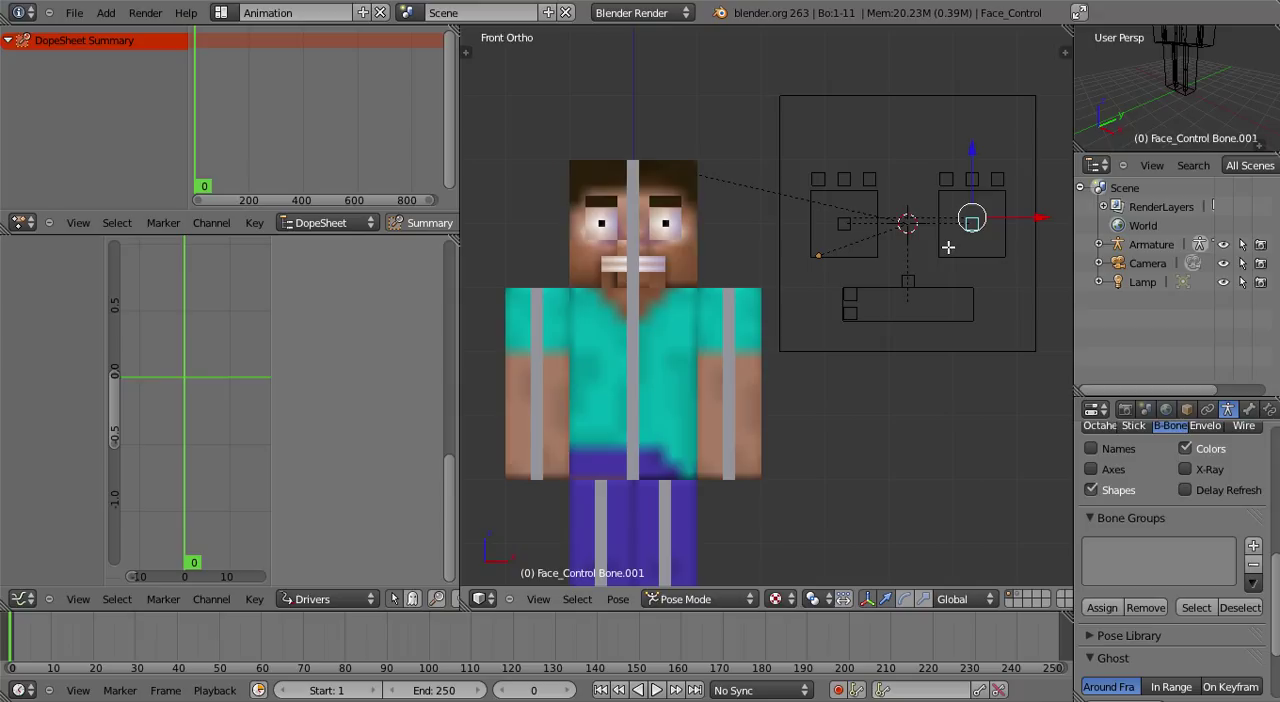
Return the rig to Pose Mode and select the Face_Control eye bone
{"action": "left_click", "coordinate": [700, 599]}
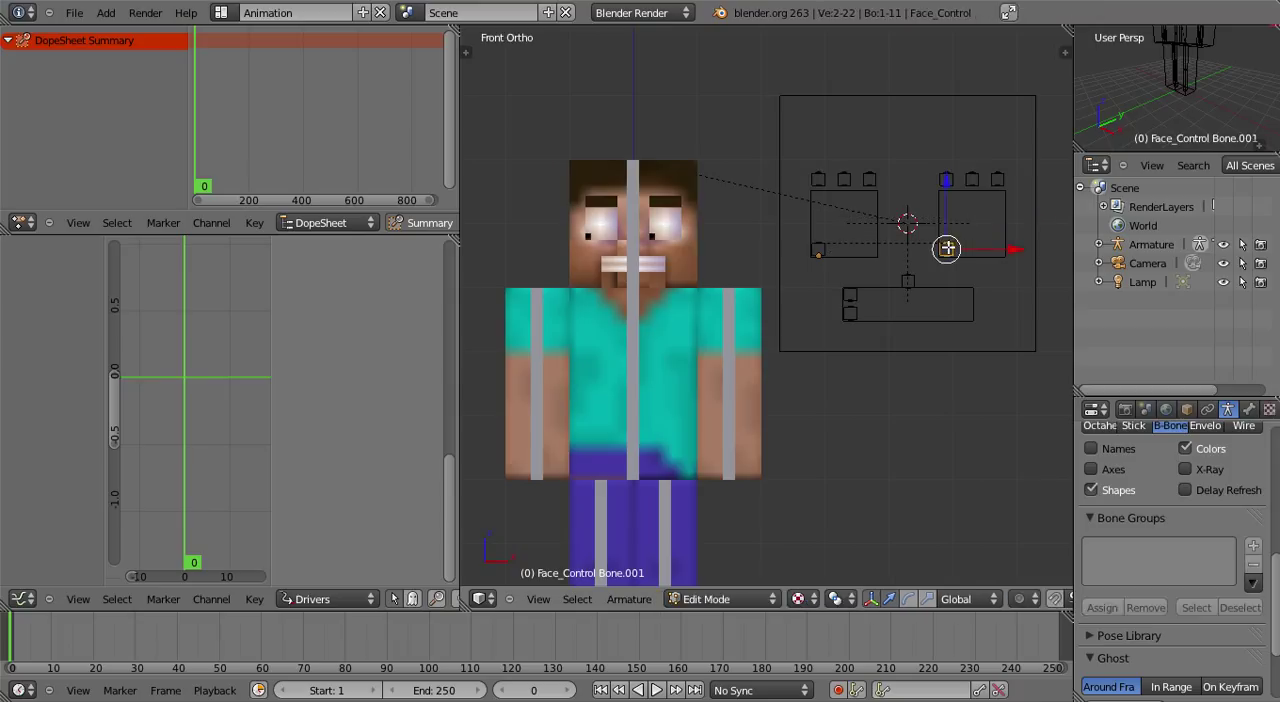
{"action": "left_click", "coordinate": [850, 225]}
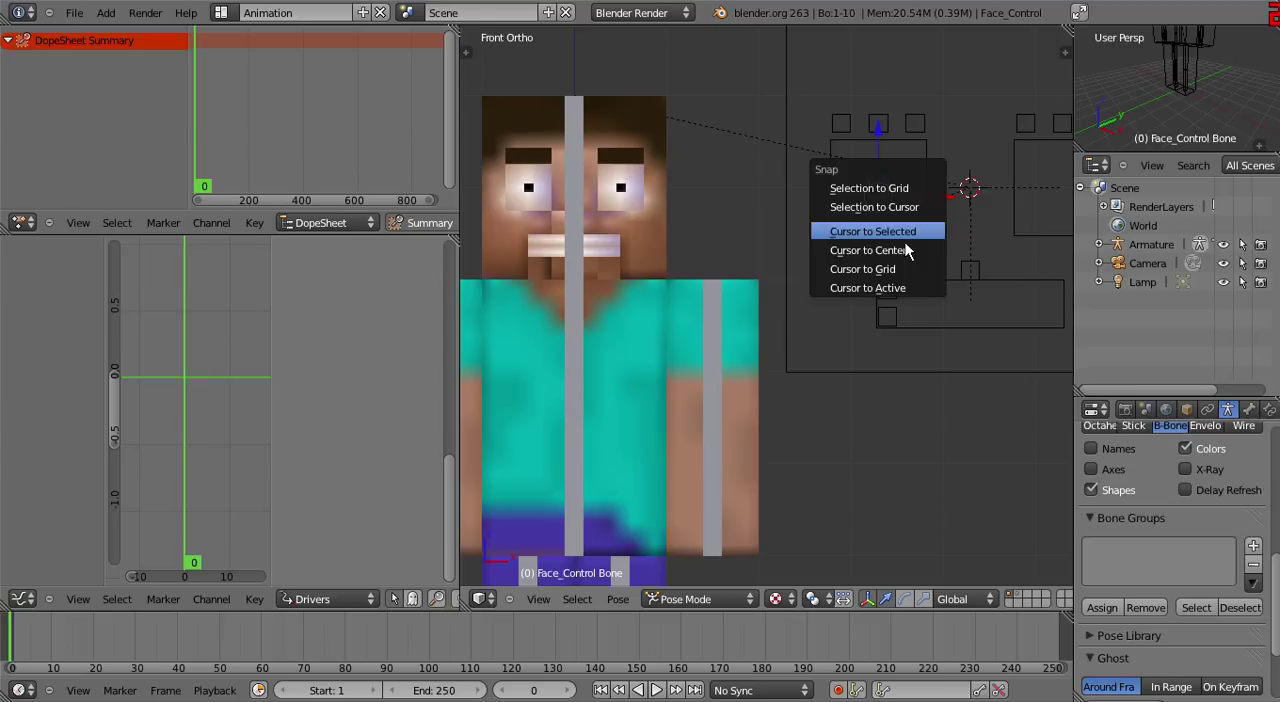
{"action": "mouse_move", "coordinate": [877, 231]}
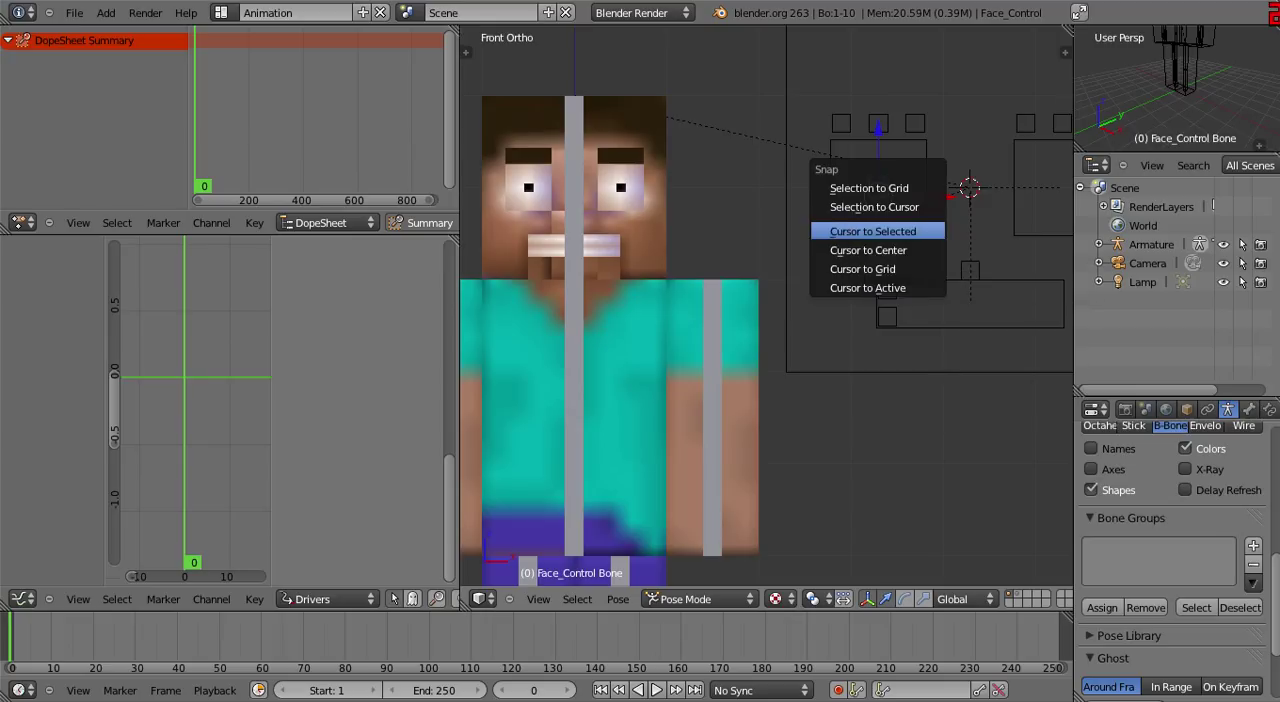
{"action": "left_click", "coordinate": [872, 231]}
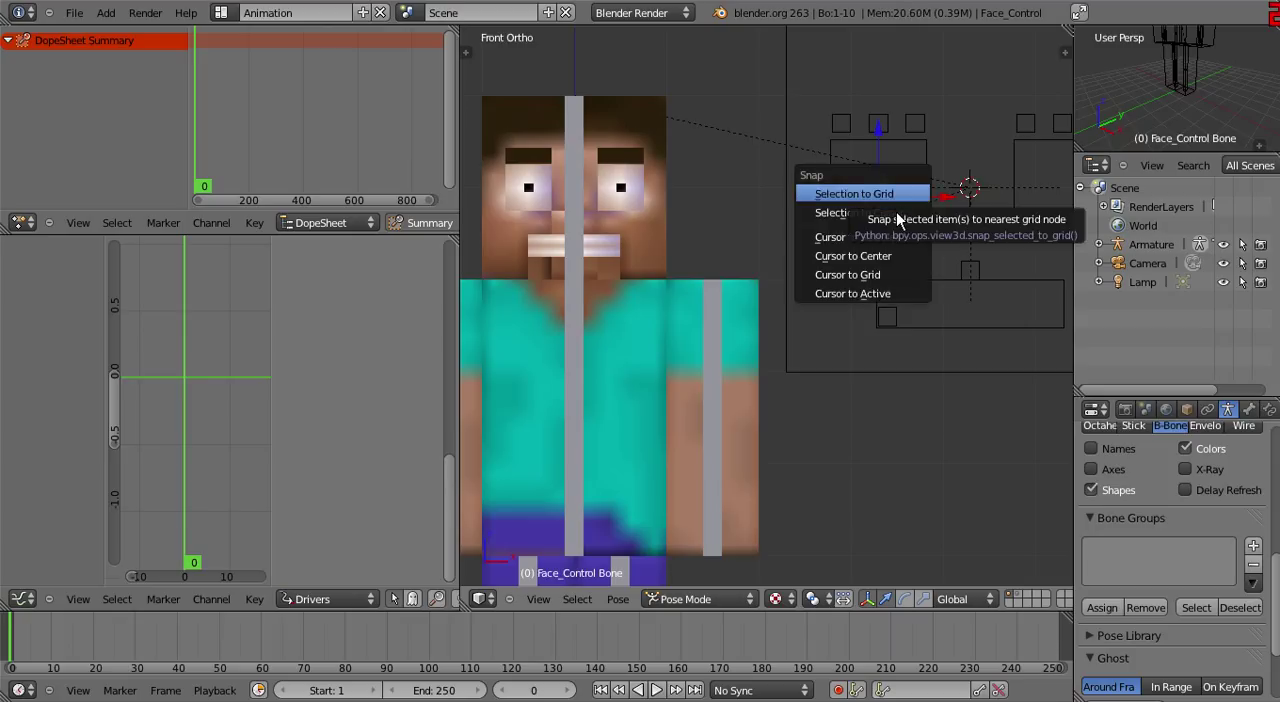
{"action": "mouse_move", "coordinate": [857, 237]}
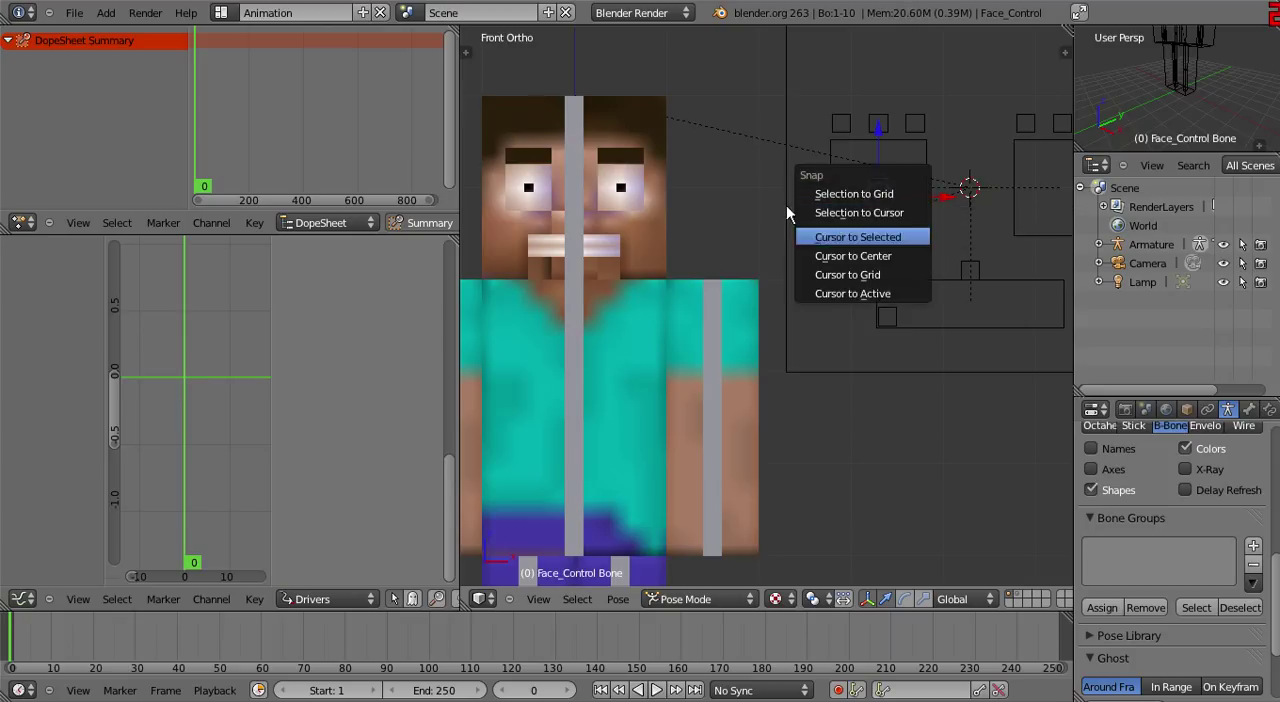
{"action": "left_click", "coordinate": [857, 237]}
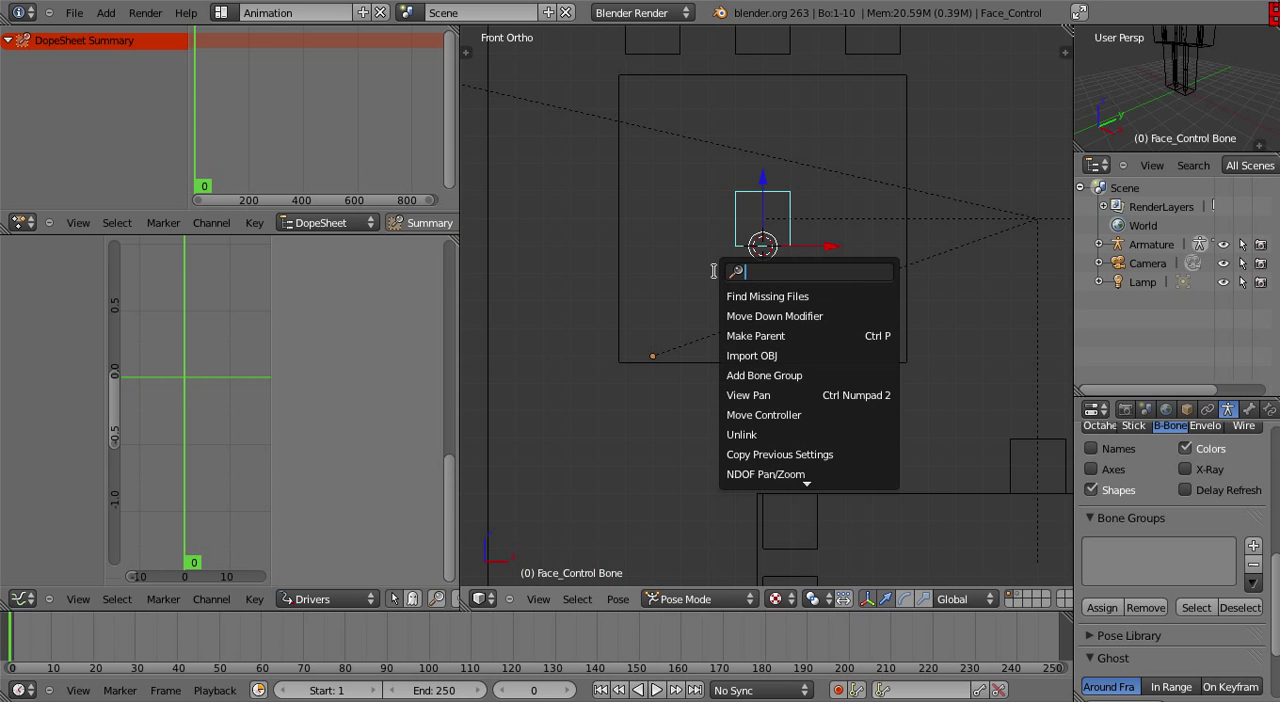
{"action": "type", "text": "orig"}
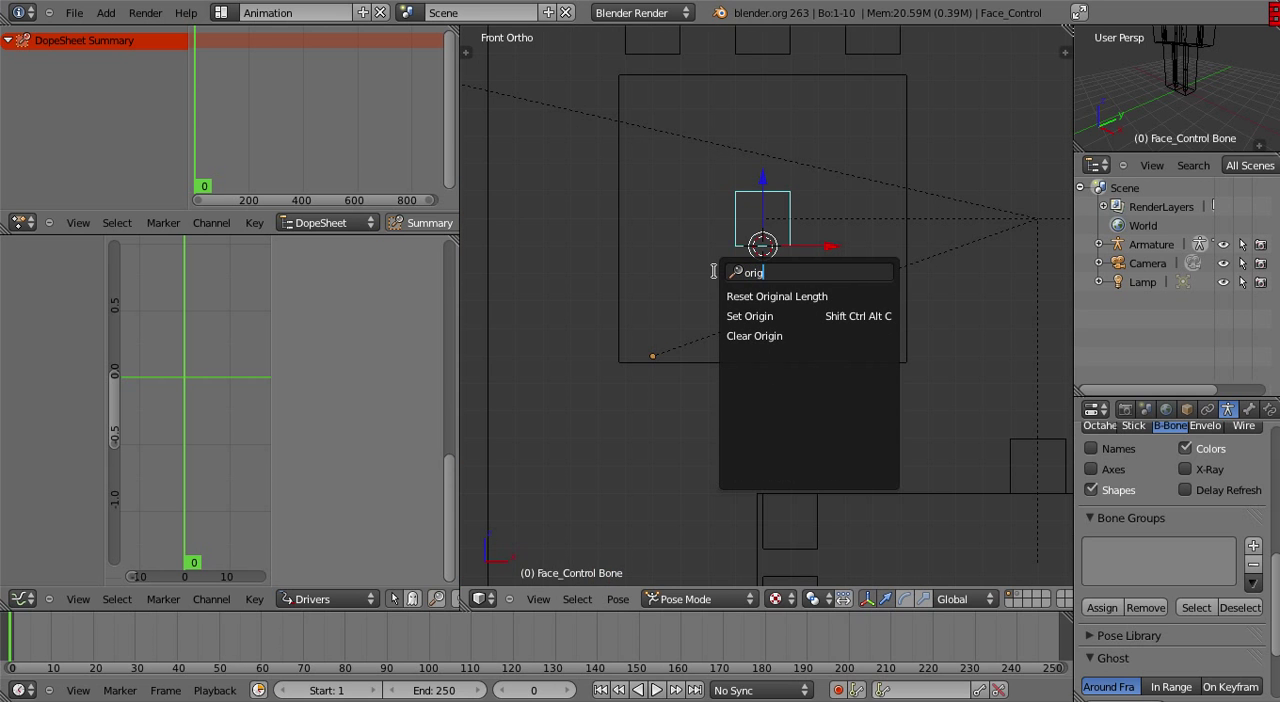
{"action": "left_click", "coordinate": [749, 316]}
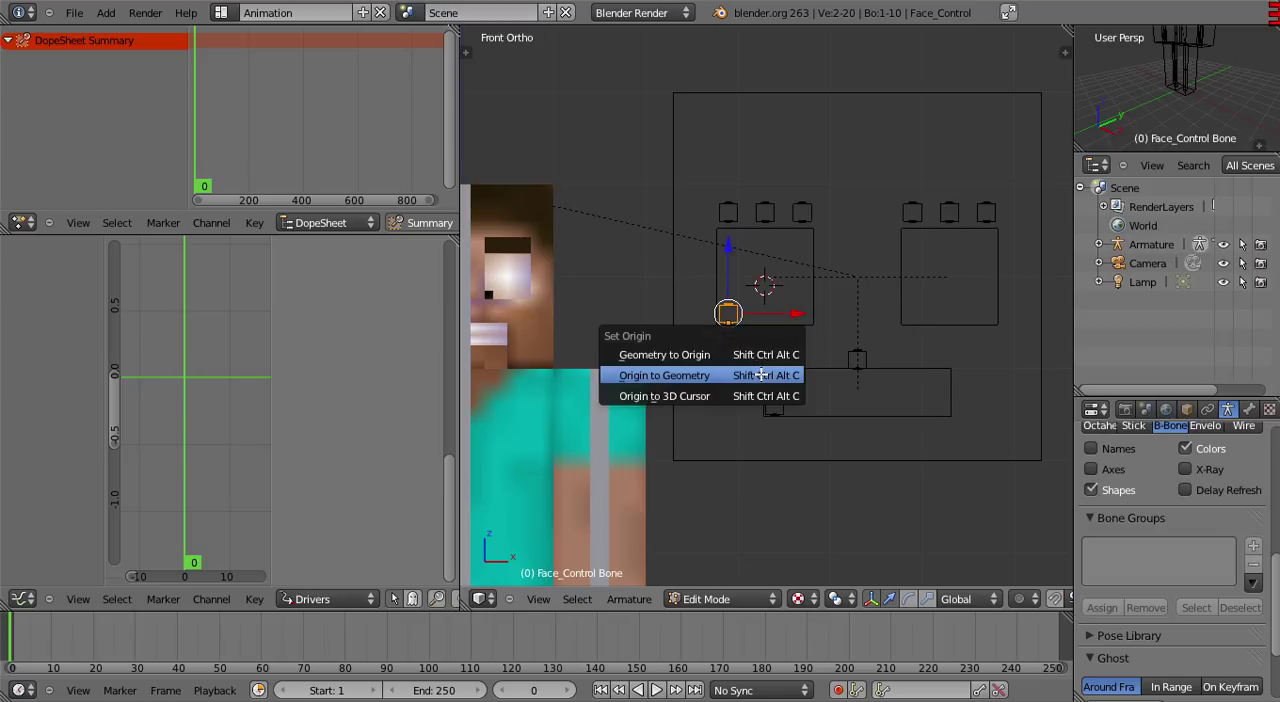
{"action": "left_click", "coordinate": [663, 375]}
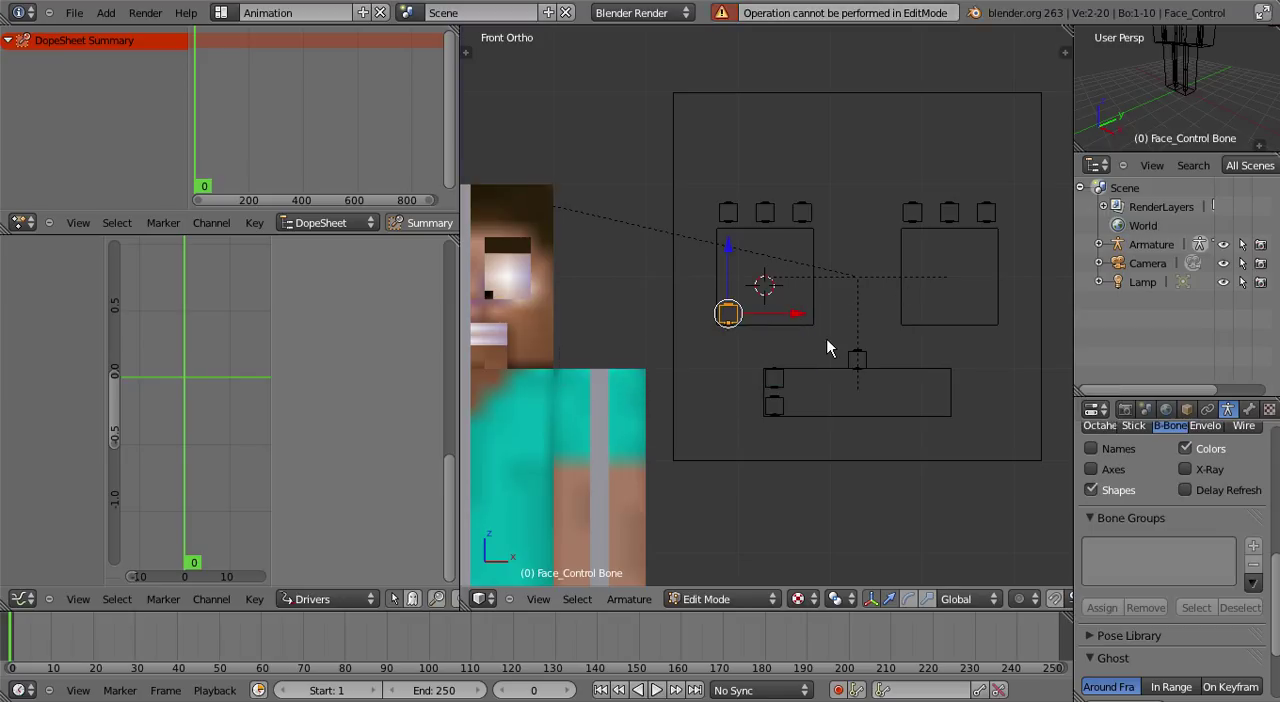
{"action": "left_click", "coordinate": [718, 598]}
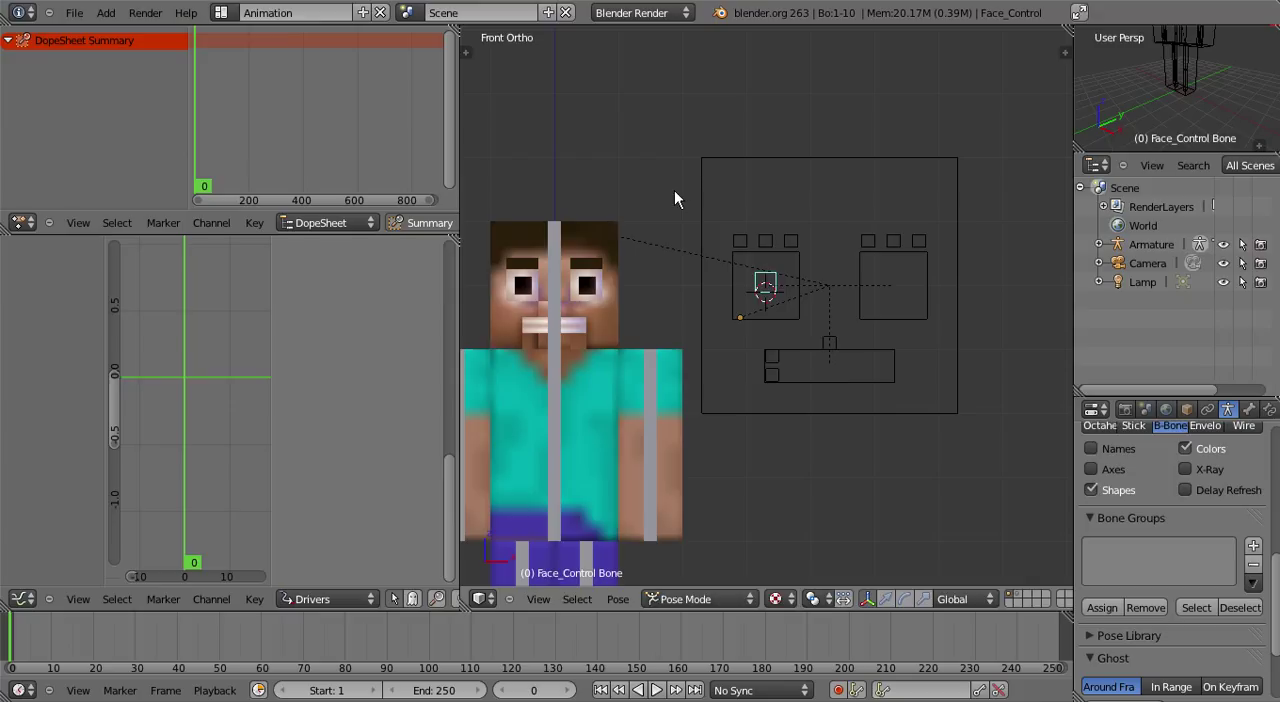
{"action": "mouse_move", "coordinate": [698, 208]}
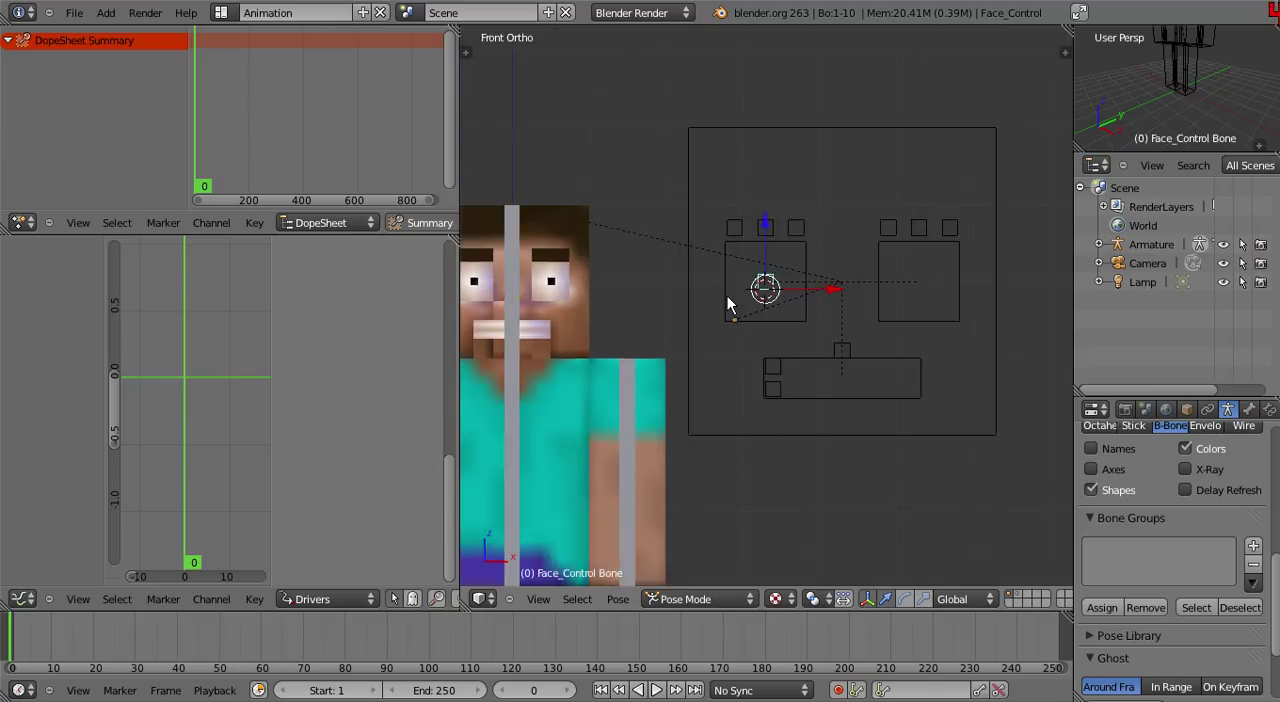
Scroll the Cube's properties down to the Shape Keys panel
{"action": "scroll", "scroll_direction": "down", "scroll_amount": 3}
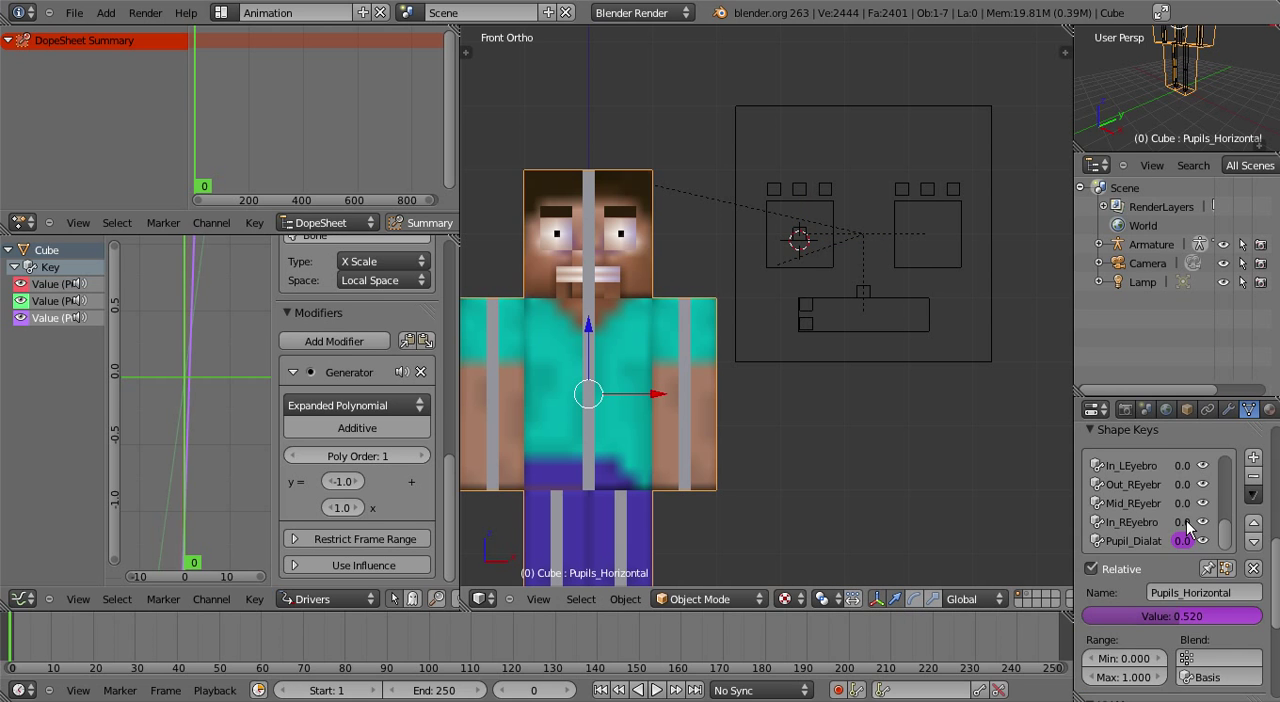
Add a driver to the Teeth_Open shape key value
{"action": "scroll", "scroll_direction": "down", "scroll_amount": 3}
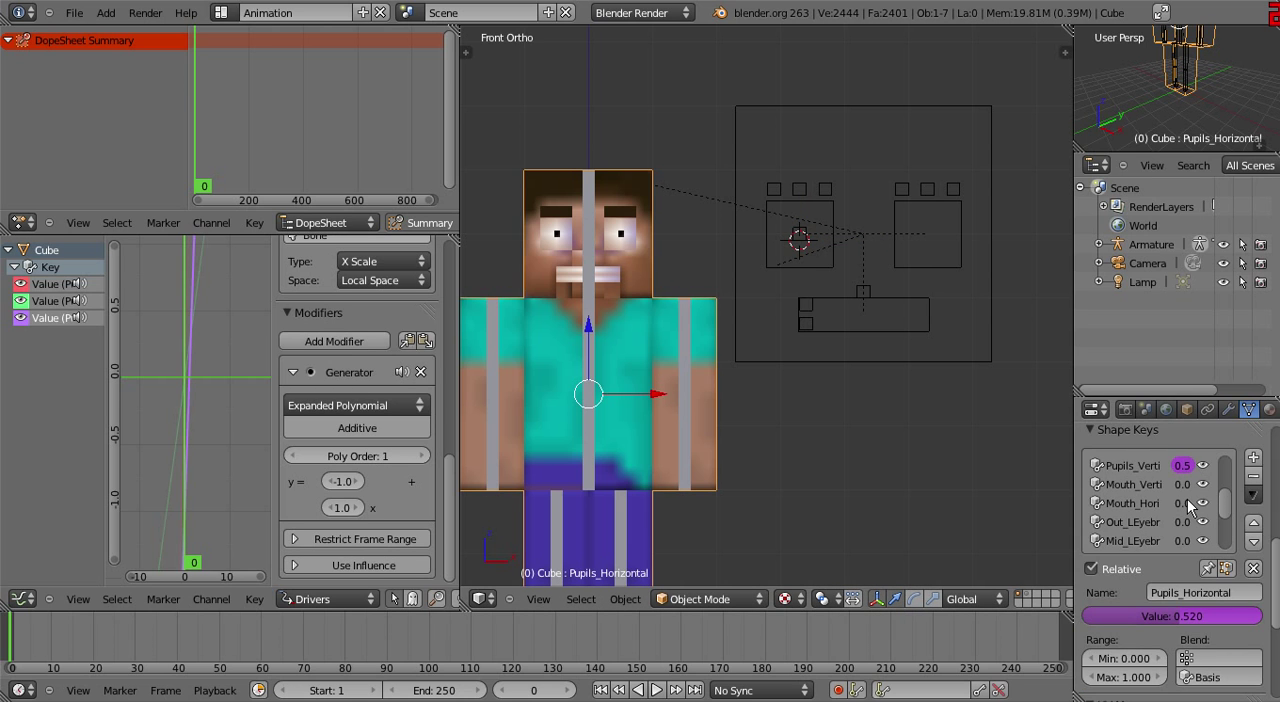
{"action": "scroll", "scroll_direction": "down", "scroll_amount": 3}
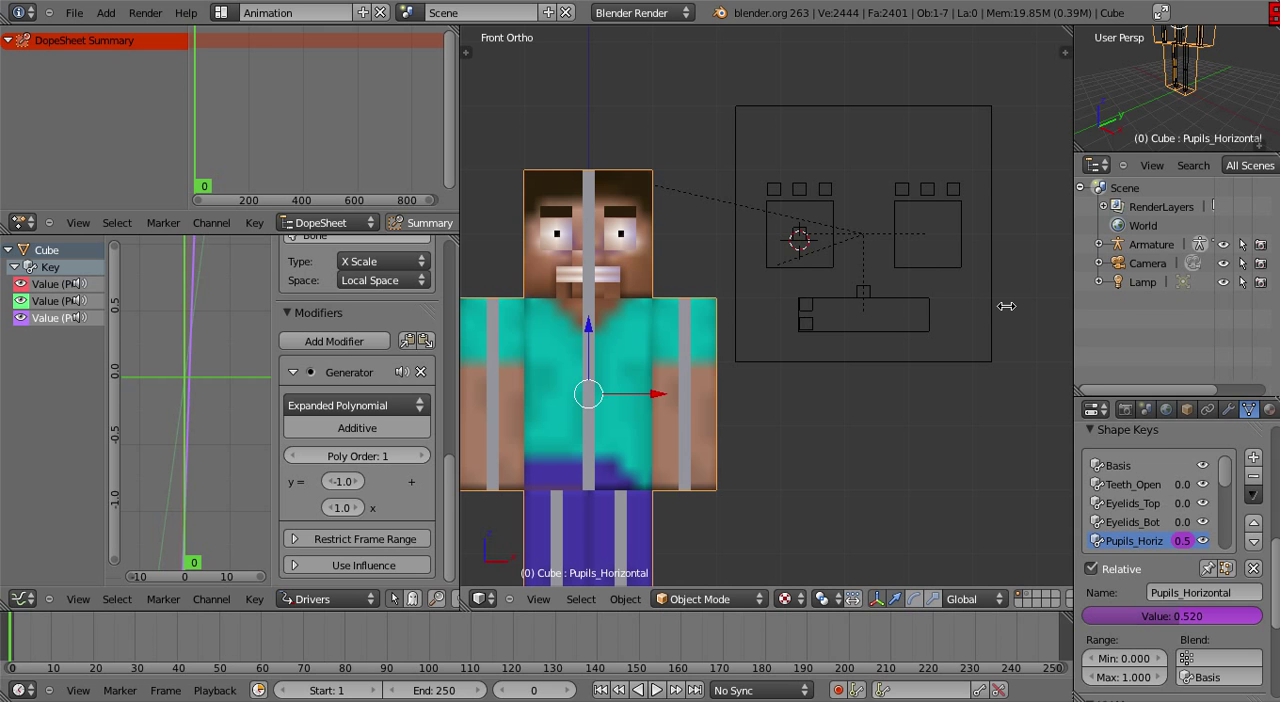
{"action": "mouse_move", "coordinate": [883, 341]}
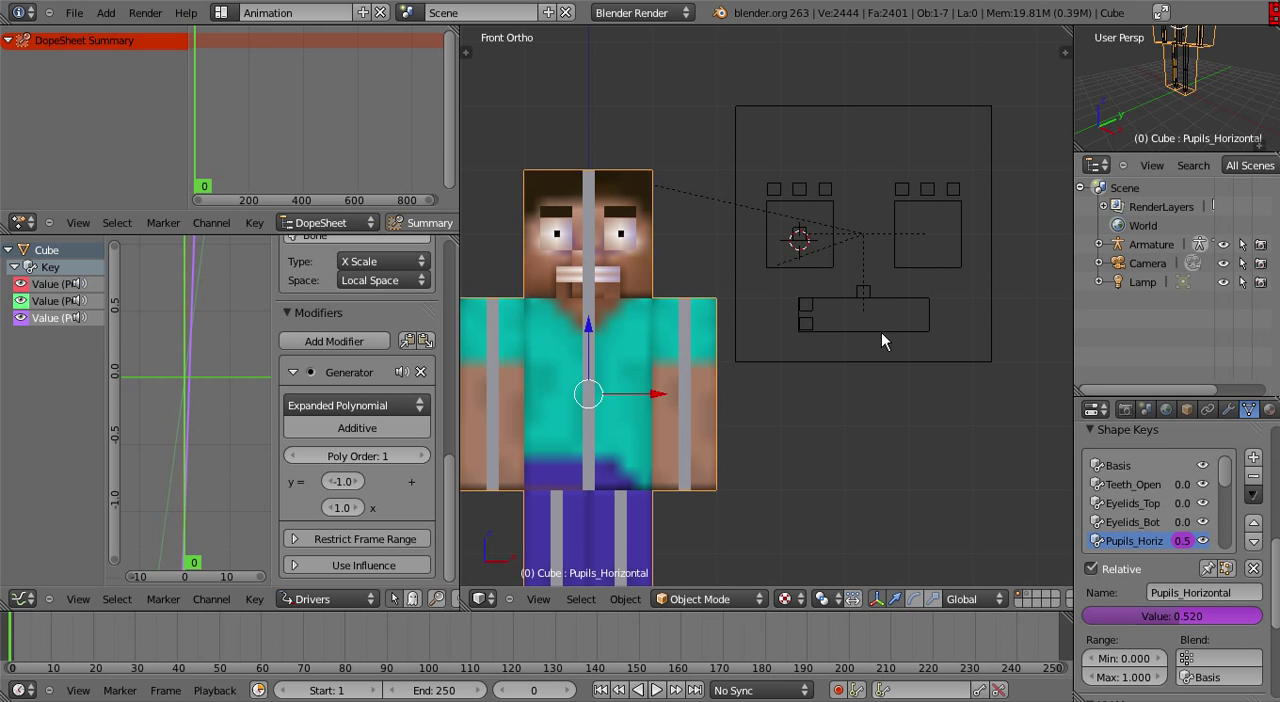
{"action": "mouse_move", "coordinate": [868, 295]}
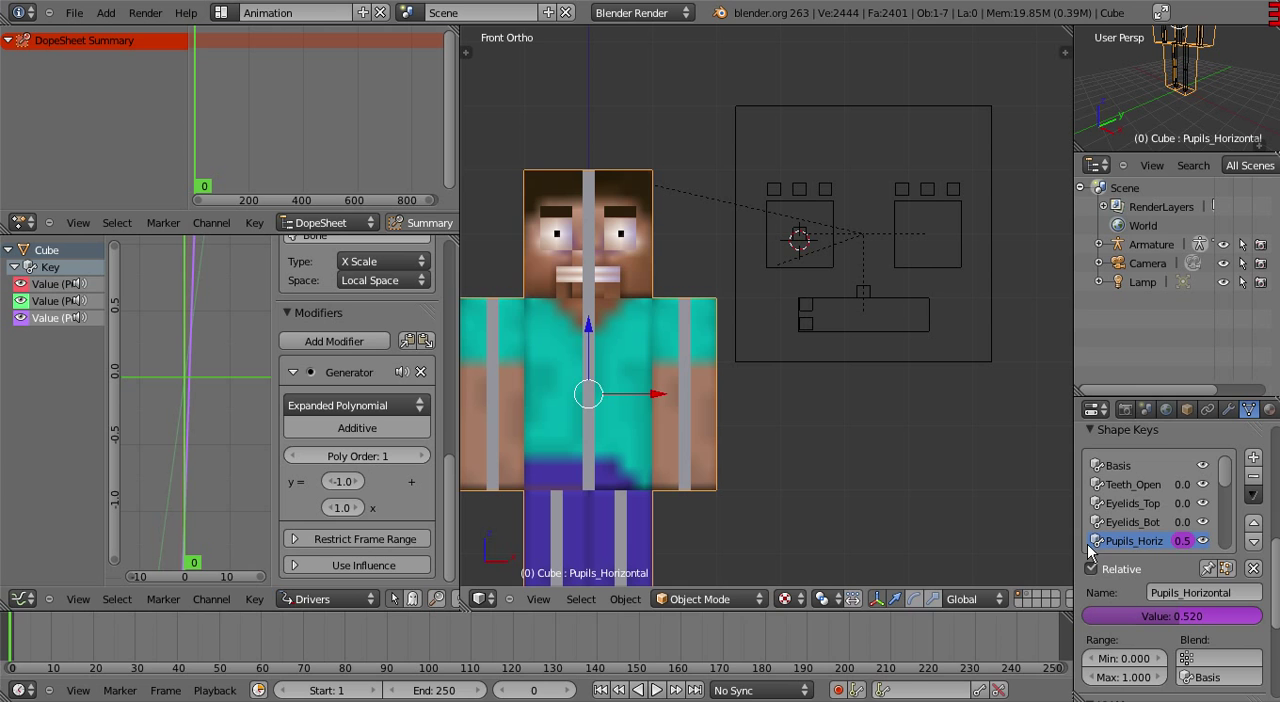
{"action": "mouse_move", "coordinate": [1185, 490]}
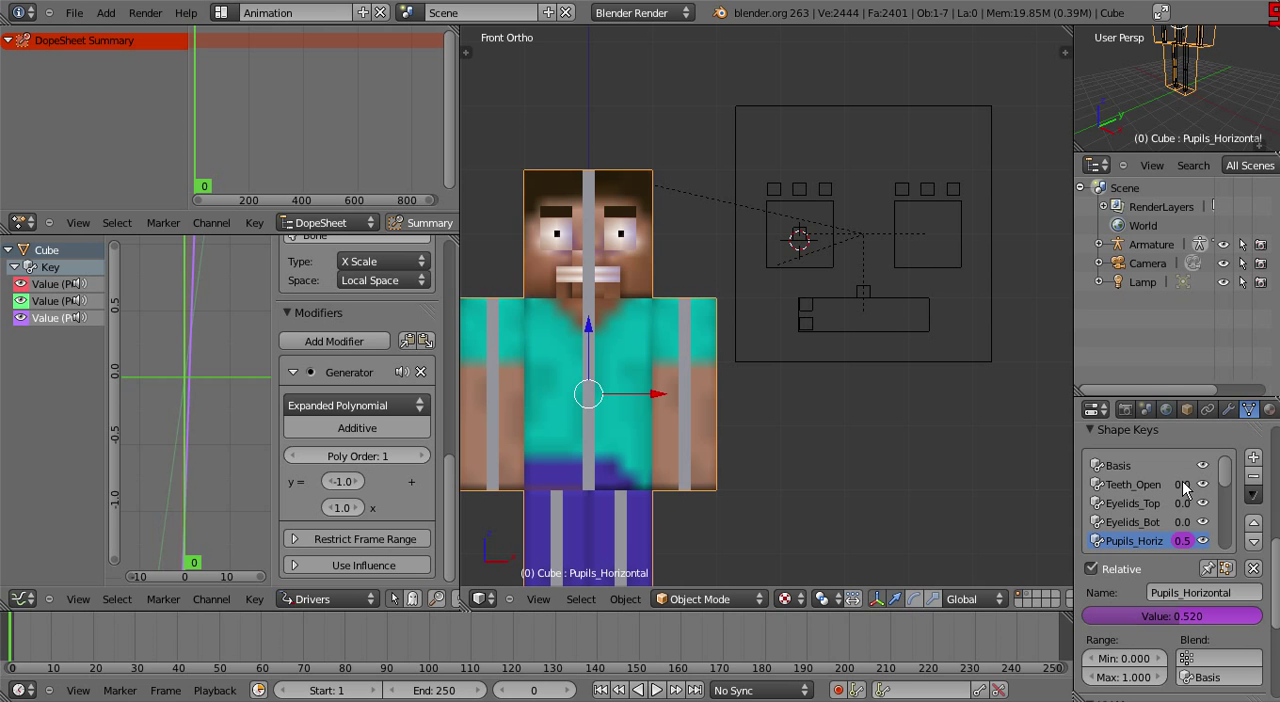
{"action": "left_click", "coordinate": [1133, 484]}
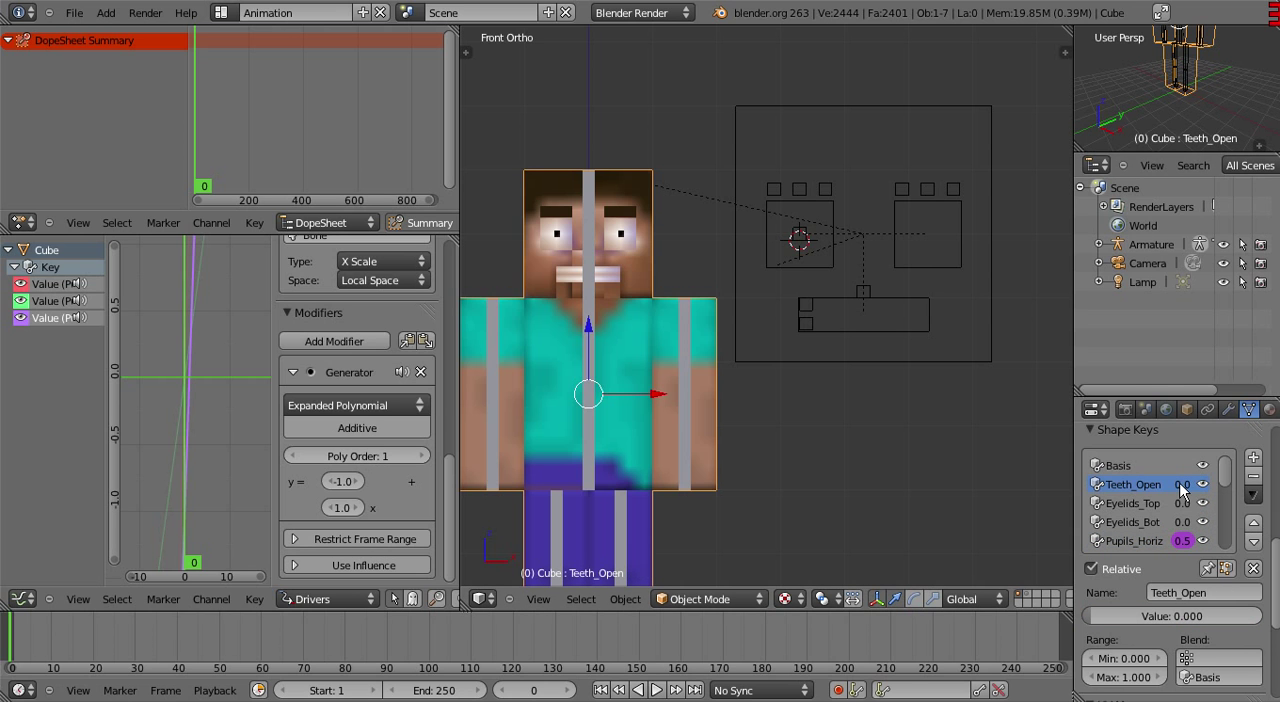
{"action": "right_click", "coordinate": [1182, 484]}
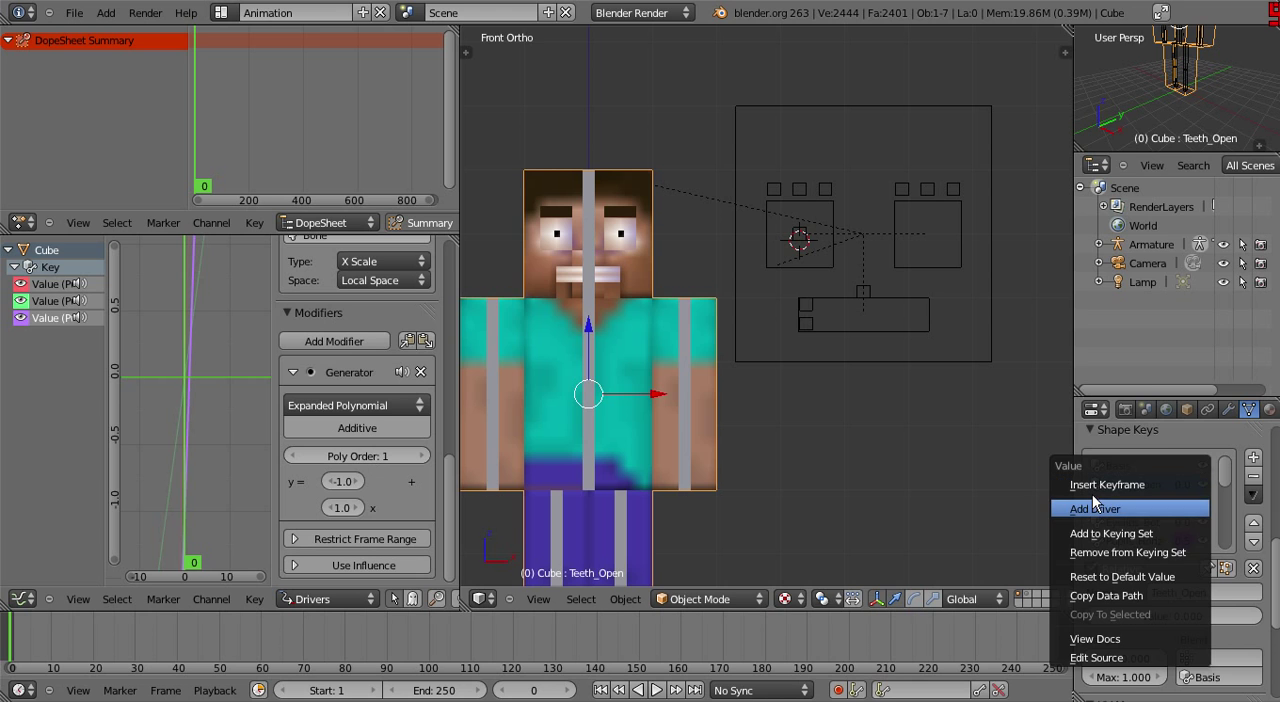
{"action": "left_click", "coordinate": [1095, 508]}
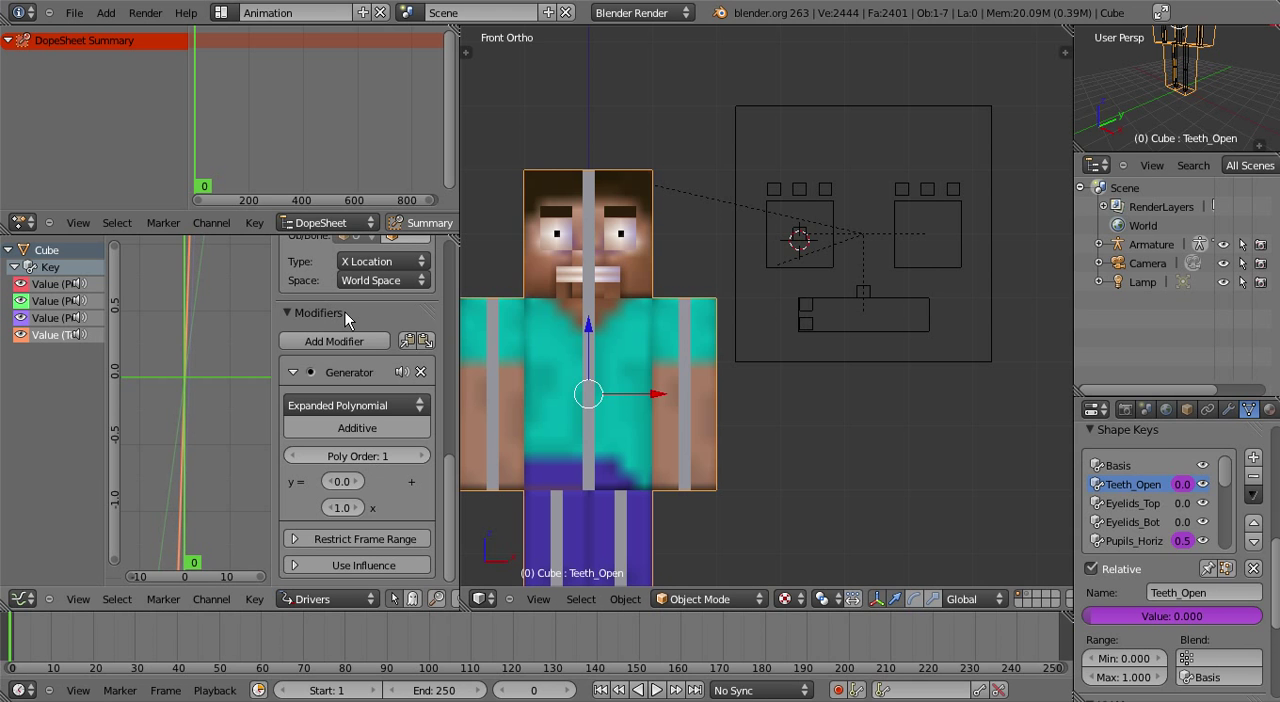
Make the driver read Face_Control's Bone.002 in Local Space and change its evaluation type
{"action": "scroll", "scroll_direction": "down", "scroll_amount": 3}
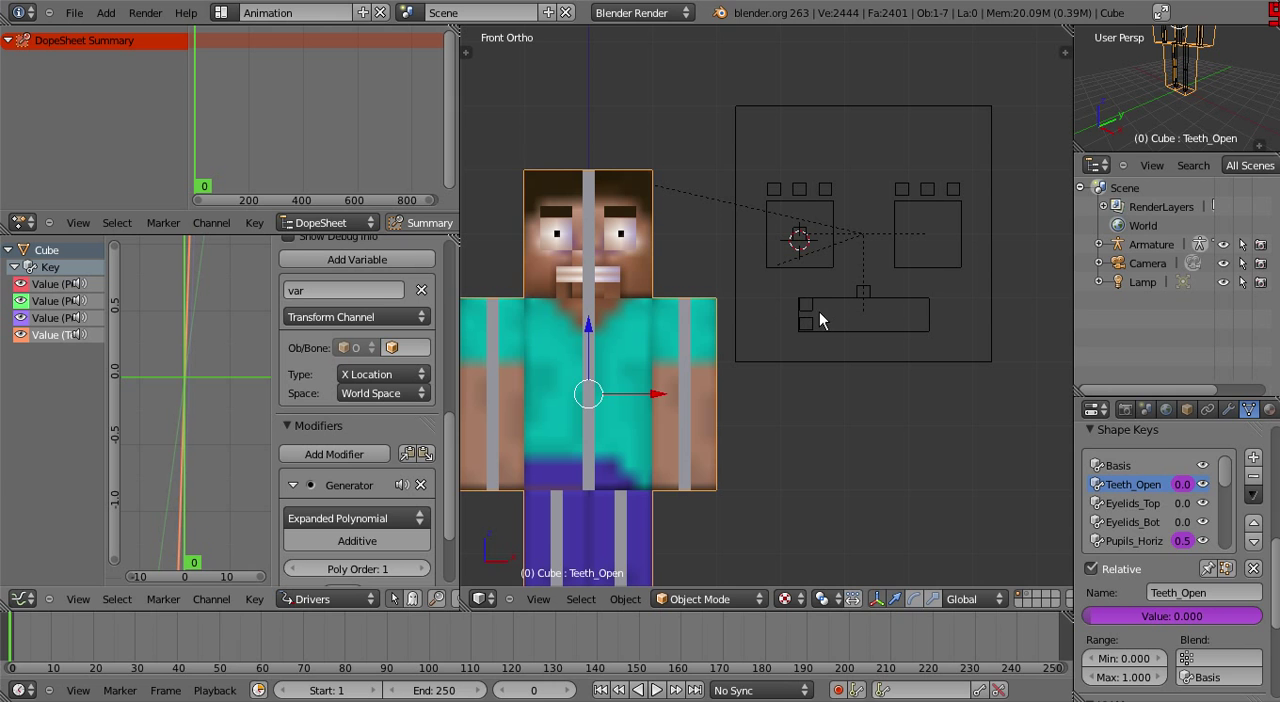
{"action": "mouse_move", "coordinate": [628, 338]}
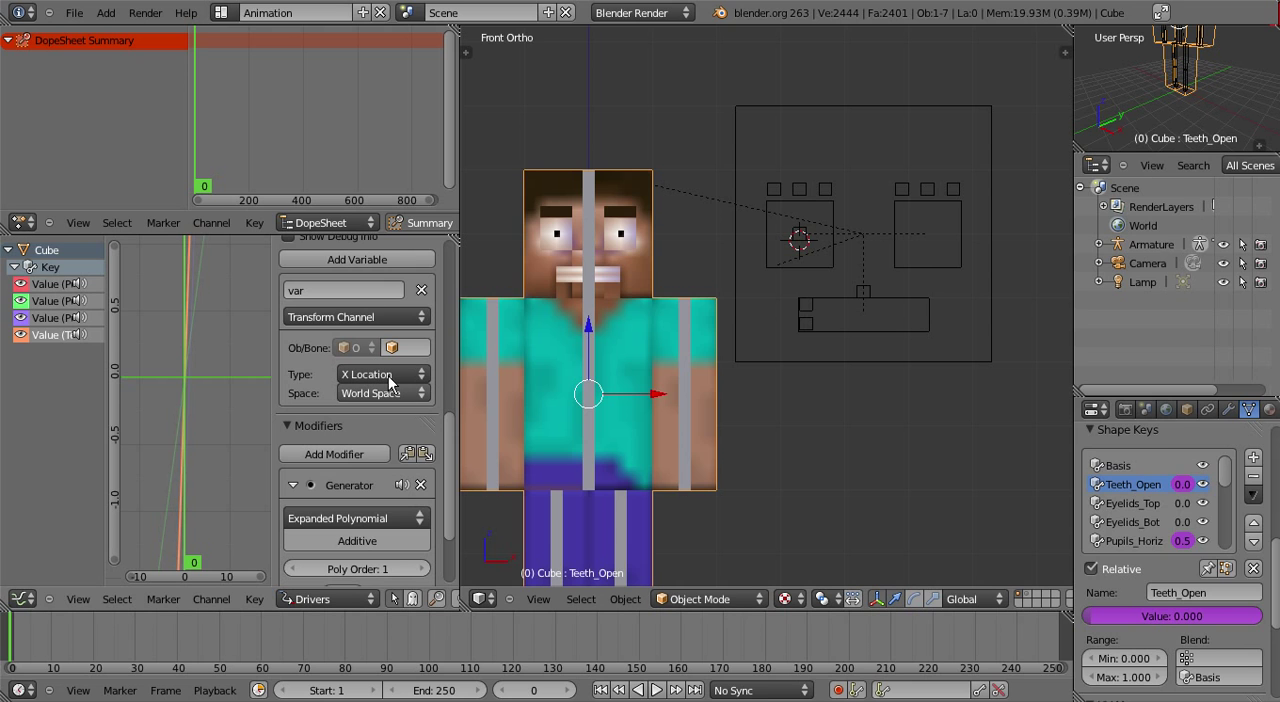
{"action": "left_click", "coordinate": [380, 392]}
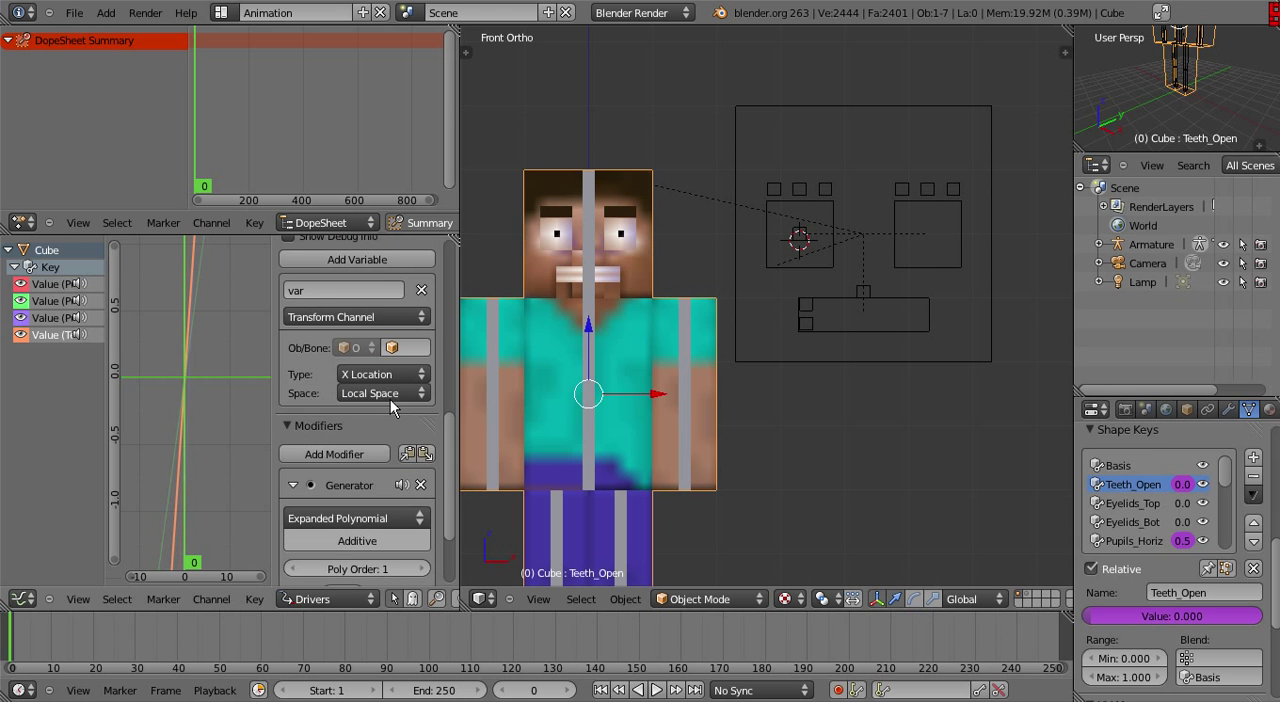
{"action": "left_click", "coordinate": [405, 385]}
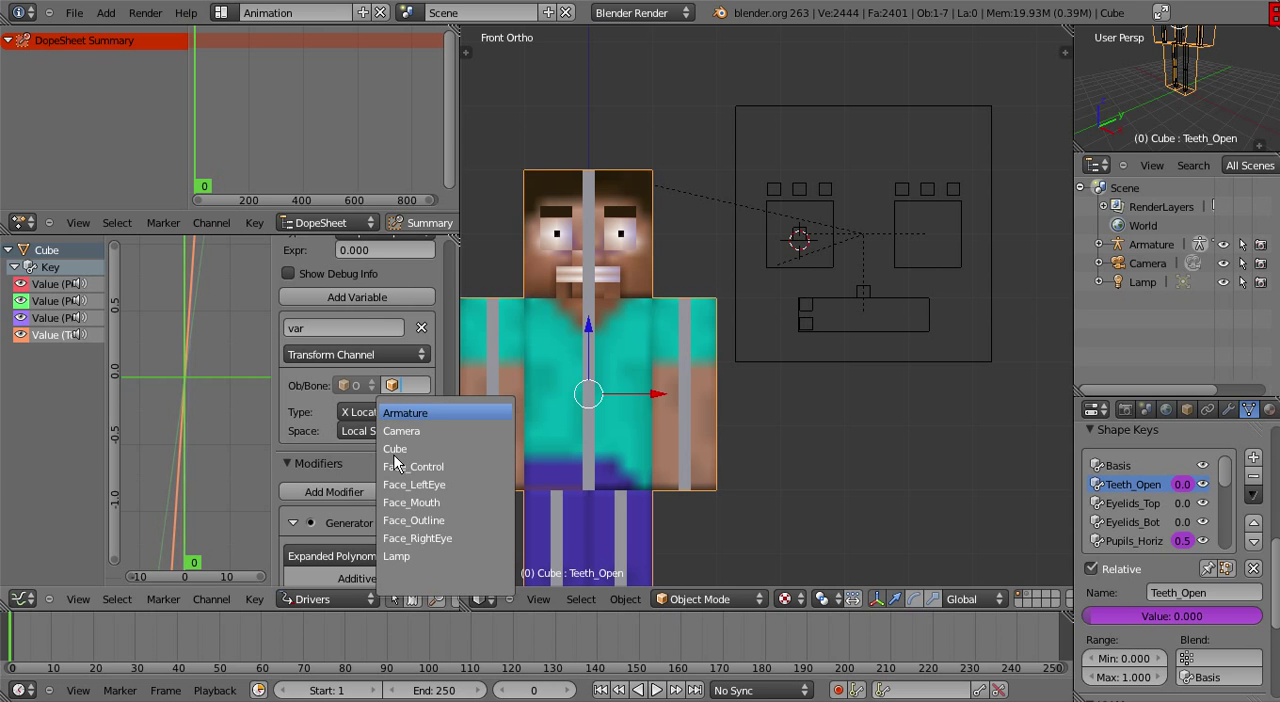
{"action": "left_click", "coordinate": [413, 466]}
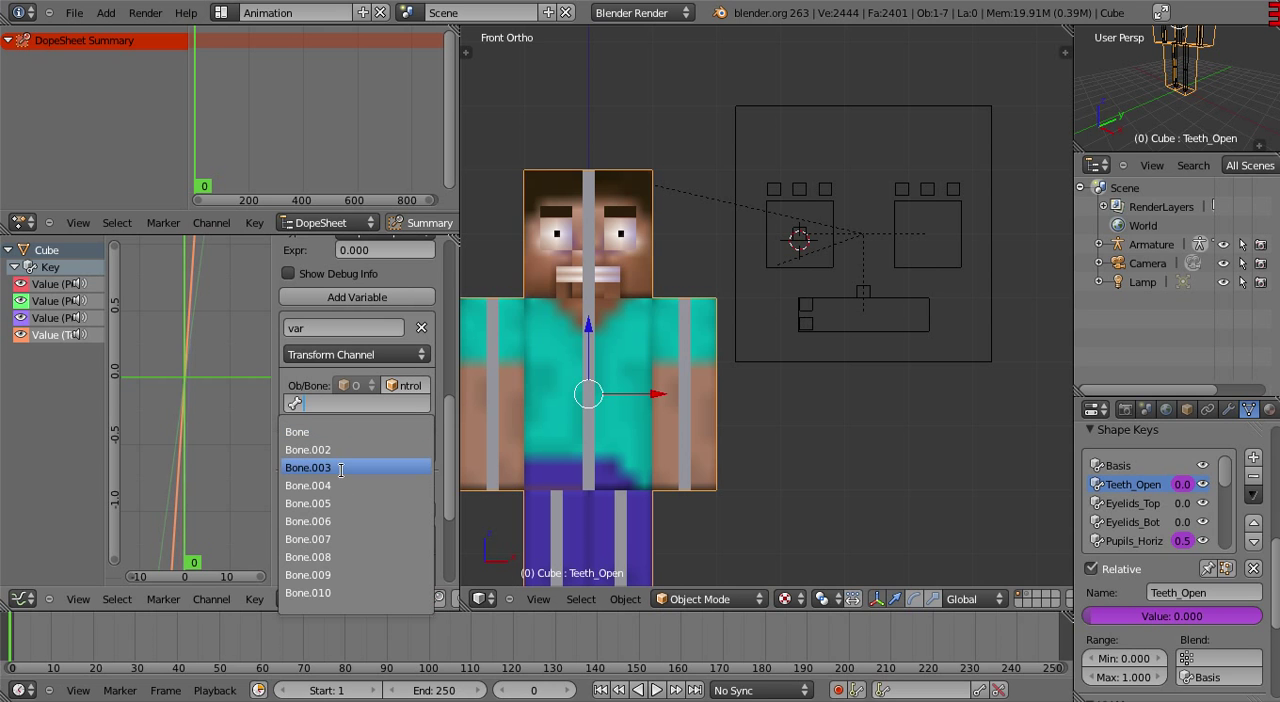
{"action": "left_click", "coordinate": [308, 449]}
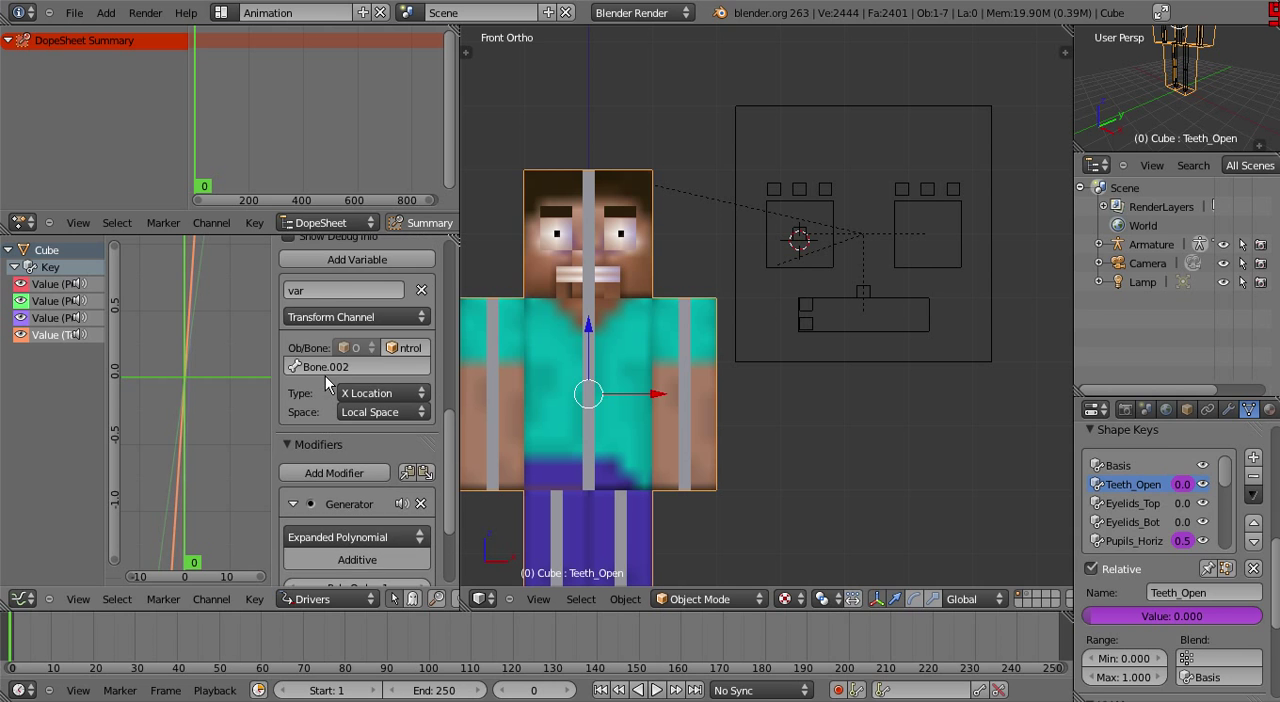
{"action": "left_click", "coordinate": [384, 344]}
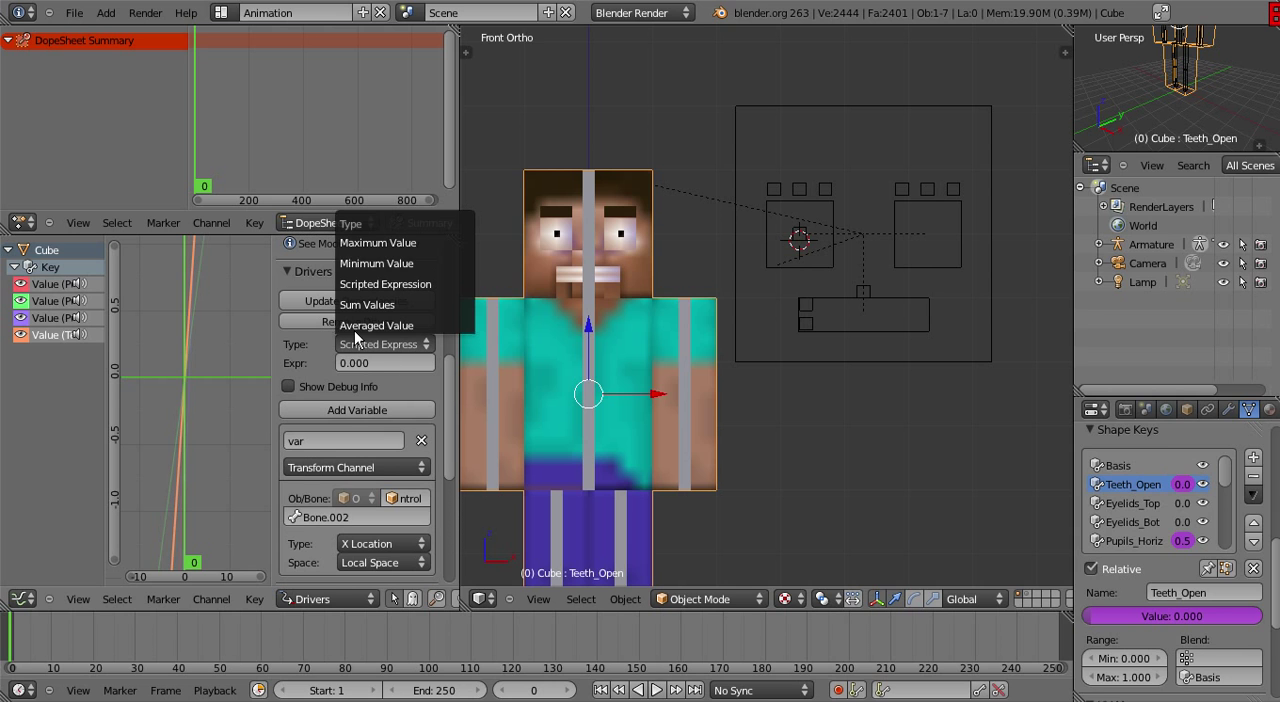
{"action": "left_click", "coordinate": [376, 325]}
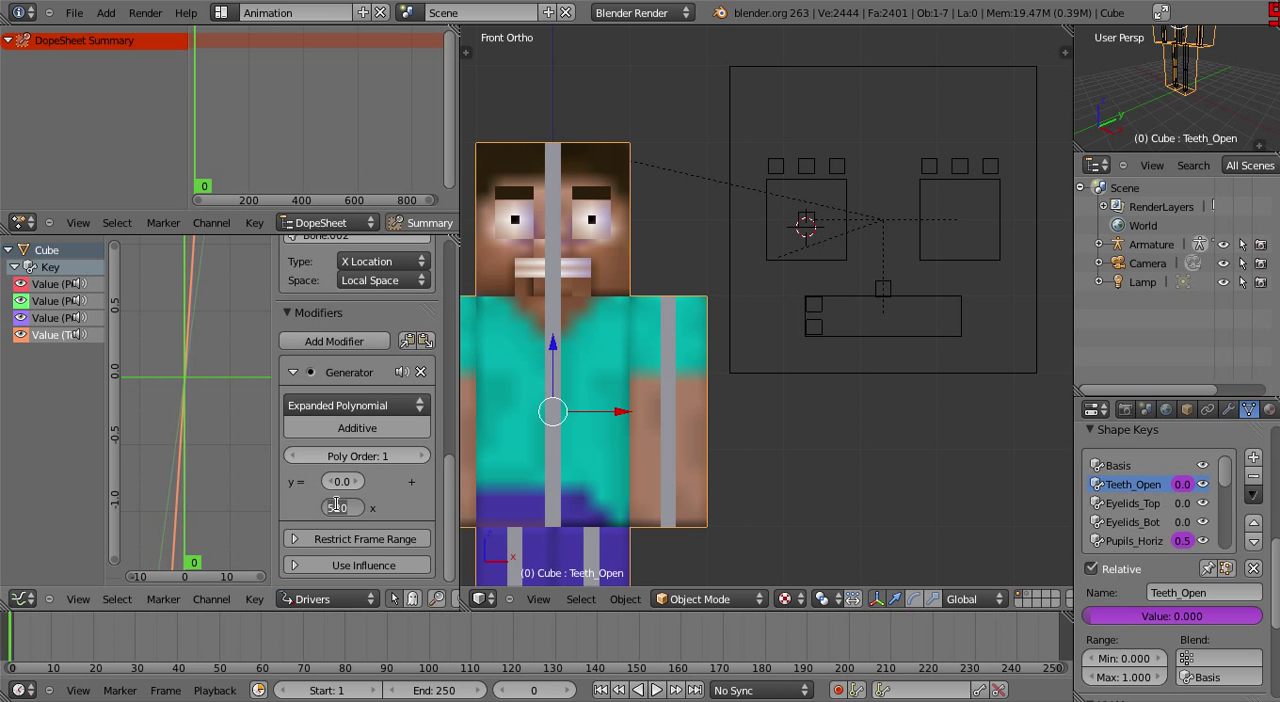
Select mouth bone Bone.002 and drag it sideways to test the teeth opening
{"action": "left_click", "coordinate": [815, 312]}
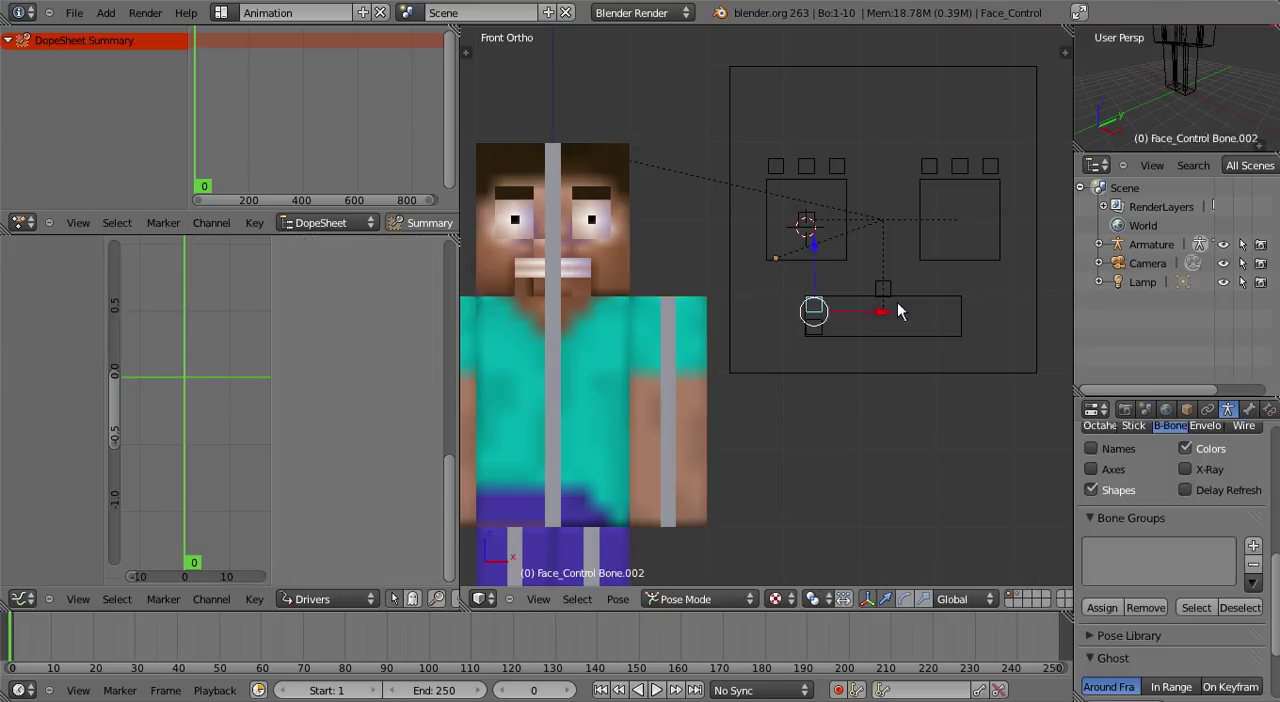
{"action": "left_click_drag", "start_coordinate": [814, 311], "coordinate": [960, 307]}
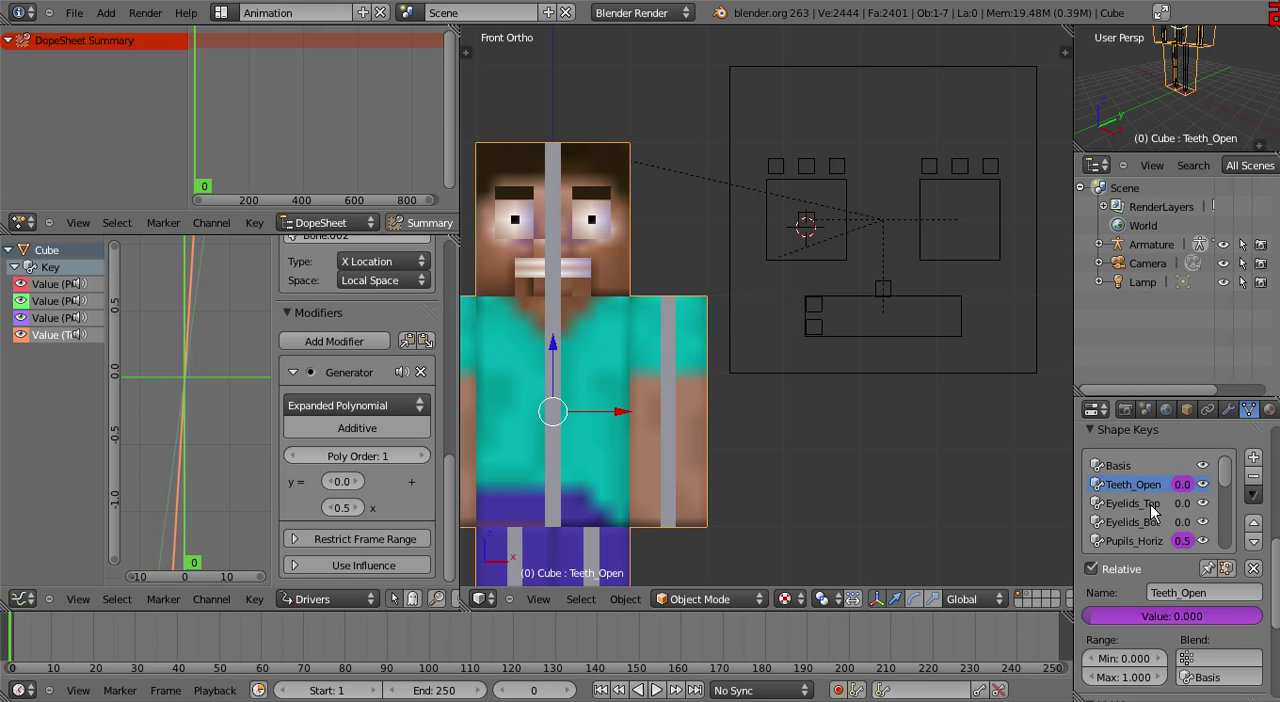
{"action": "mouse_move", "coordinate": [1187, 512]}
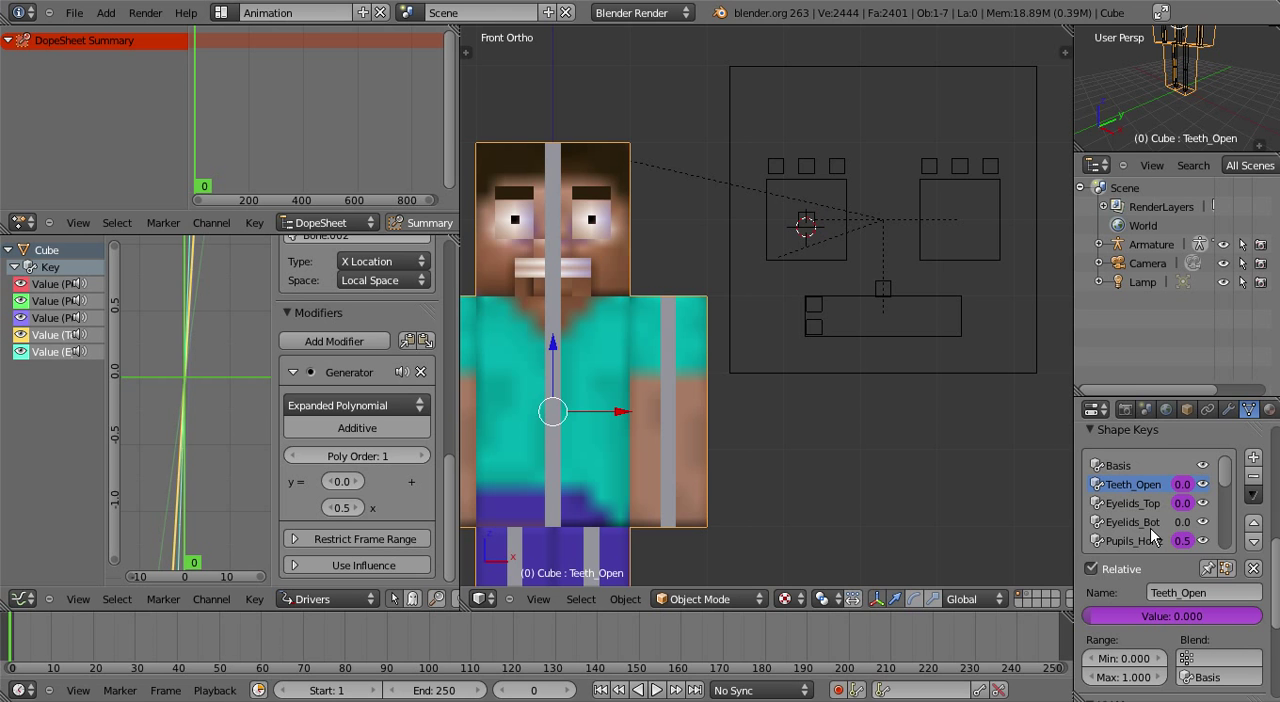
Add a driver to the Eyelids_Bot shape key value and show its settings
{"action": "right_click", "coordinate": [1172, 615]}
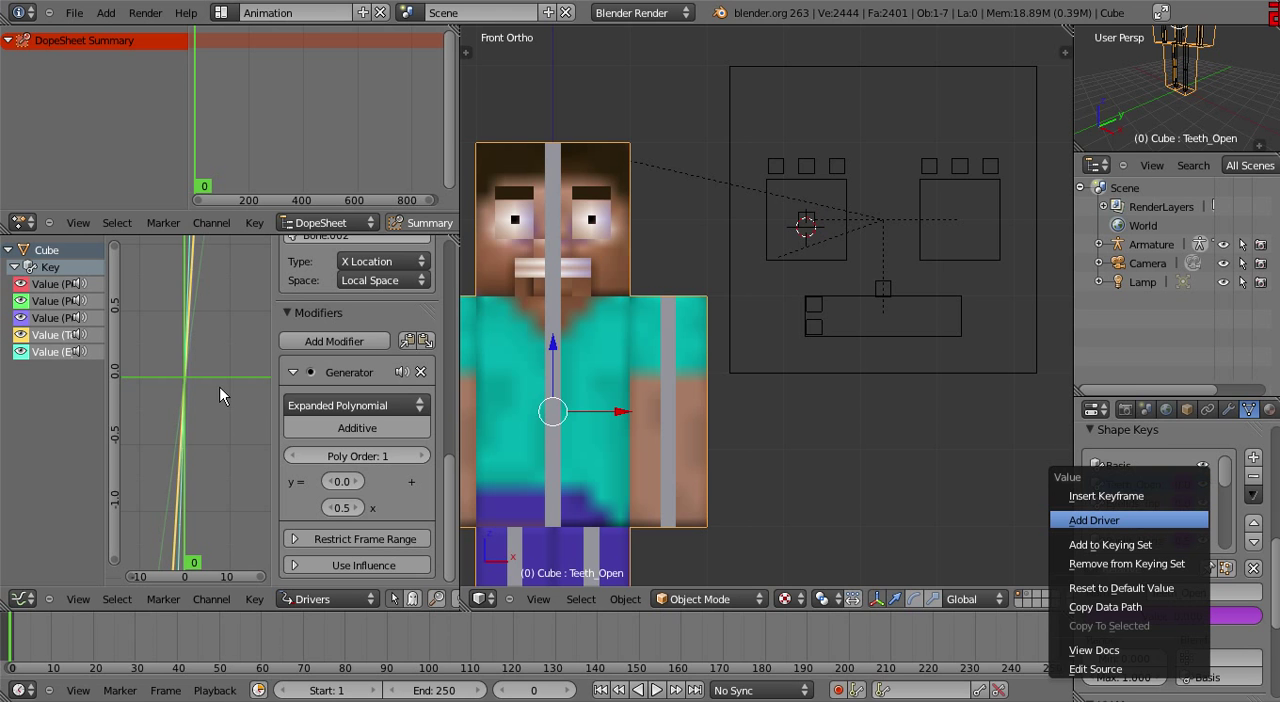
{"action": "left_click", "coordinate": [1093, 519]}
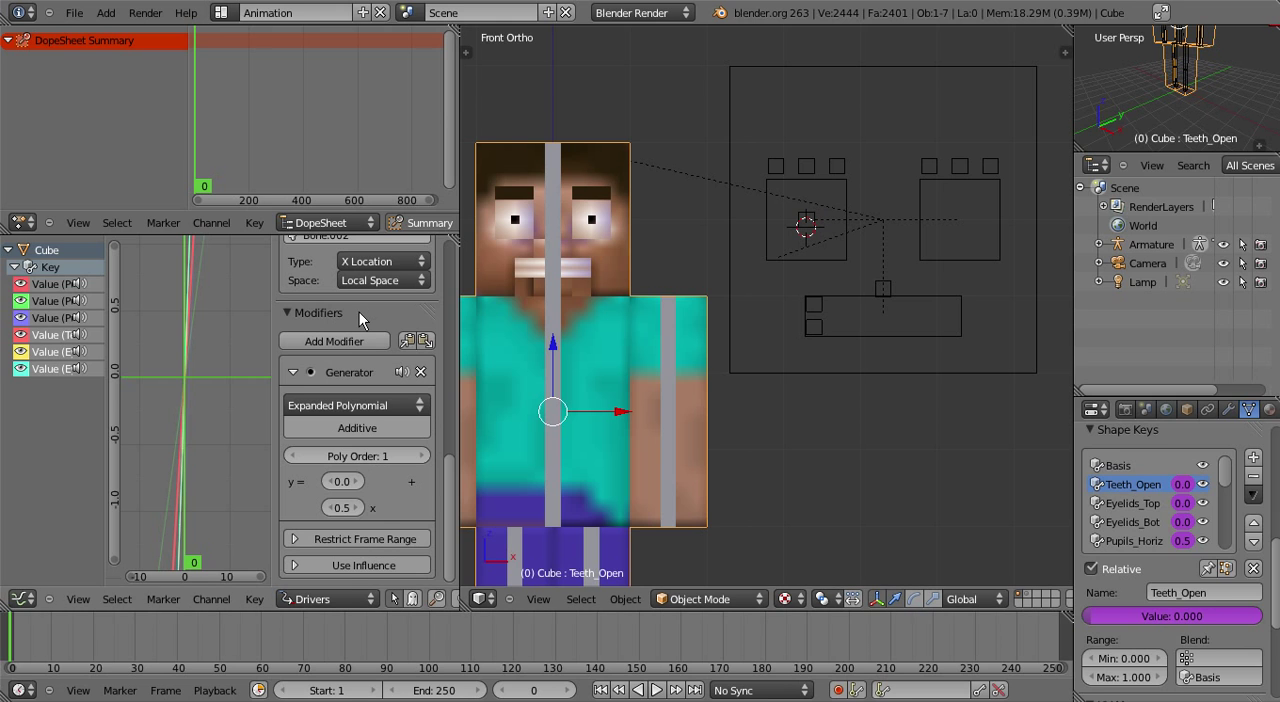
{"action": "left_click", "coordinate": [382, 280]}
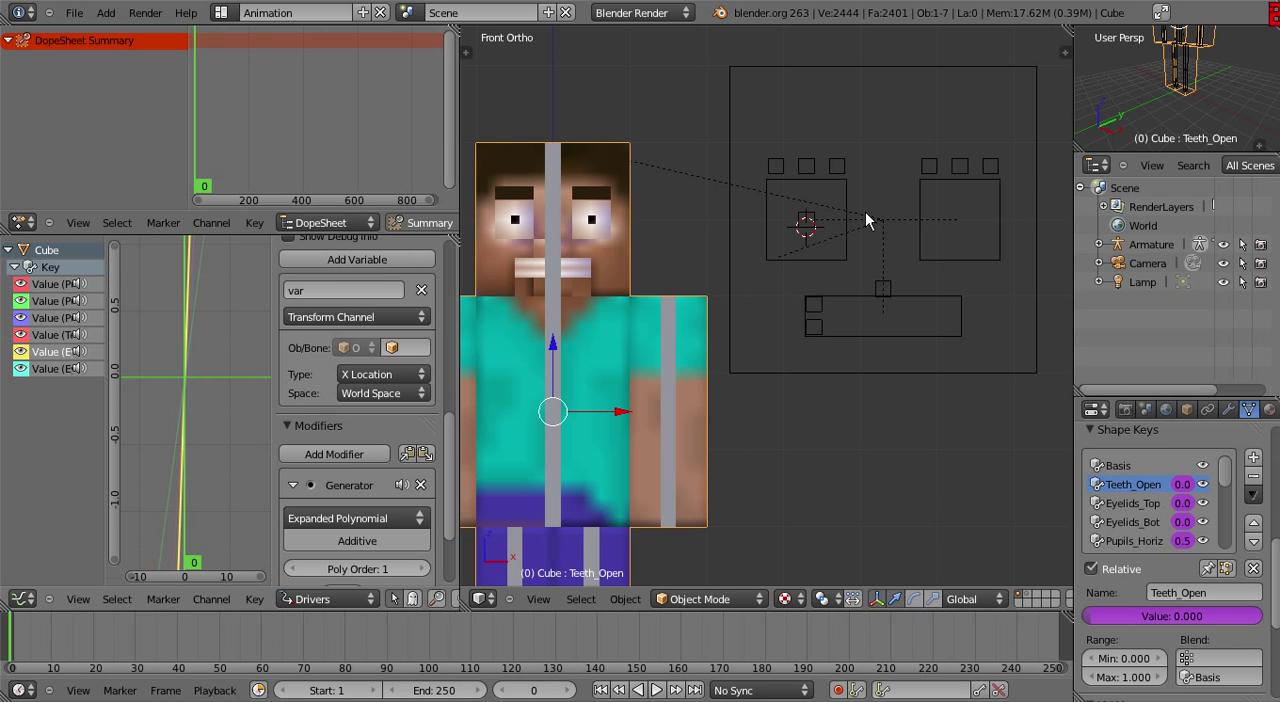
{"action": "mouse_move", "coordinate": [851, 210]}
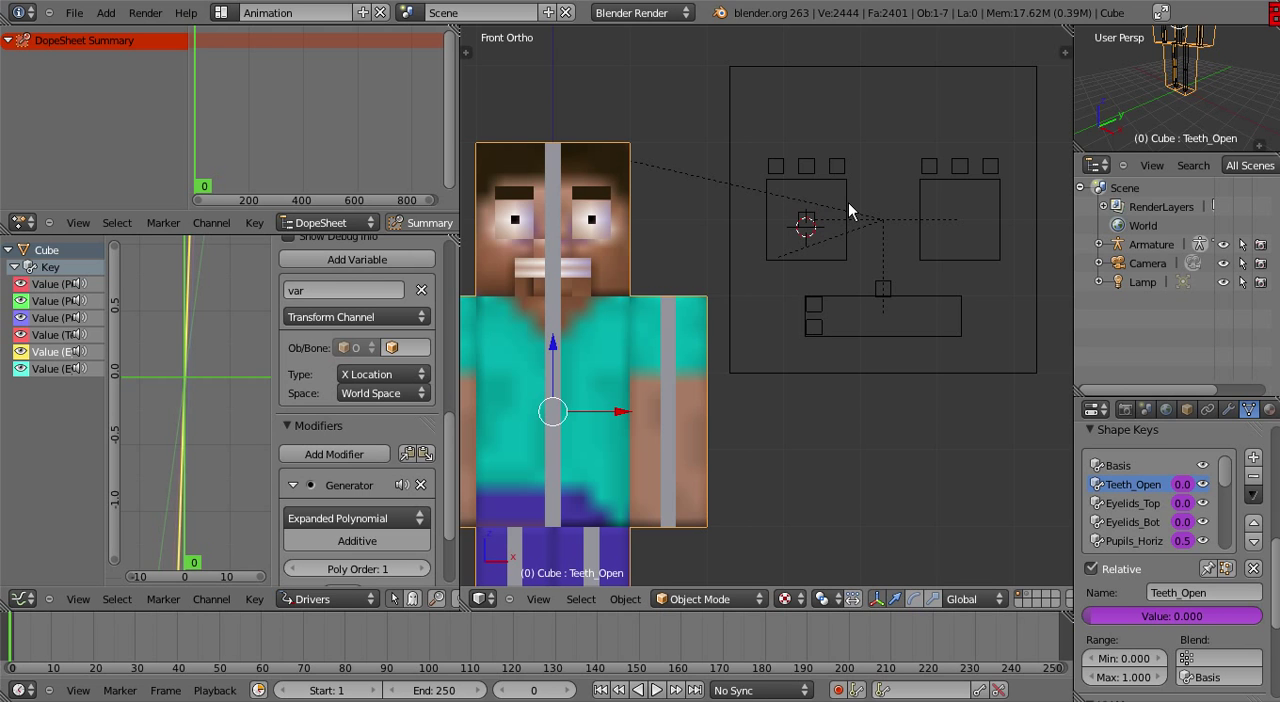
{"action": "mouse_move", "coordinate": [849, 201]}
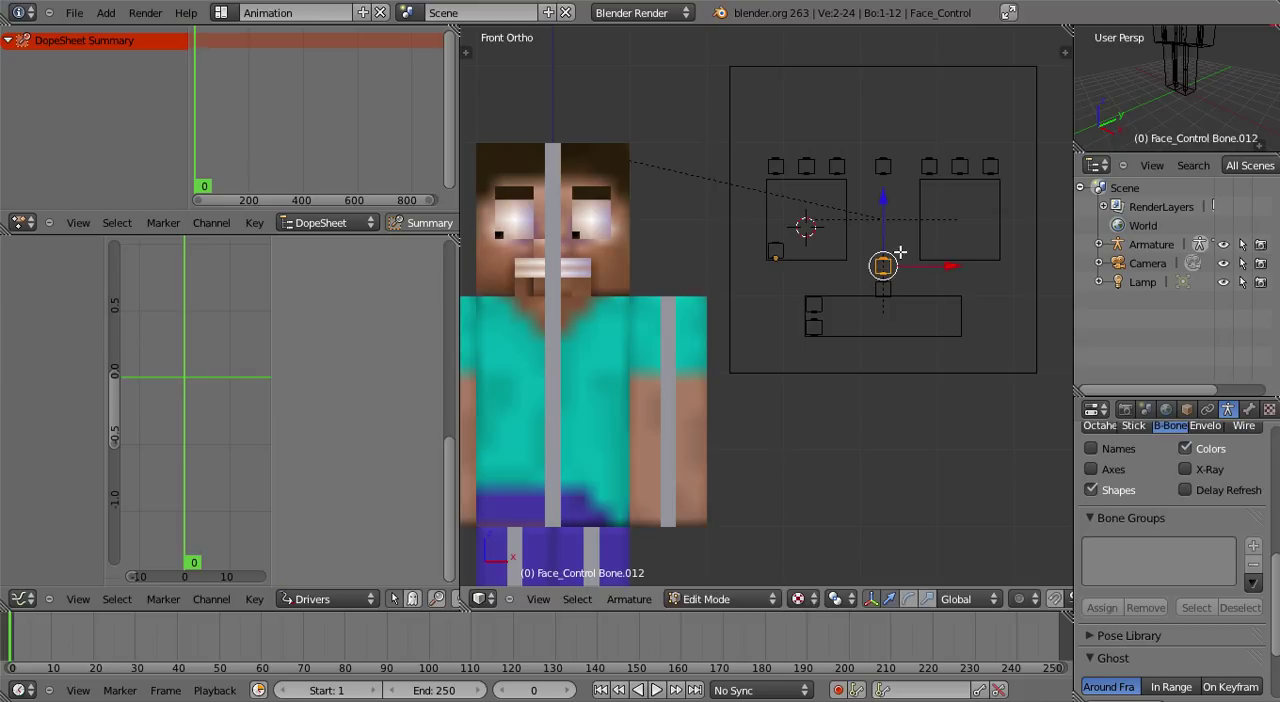
Switch the Face_Control rig from Edit Mode into Pose Mode
{"action": "left_click", "coordinate": [720, 598]}
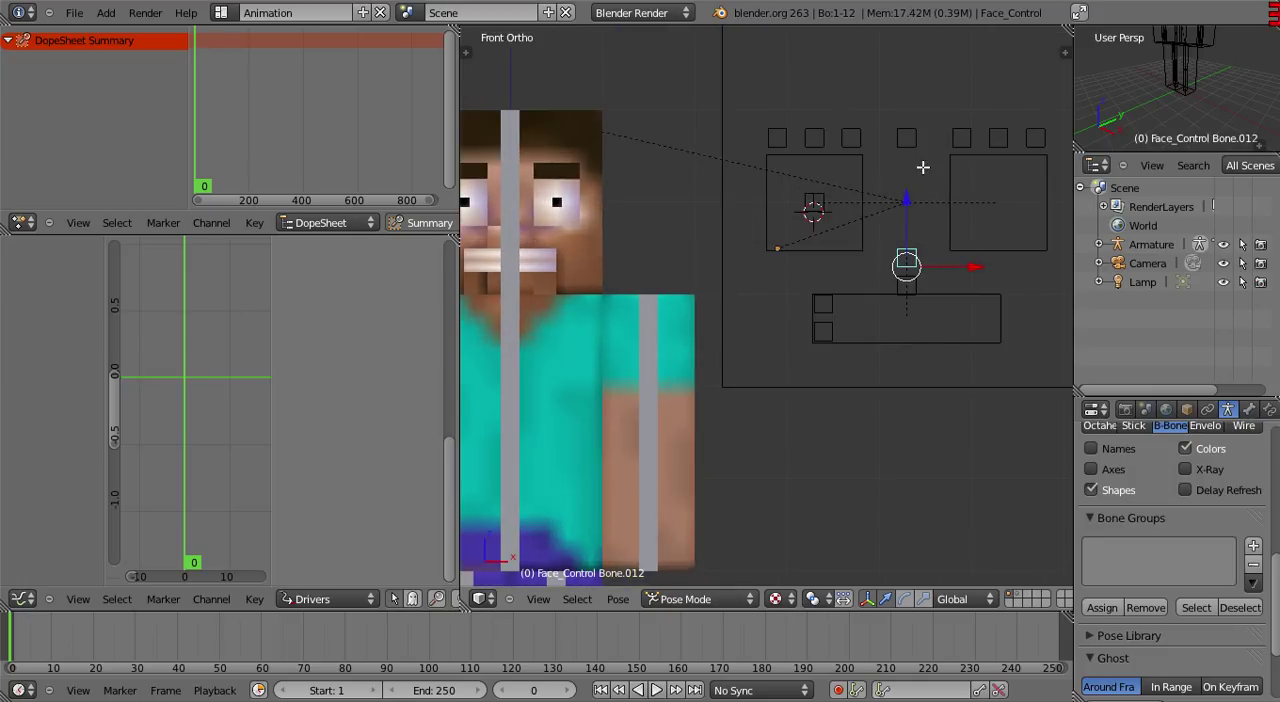
{"action": "left_click", "coordinate": [905, 147]}
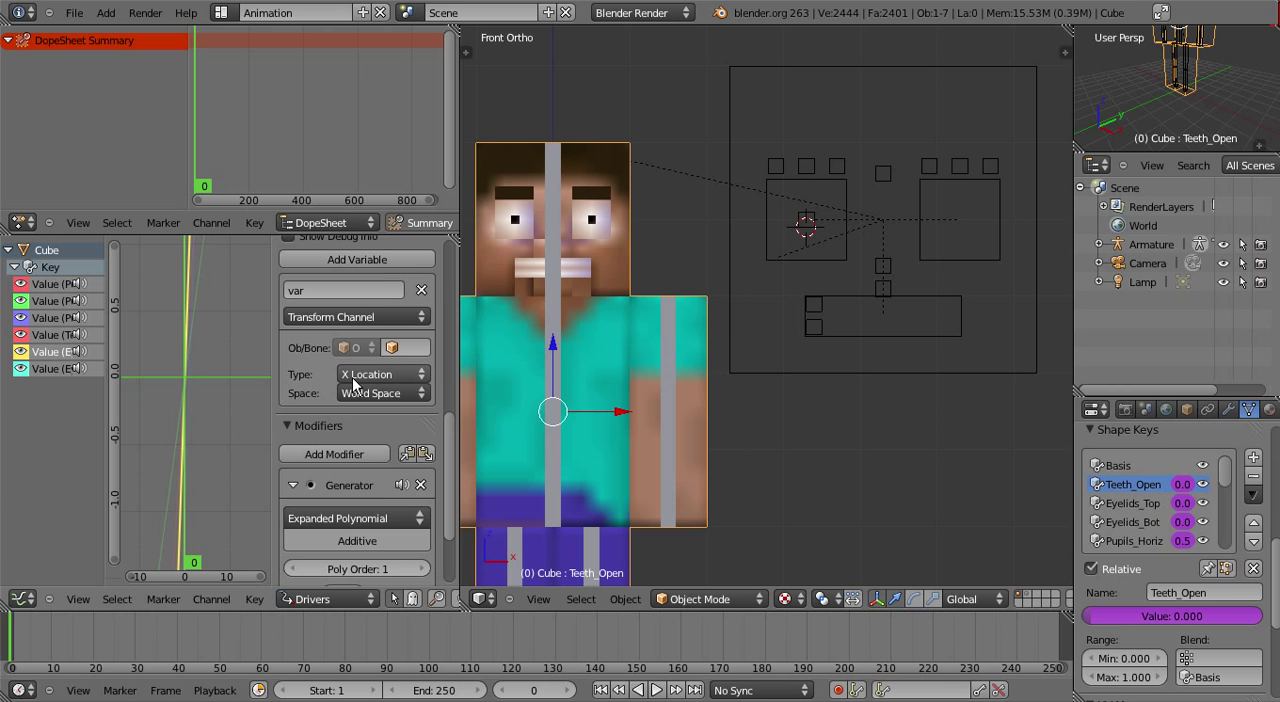
Set the eyelid variable to Y Location of Face_Control's Bone.011
{"action": "left_click", "coordinate": [380, 374]}
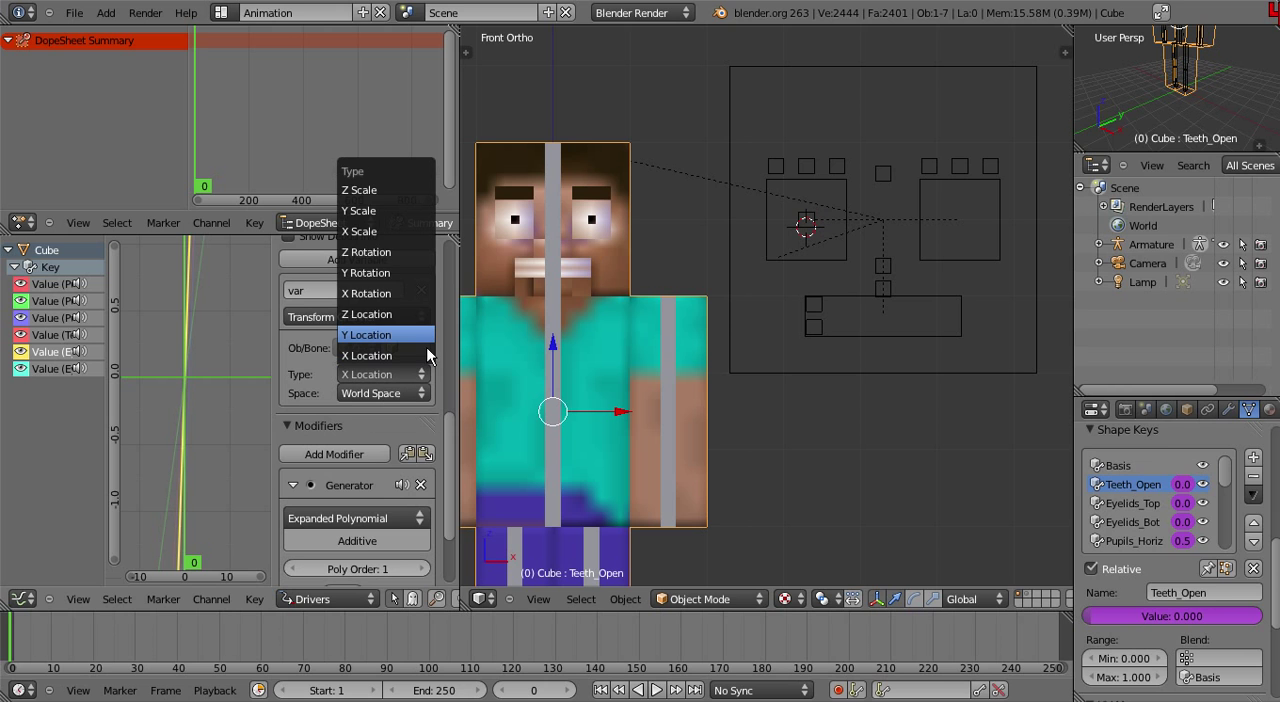
{"action": "left_click", "coordinate": [405, 347]}
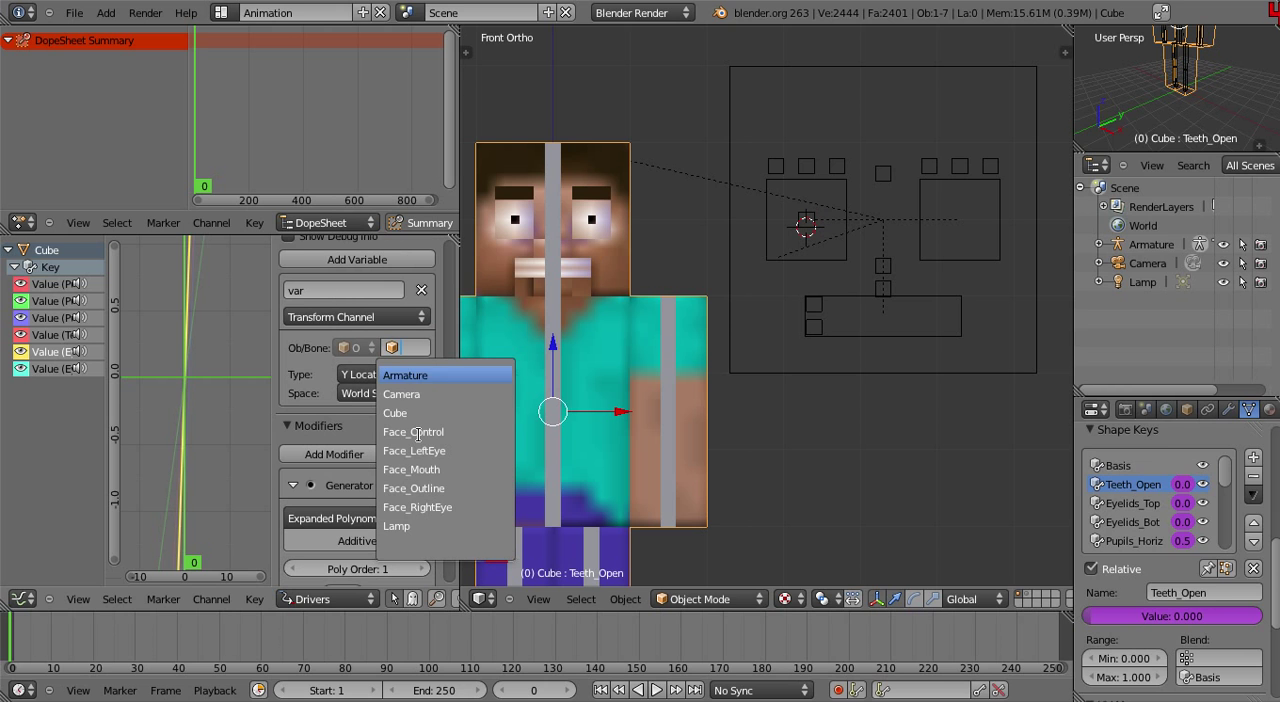
{"action": "mouse_move", "coordinate": [415, 450]}
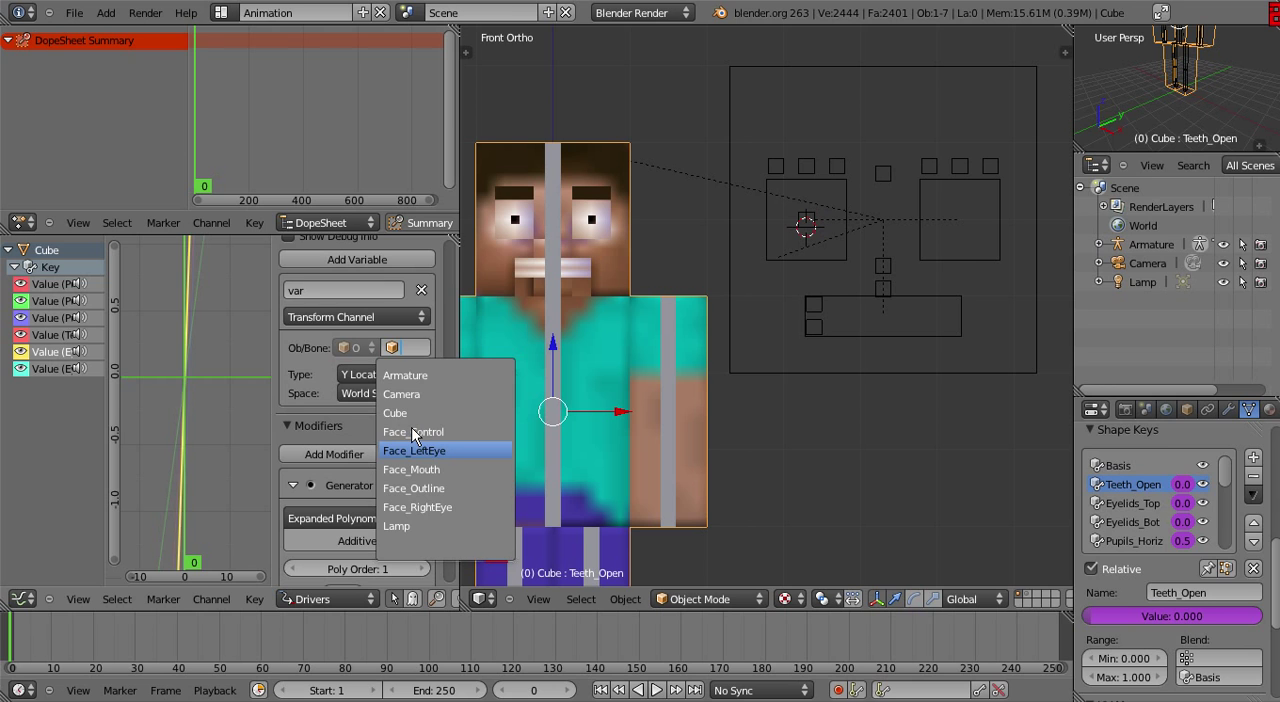
{"action": "left_click", "coordinate": [413, 431]}
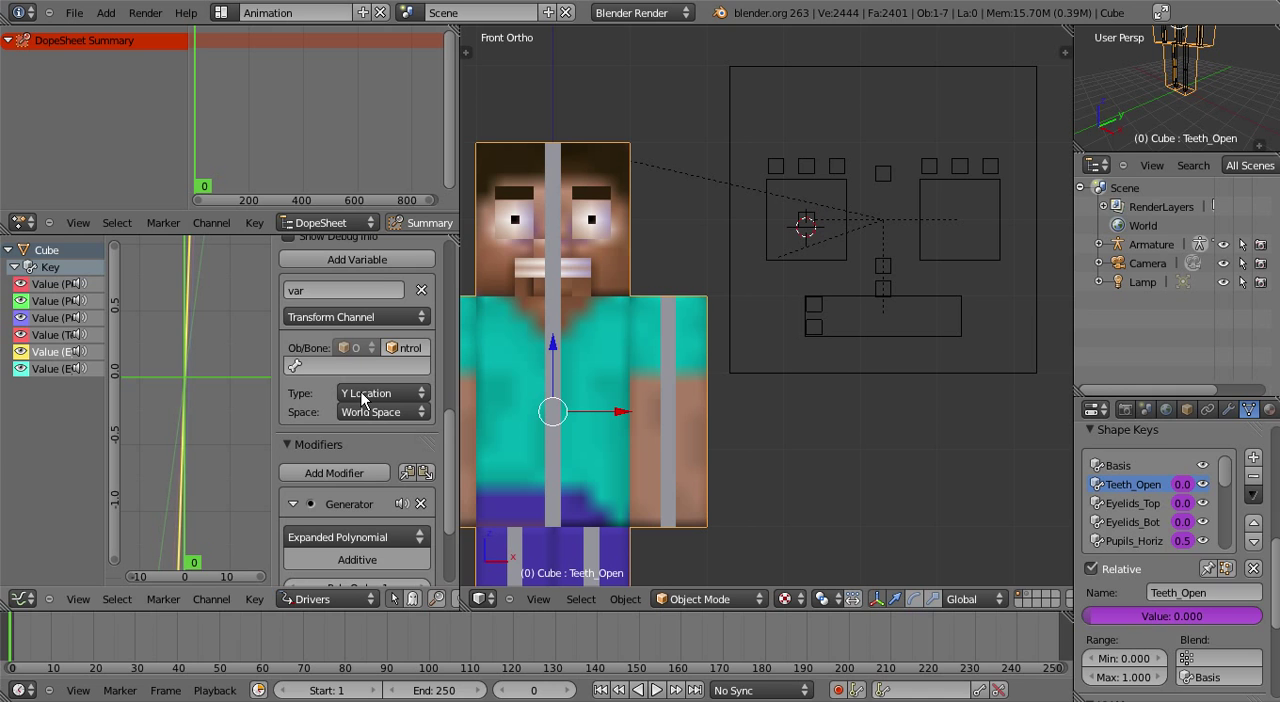
{"action": "left_click", "coordinate": [356, 365]}
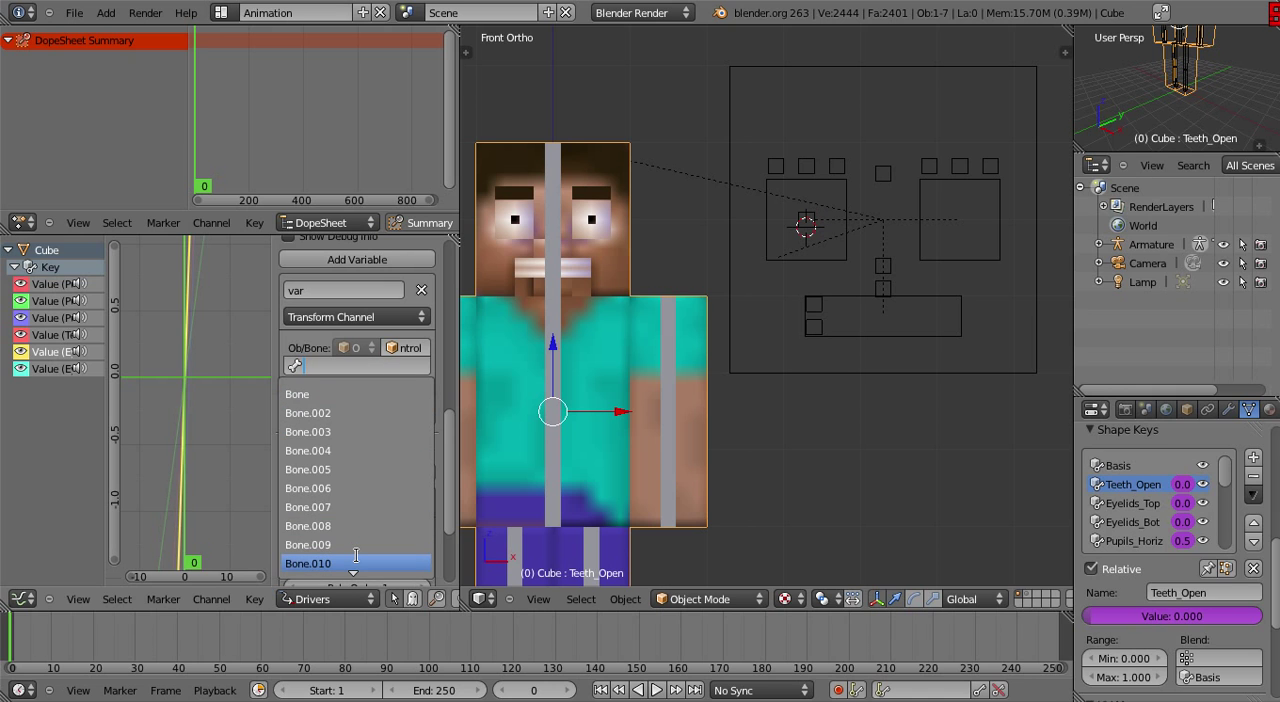
{"action": "scroll", "scroll_direction": "down", "scroll_amount": 3}
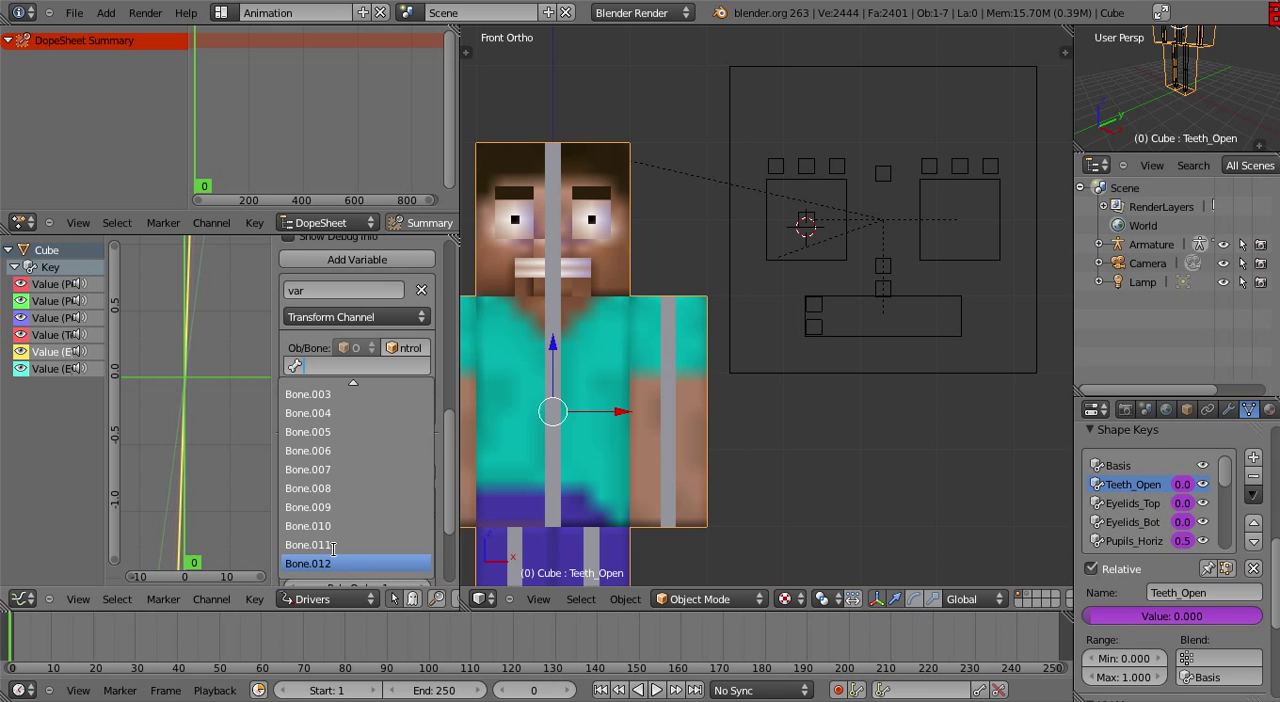
{"action": "left_click", "coordinate": [324, 544]}
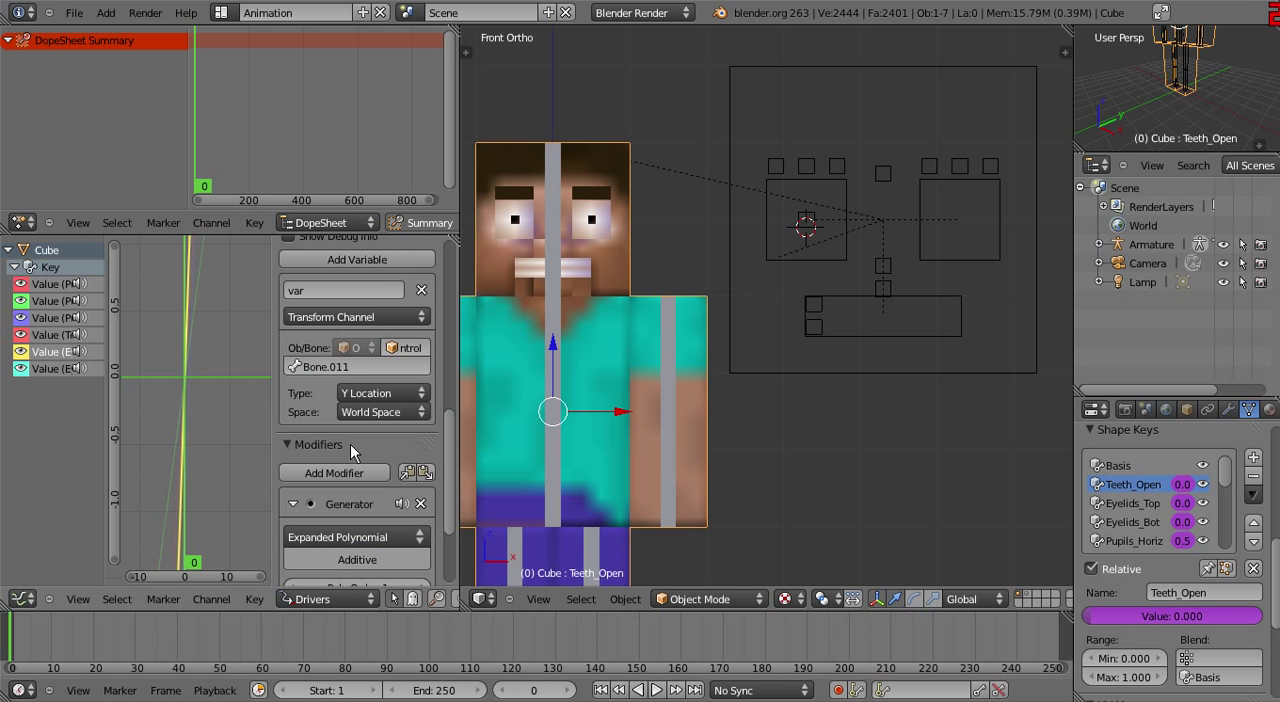
Change the driver type to Averaged Value
{"action": "scroll", "scroll_direction": "down", "scroll_amount": 3}
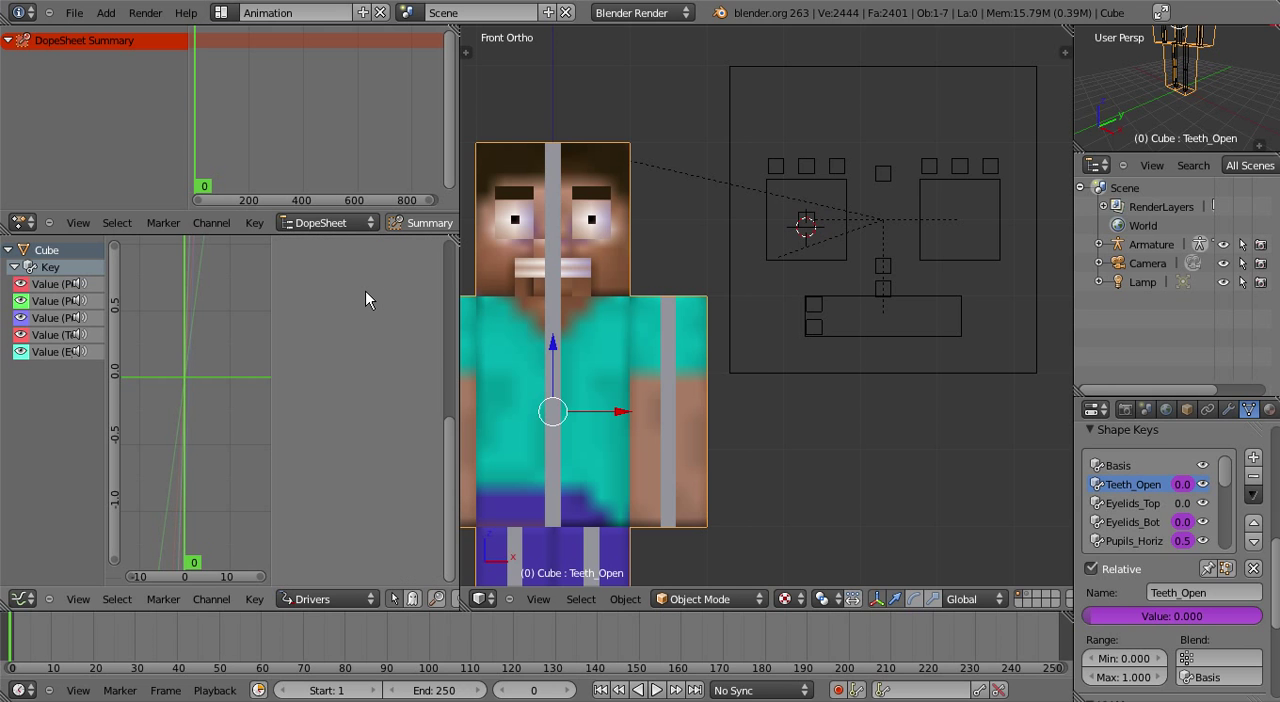
{"action": "left_click", "coordinate": [384, 288]}
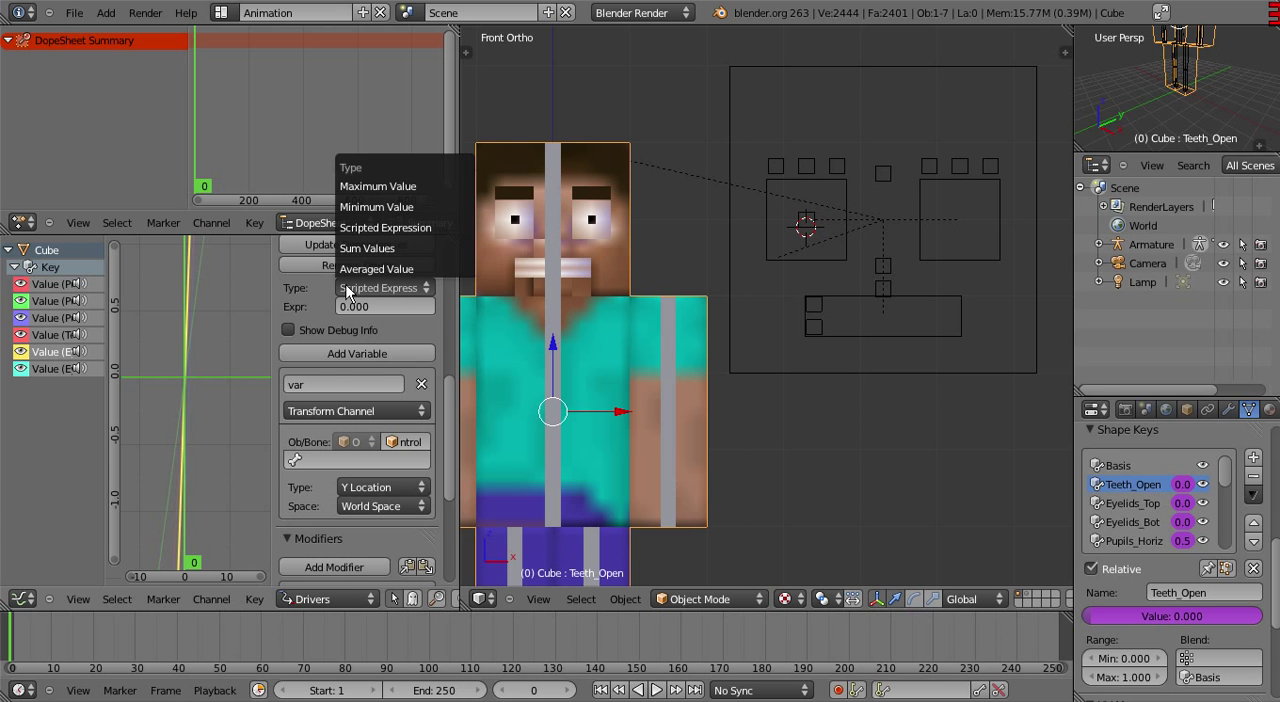
{"action": "left_click", "coordinate": [377, 268]}
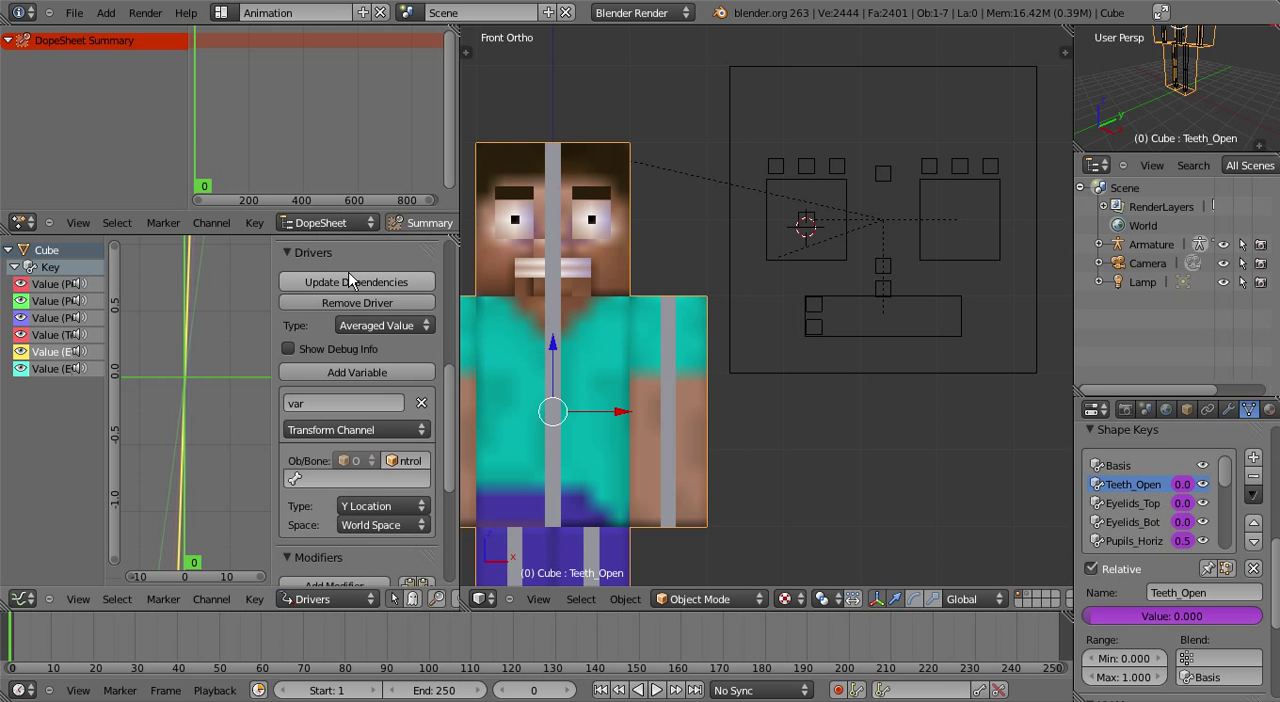
{"action": "scroll", "scroll_direction": "down", "scroll_amount": 3}
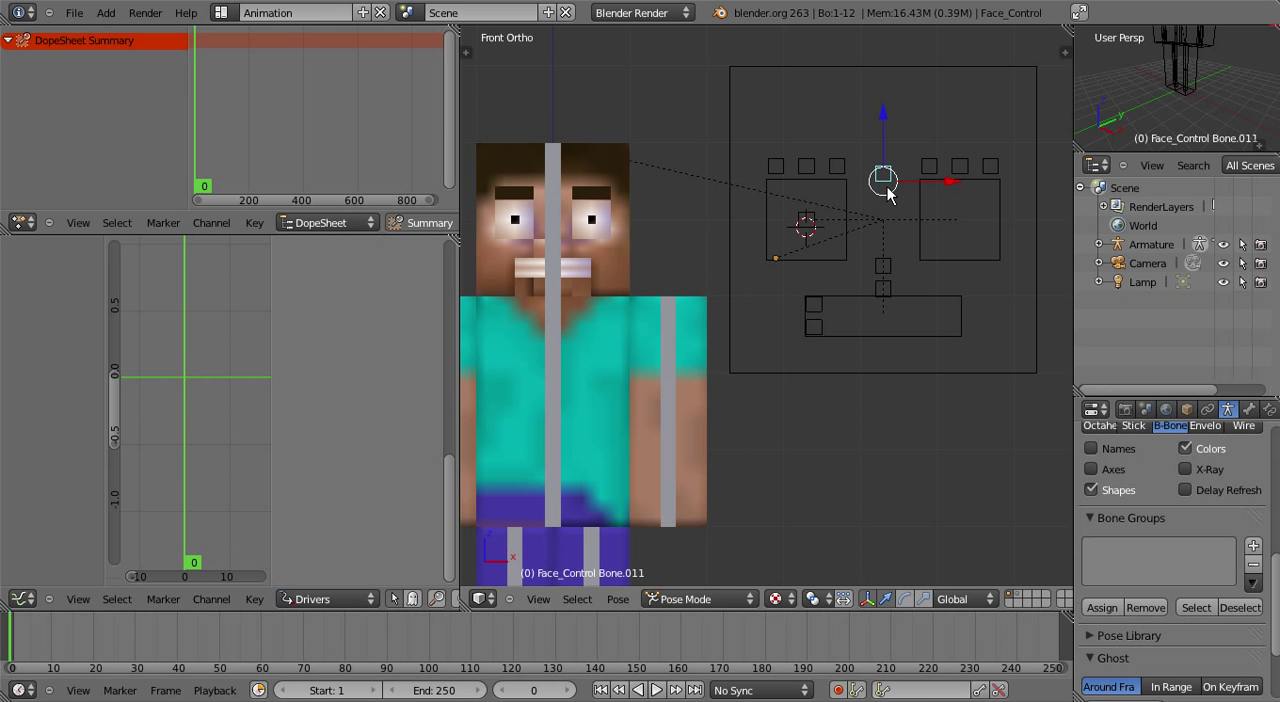
{"action": "left_click", "coordinate": [552, 411]}
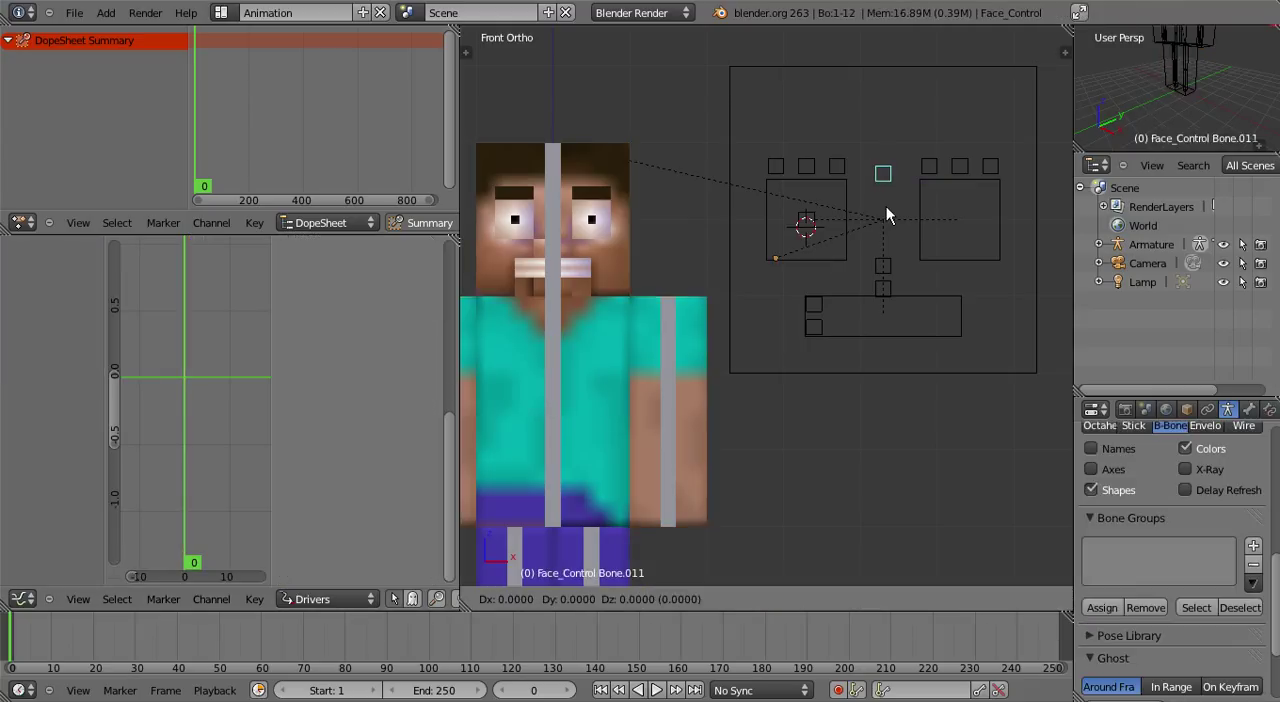
{"action": "mouse_move", "coordinate": [810, 263]}
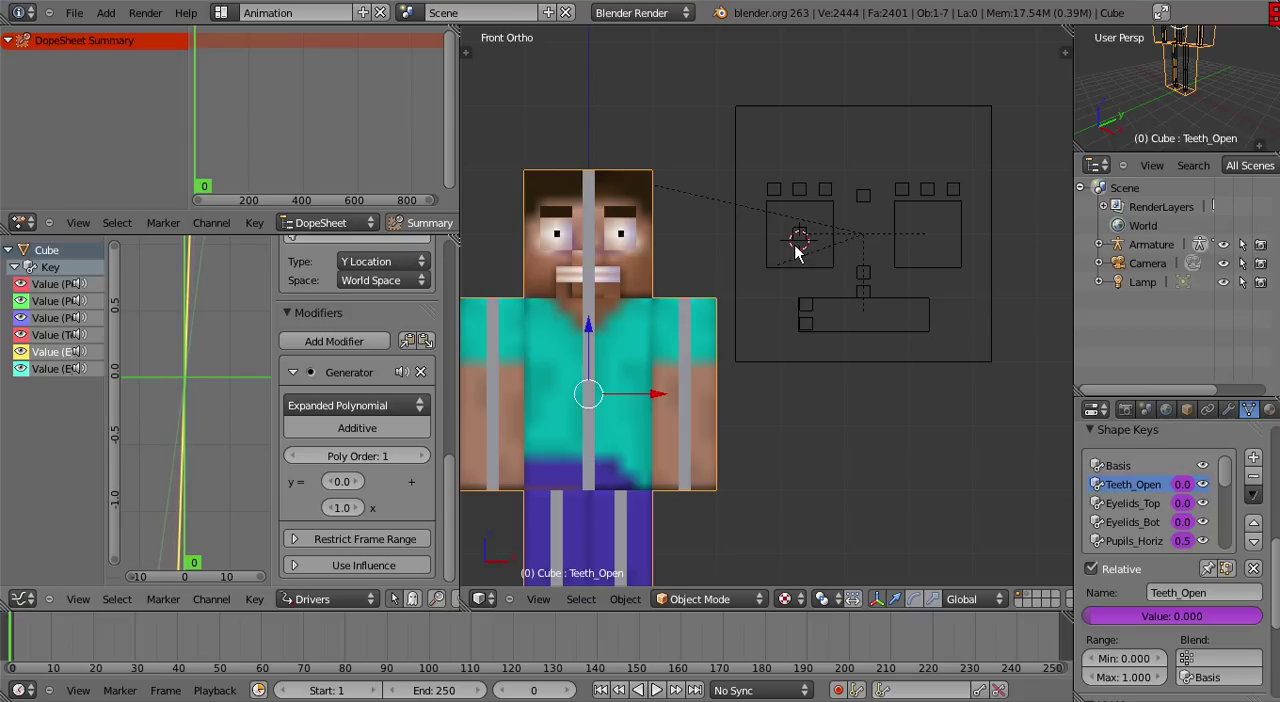
{"action": "left_click", "coordinate": [863, 202]}
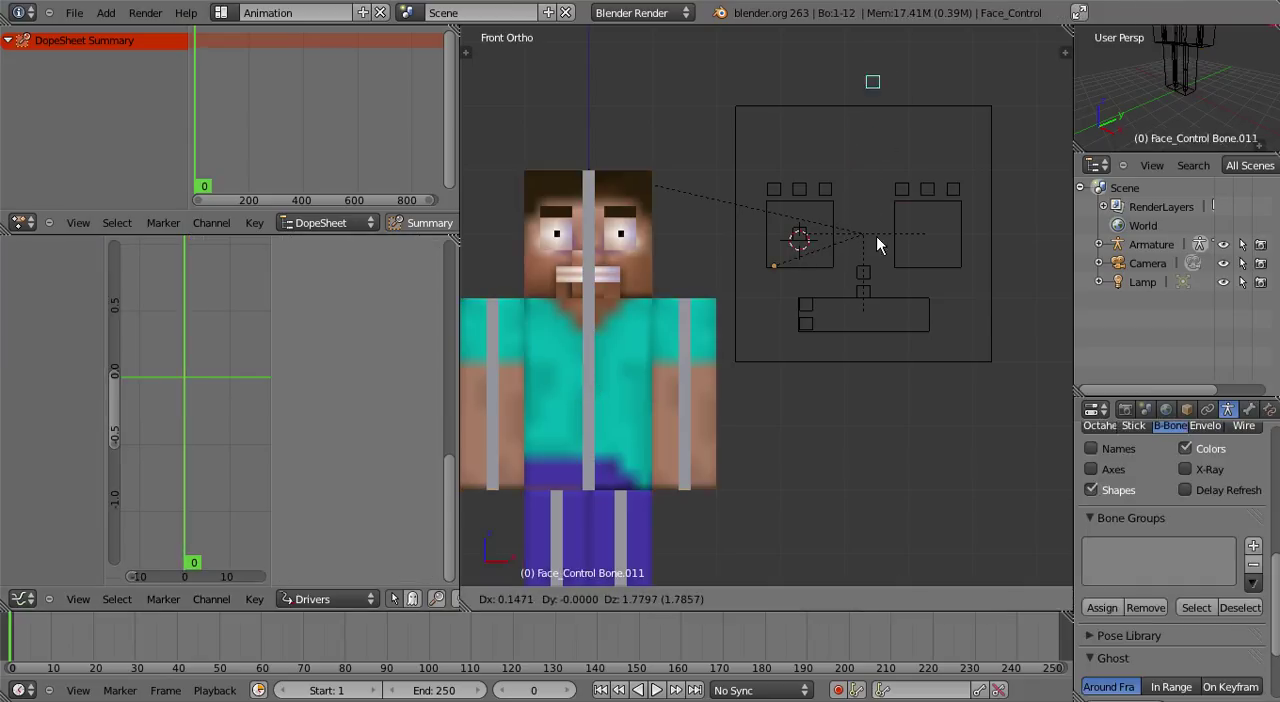
{"action": "mouse_move", "coordinate": [630, 263]}
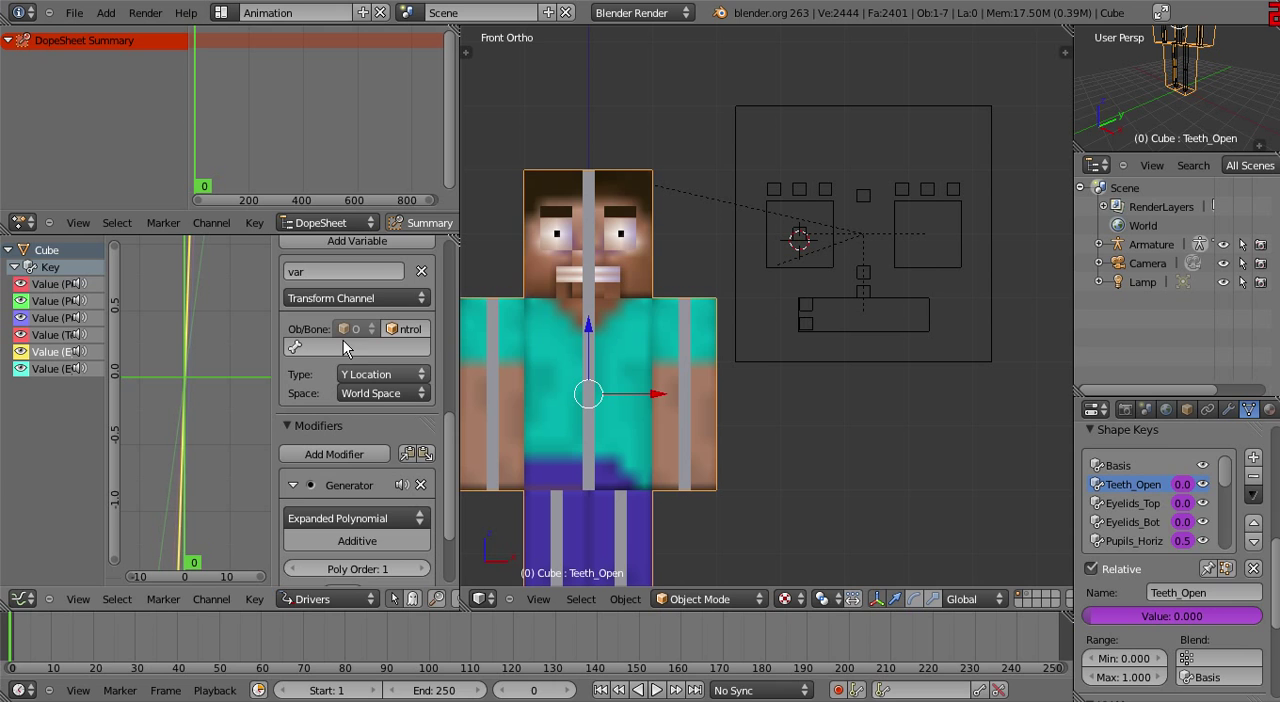
Pick the variable's bone, set Local Space, and finish the test move of Bone.011
{"action": "left_click", "coordinate": [356, 346]}
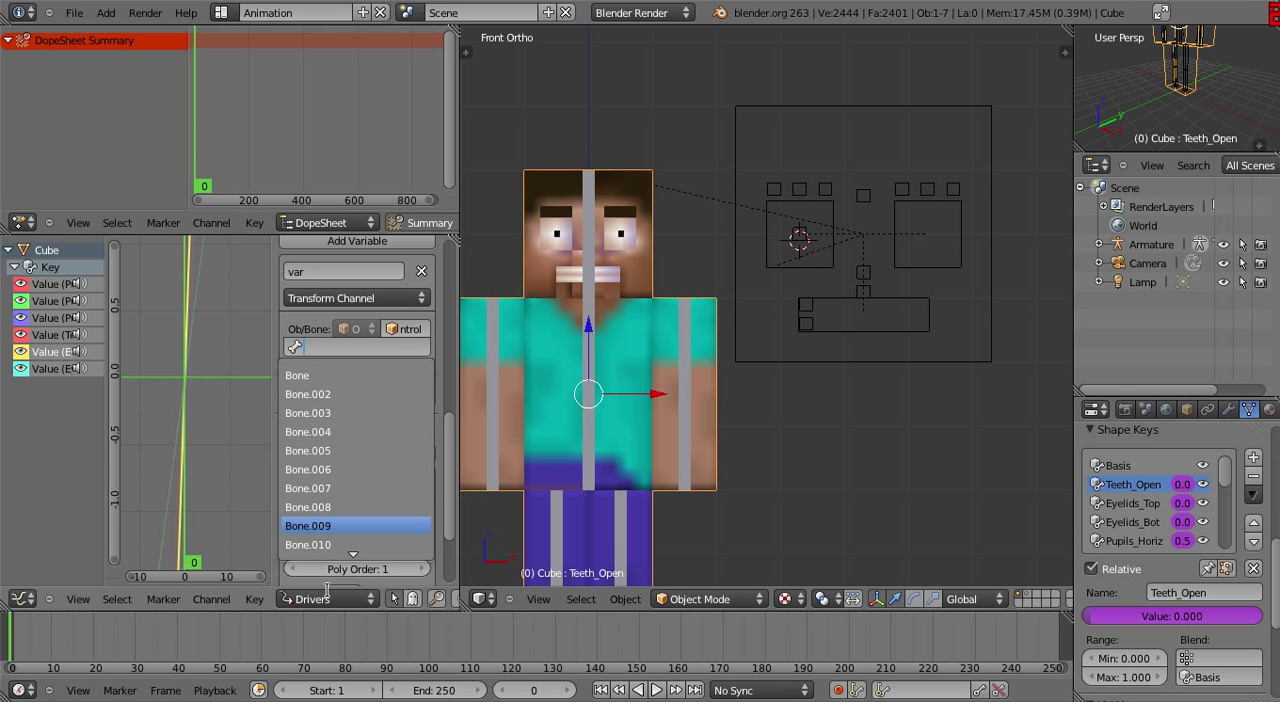
{"action": "scroll", "scroll_direction": "down", "scroll_amount": 3}
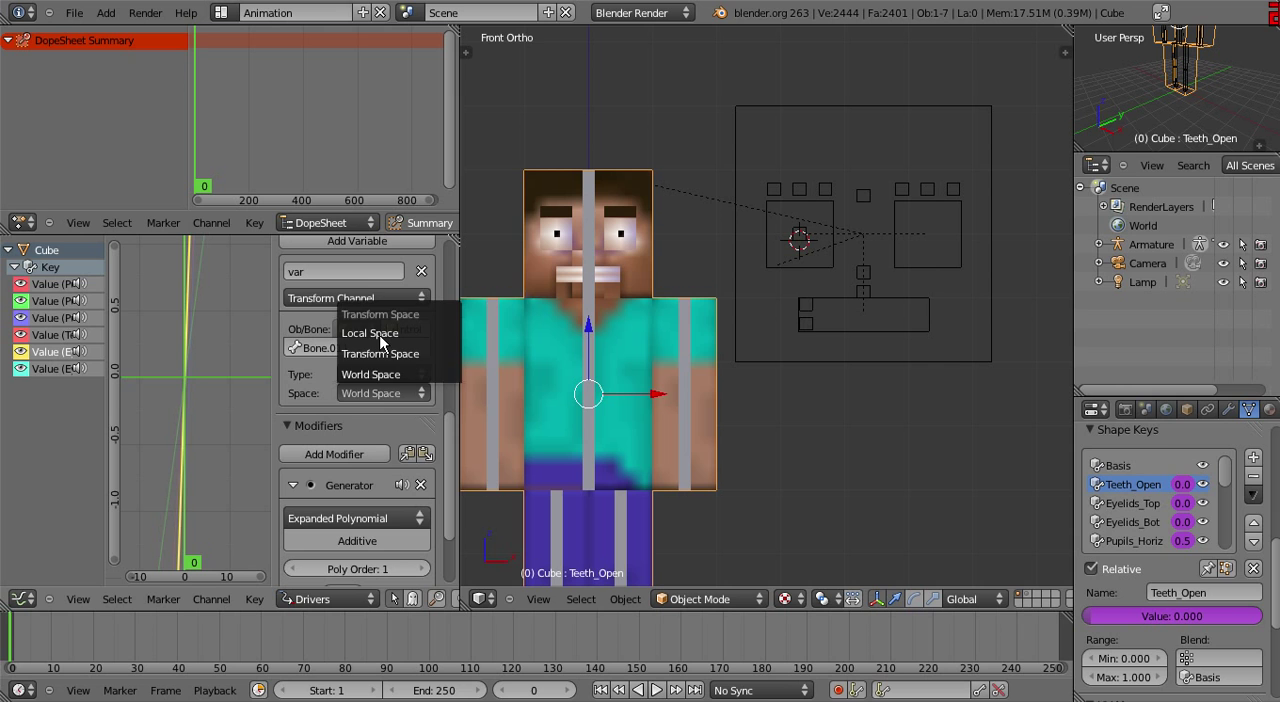
{"action": "left_click", "coordinate": [369, 332]}
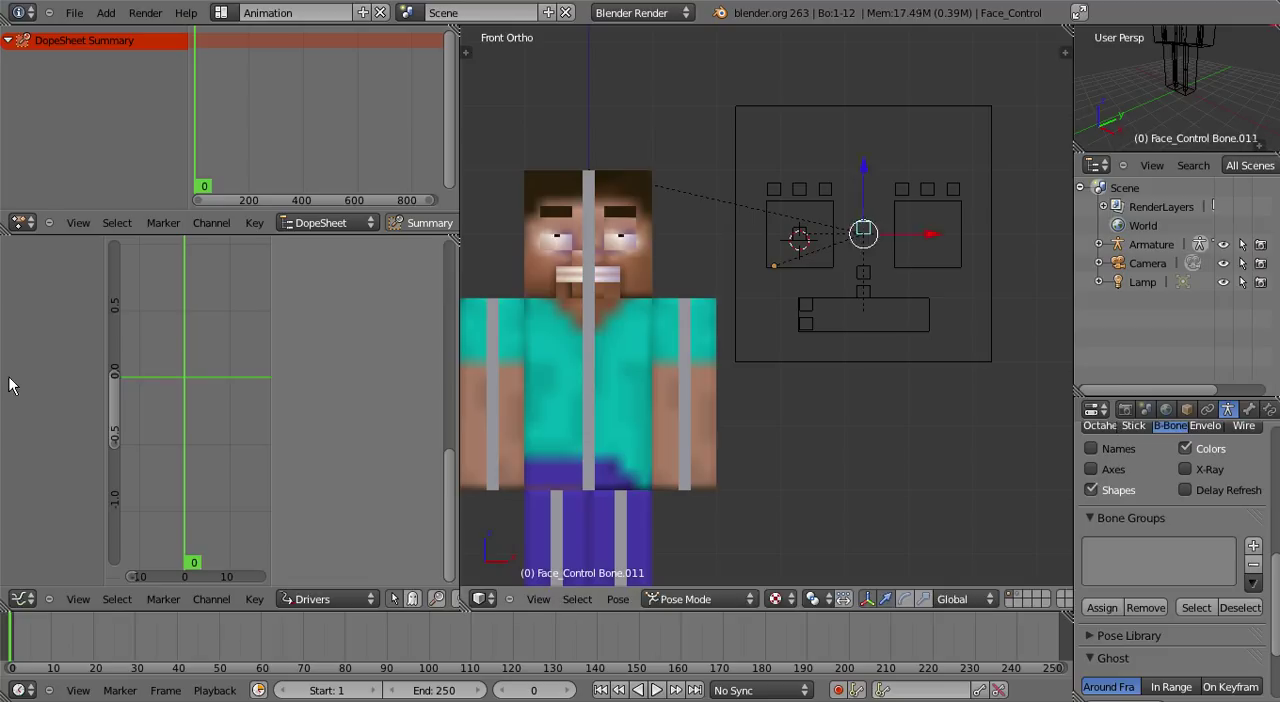
{"action": "left_click", "coordinate": [863, 202]}
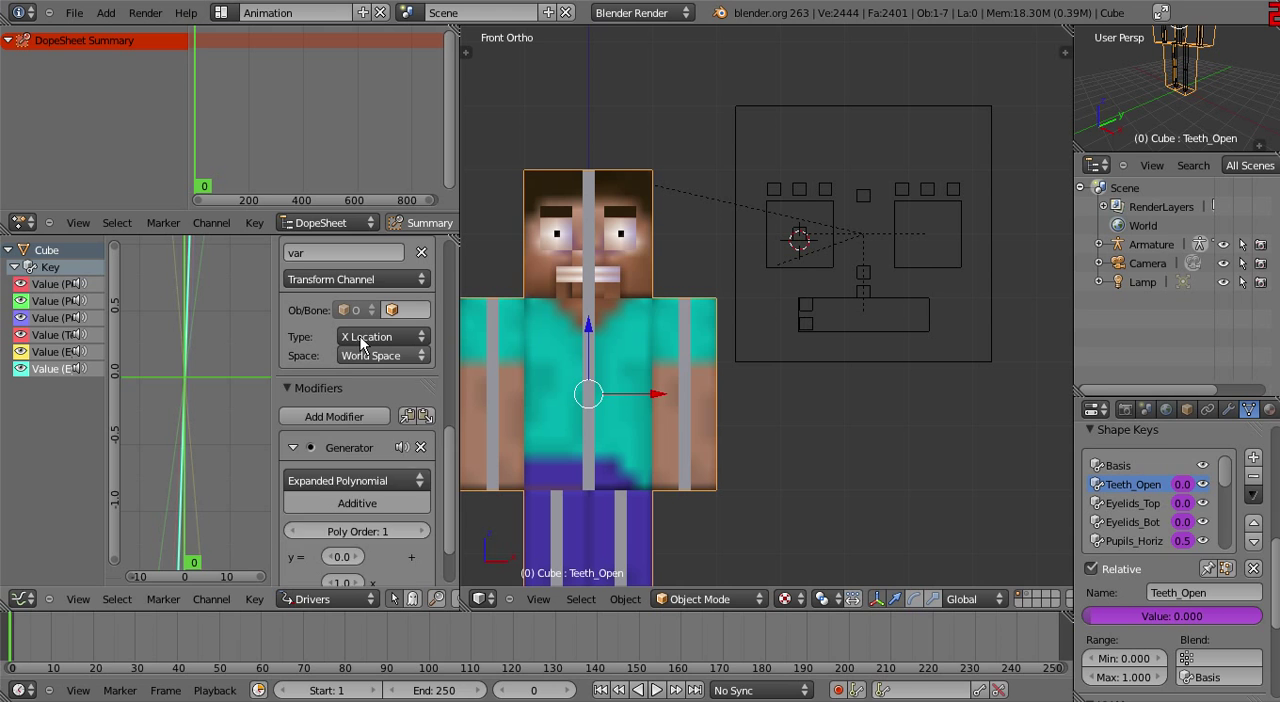
Drive the shape key by Face_Control's Bone.012 Y Location, with Averaged Value as driver type
{"action": "left_click", "coordinate": [405, 347]}
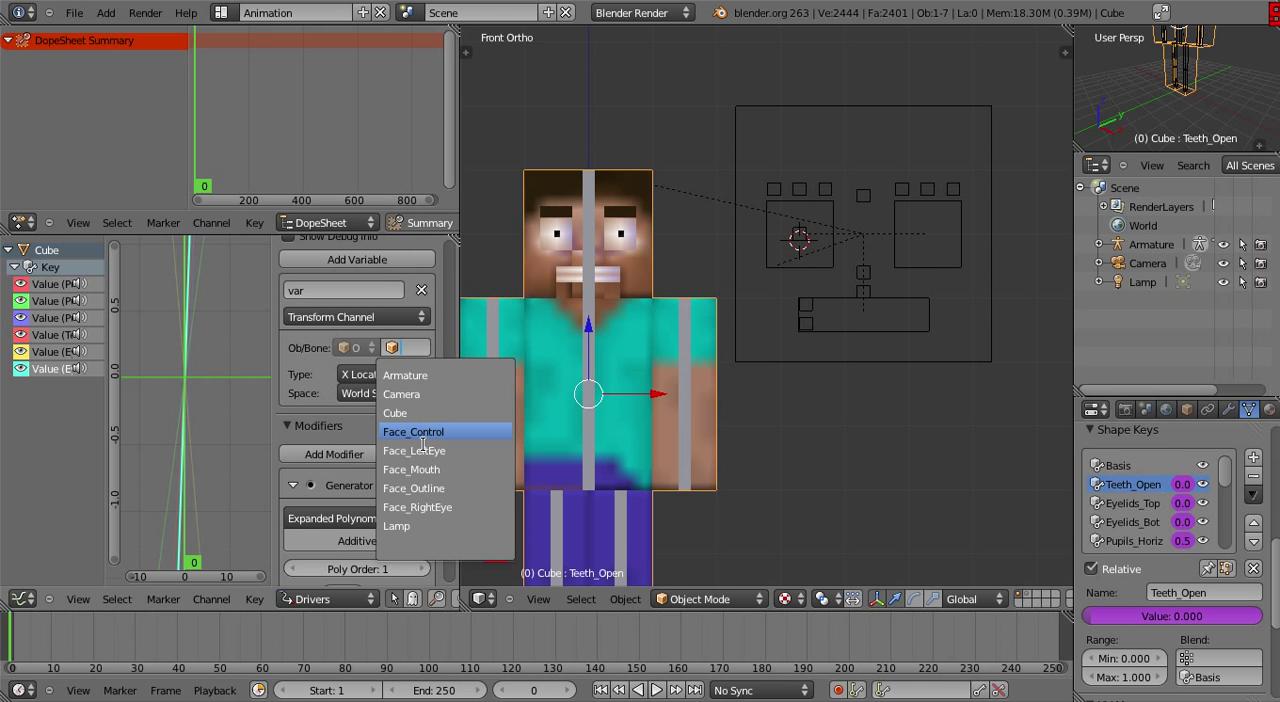
{"action": "left_click", "coordinate": [413, 431]}
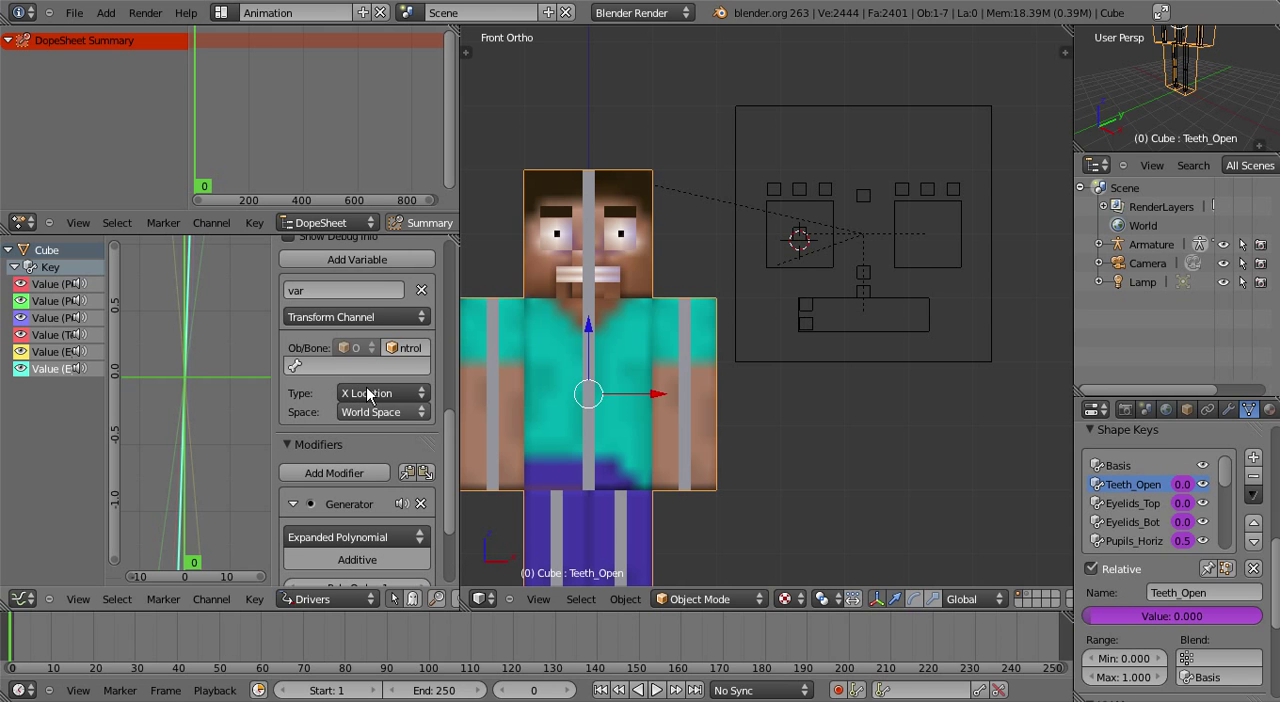
{"action": "left_click", "coordinate": [380, 392]}
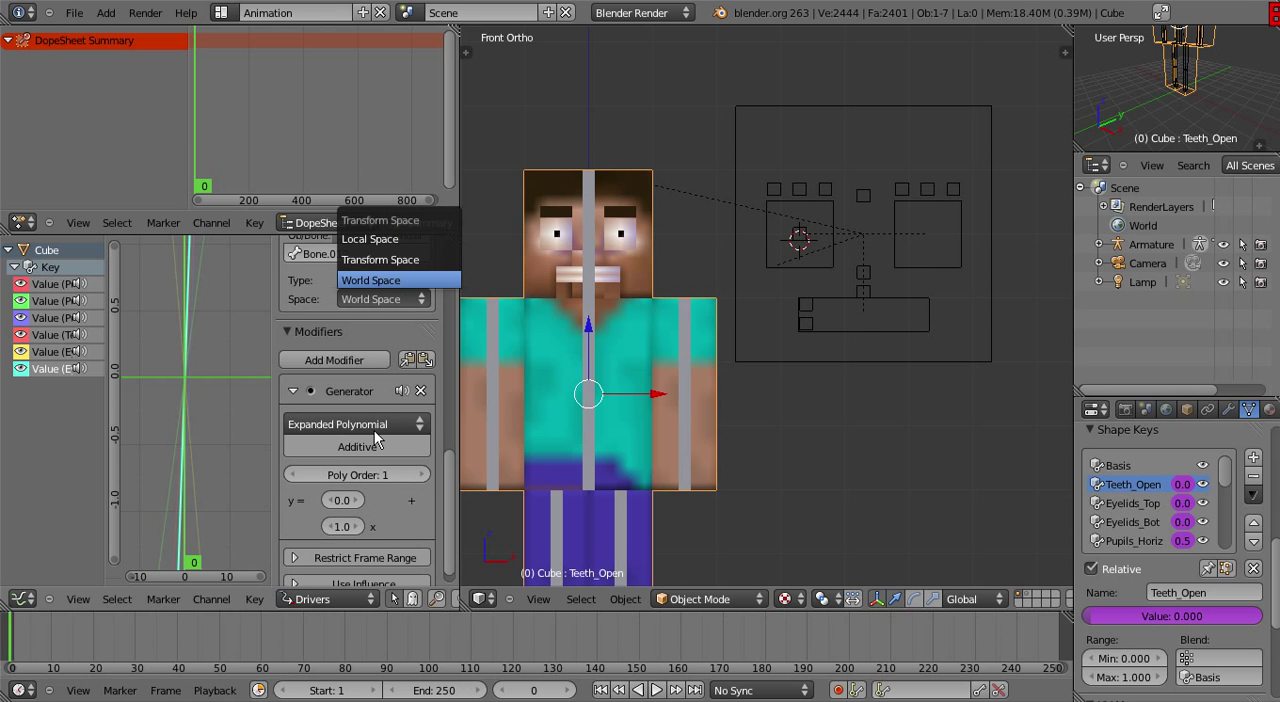
{"action": "left_click", "coordinate": [369, 238]}
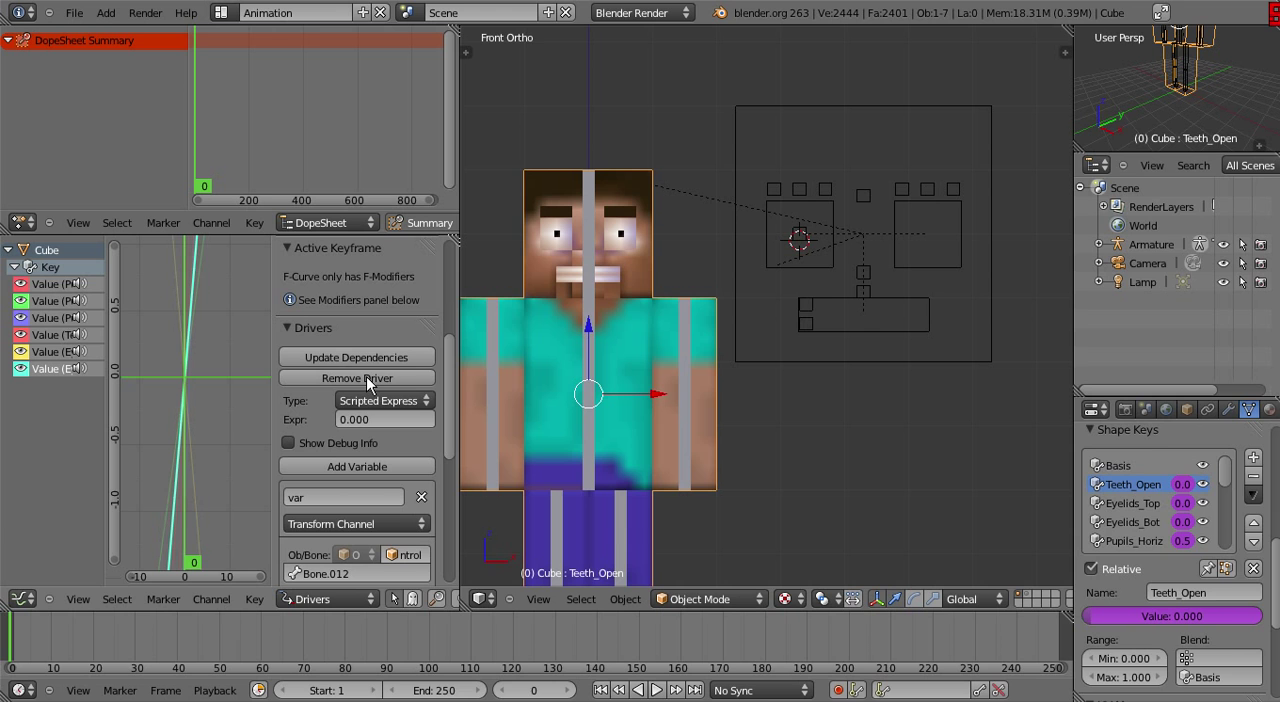
{"action": "left_click", "coordinate": [385, 400]}
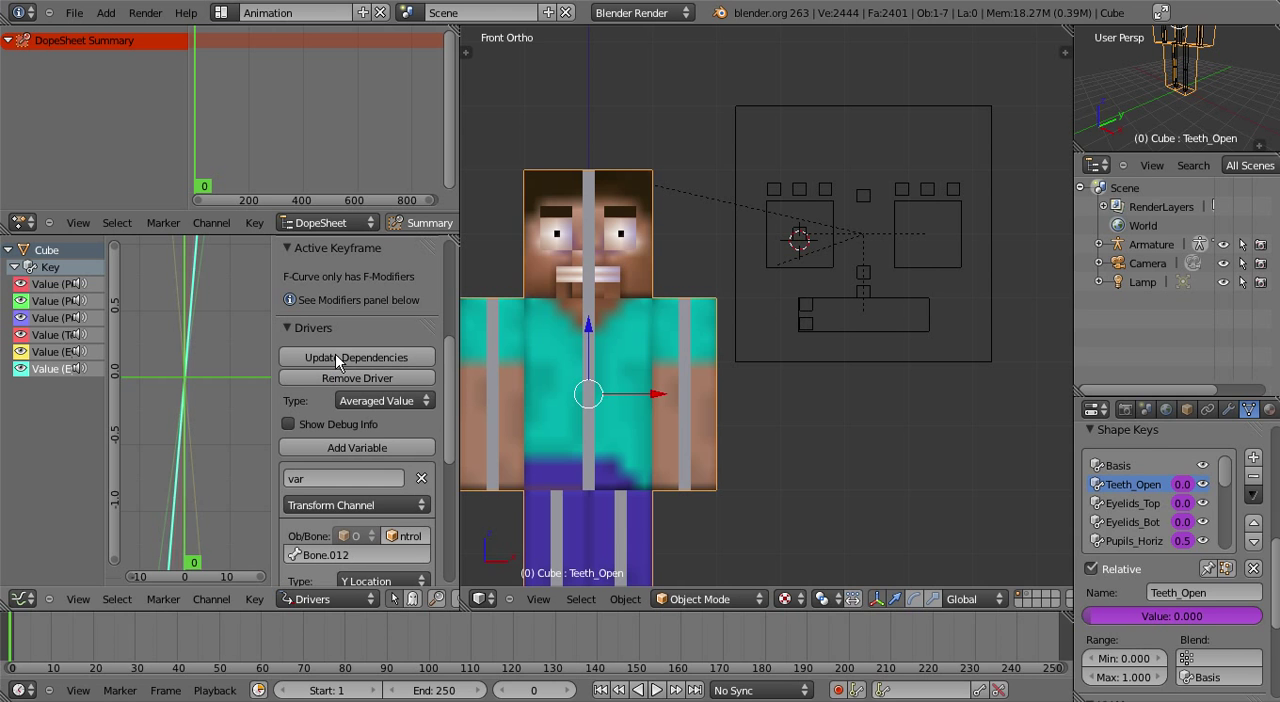
{"action": "mouse_move", "coordinate": [872, 265]}
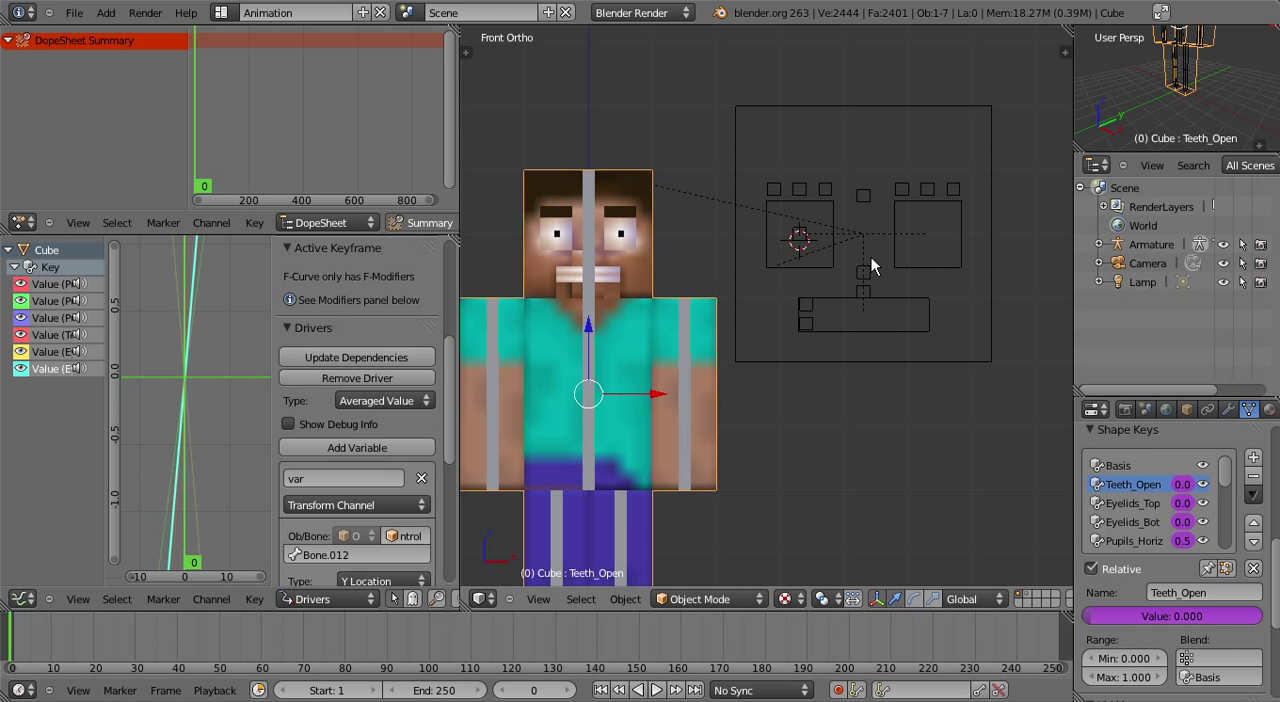